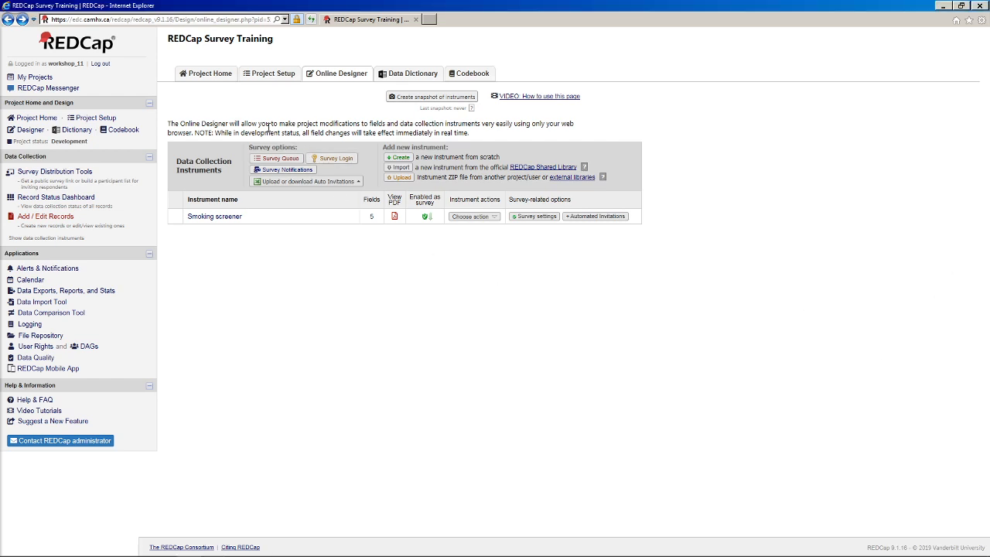
mouse_move(863, 535)
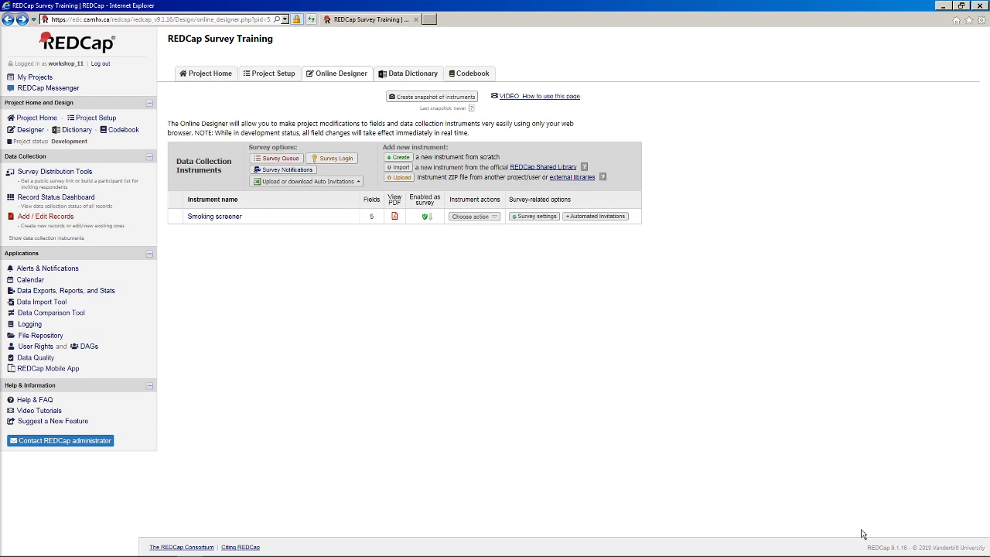
mouse_move(910, 545)
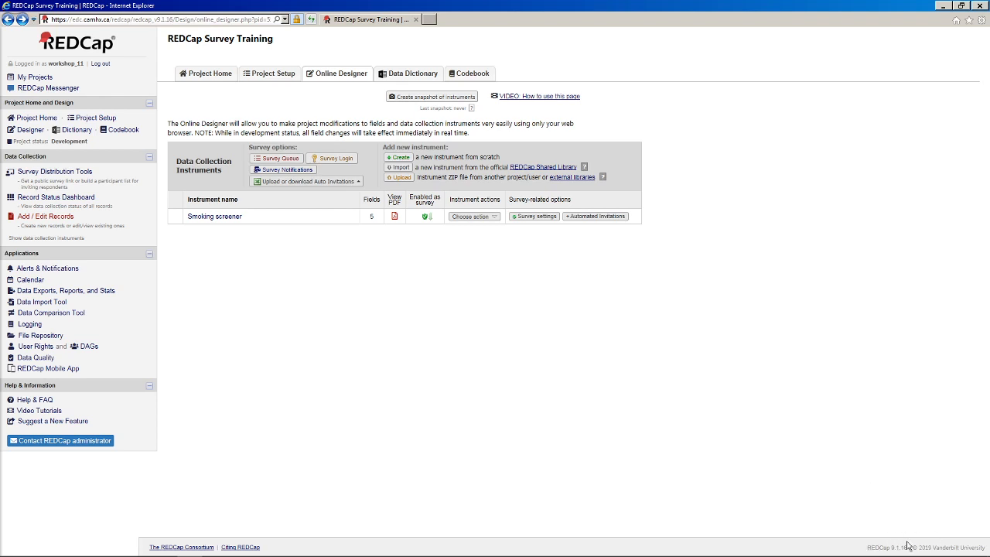
mouse_move(612, 424)
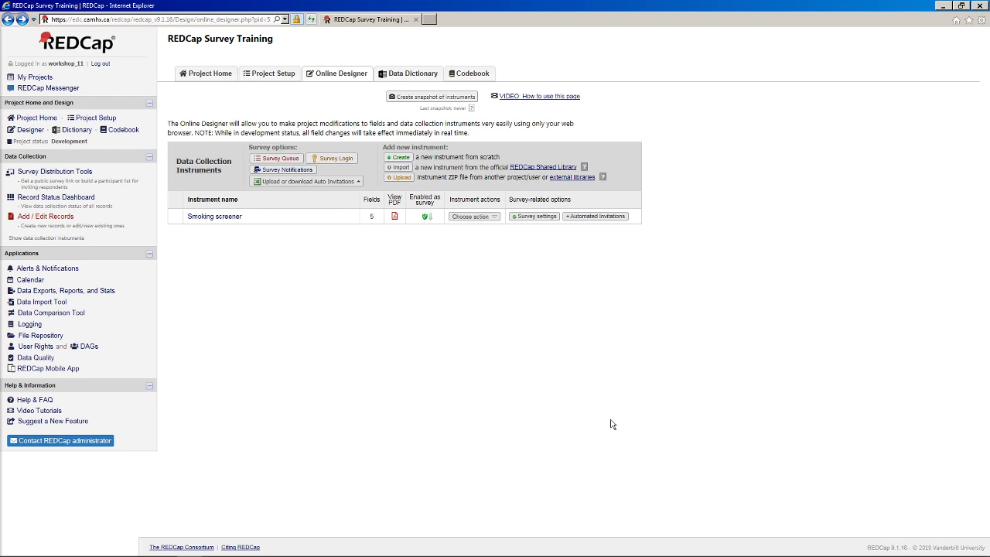
mouse_move(591, 403)
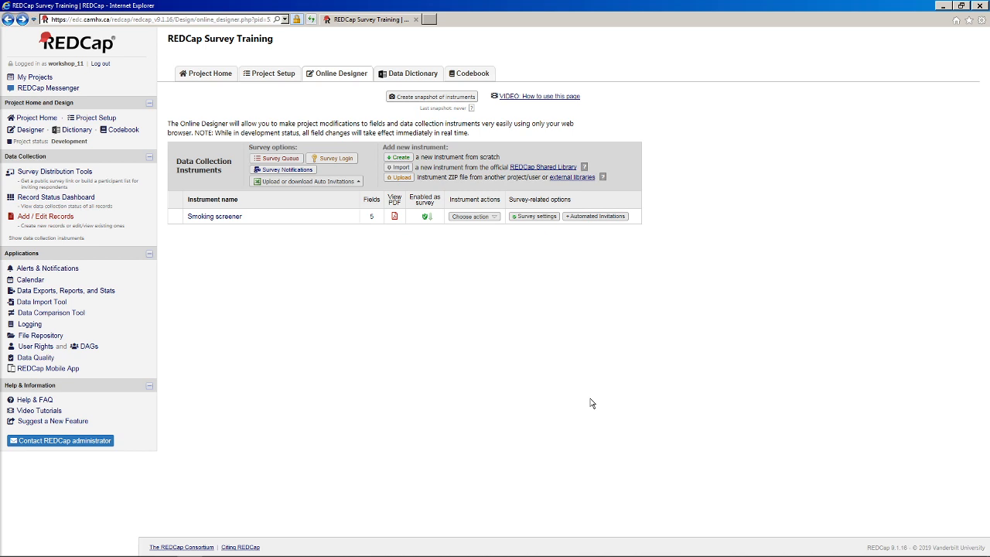
mouse_move(540, 344)
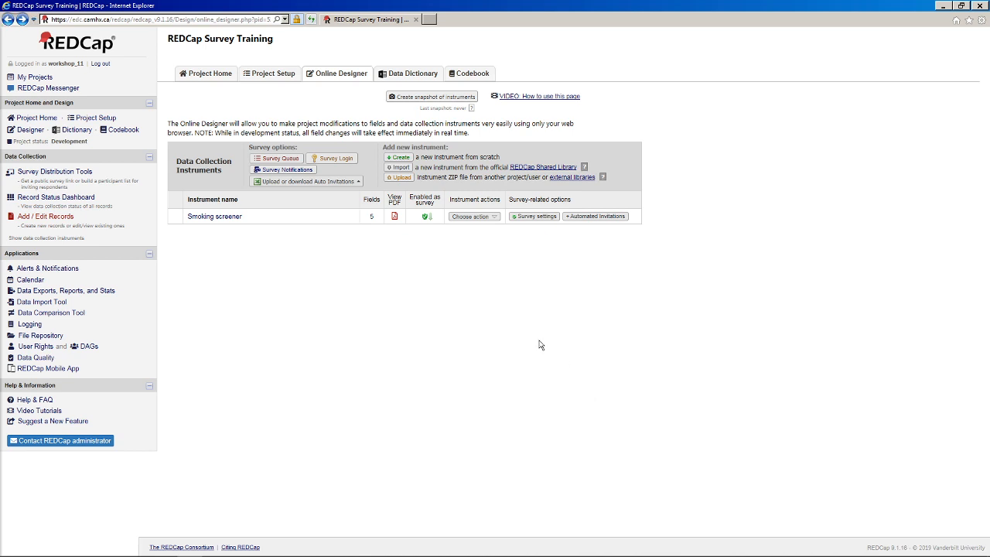
mouse_move(411, 284)
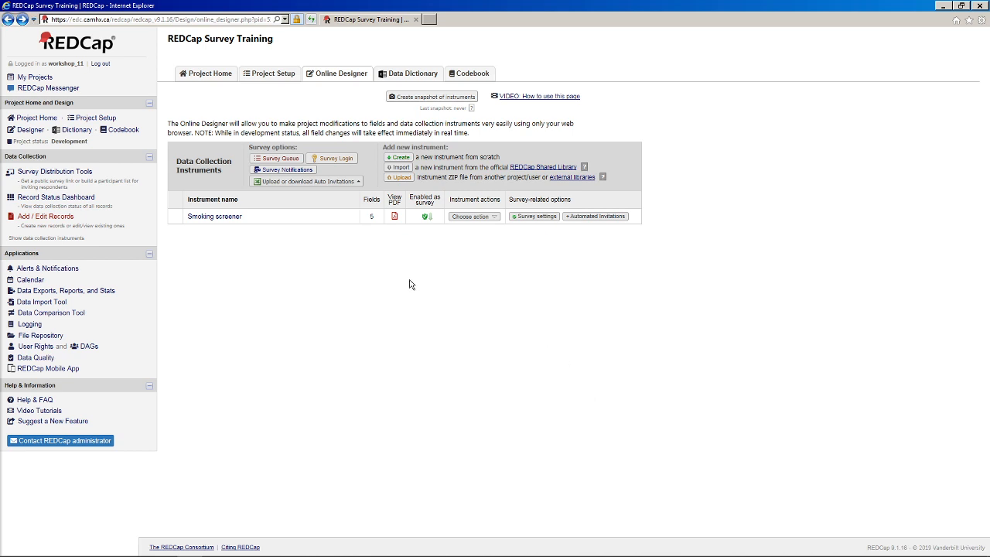
mouse_move(271, 281)
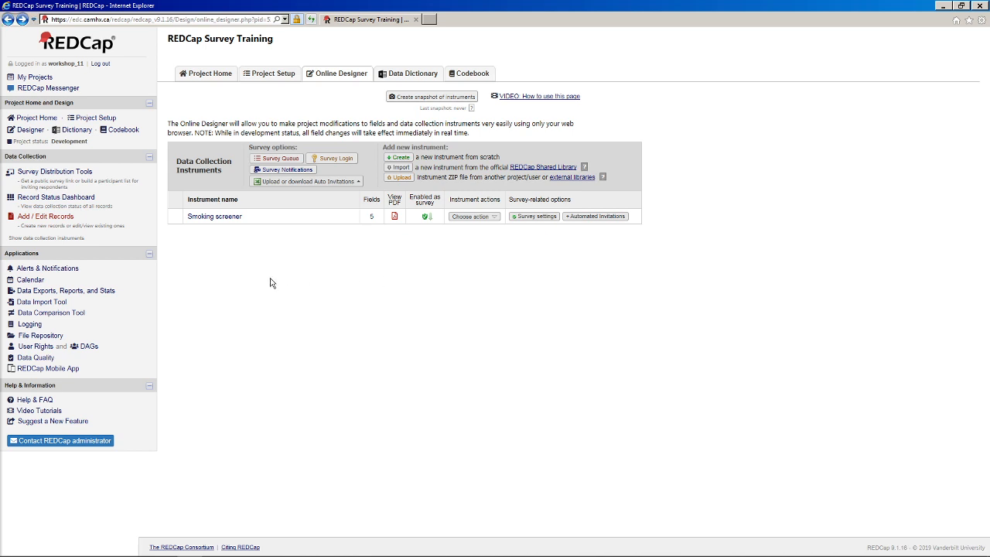
mouse_move(347, 290)
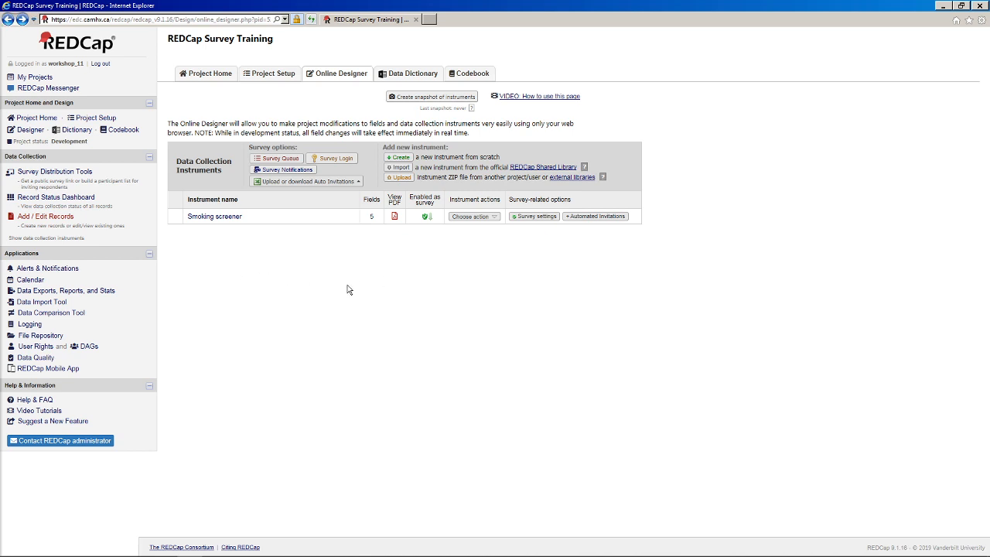
mouse_move(510, 229)
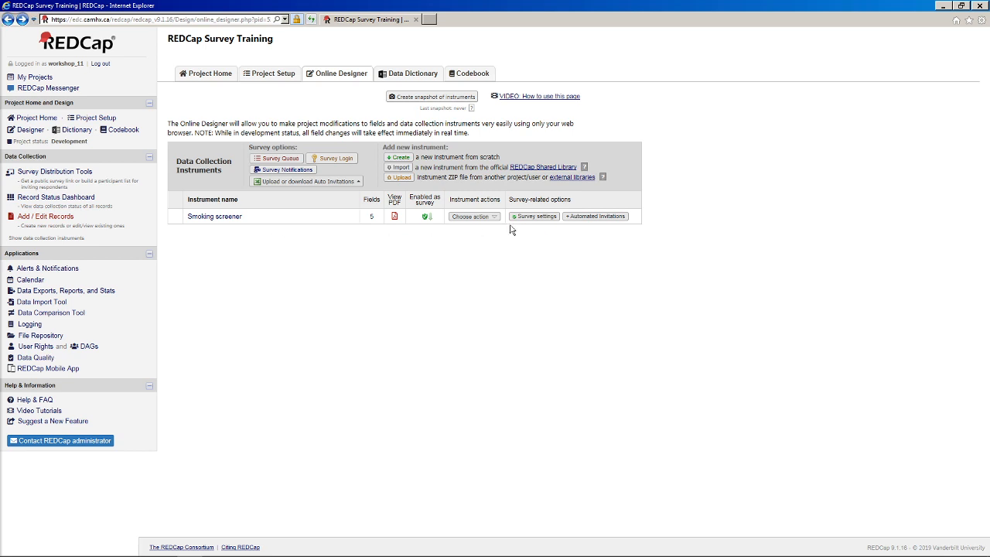
mouse_move(292, 275)
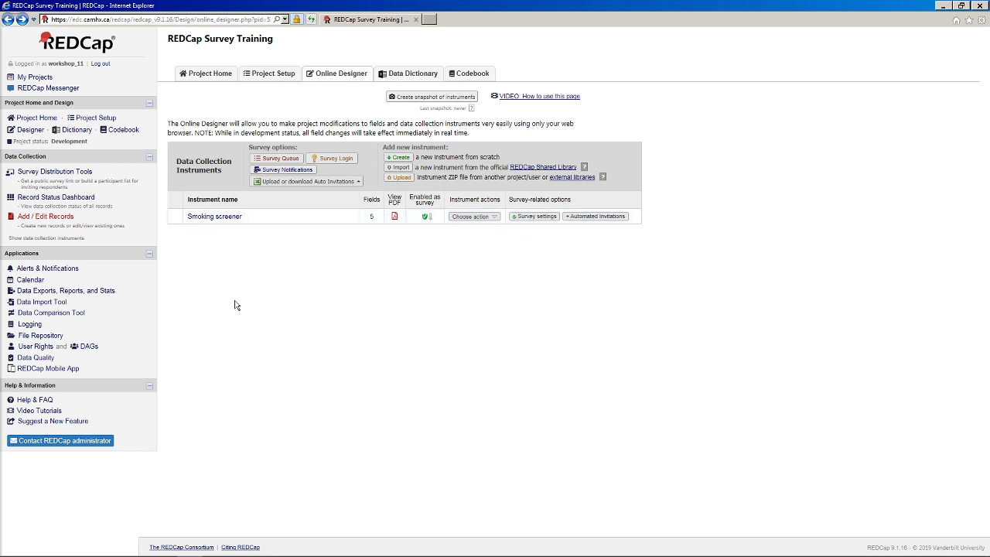
mouse_move(209, 250)
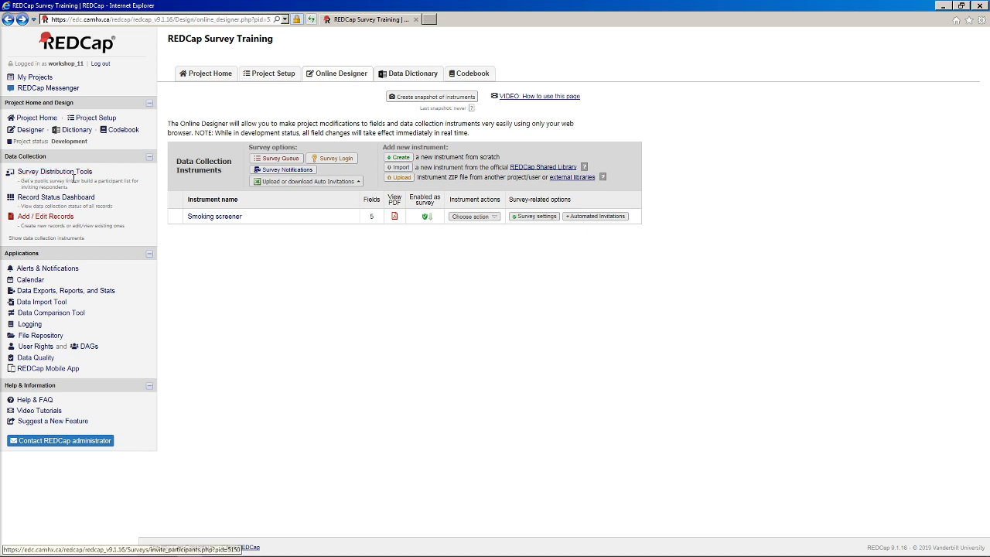
mouse_move(54, 170)
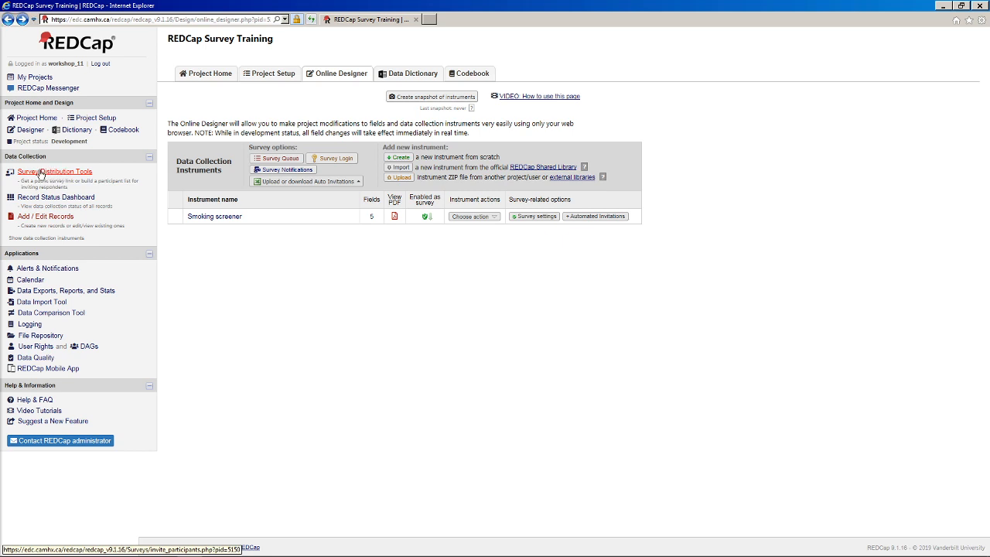
Step: Go to Survey Distribution Tools and copy the Public Survey URL
click(54, 170)
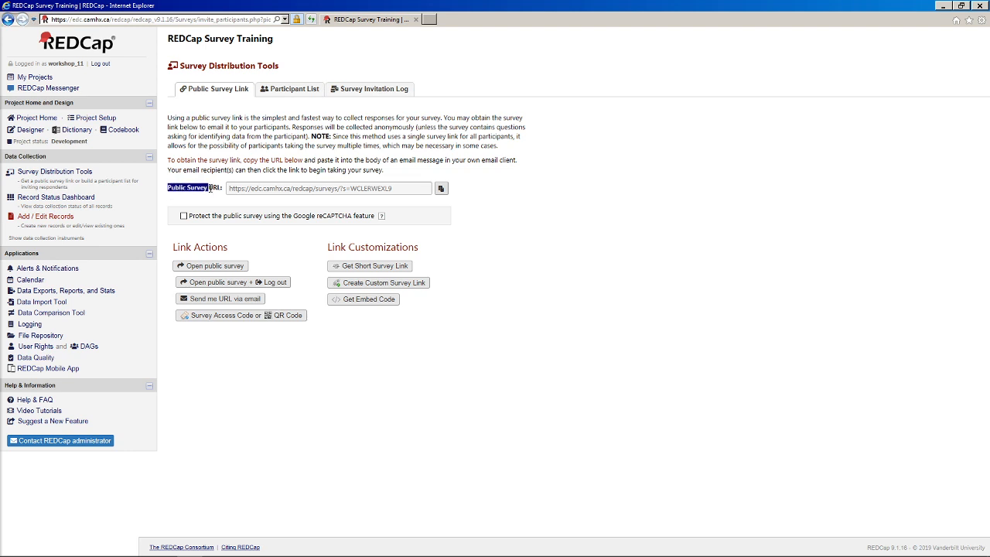
click(325, 188)
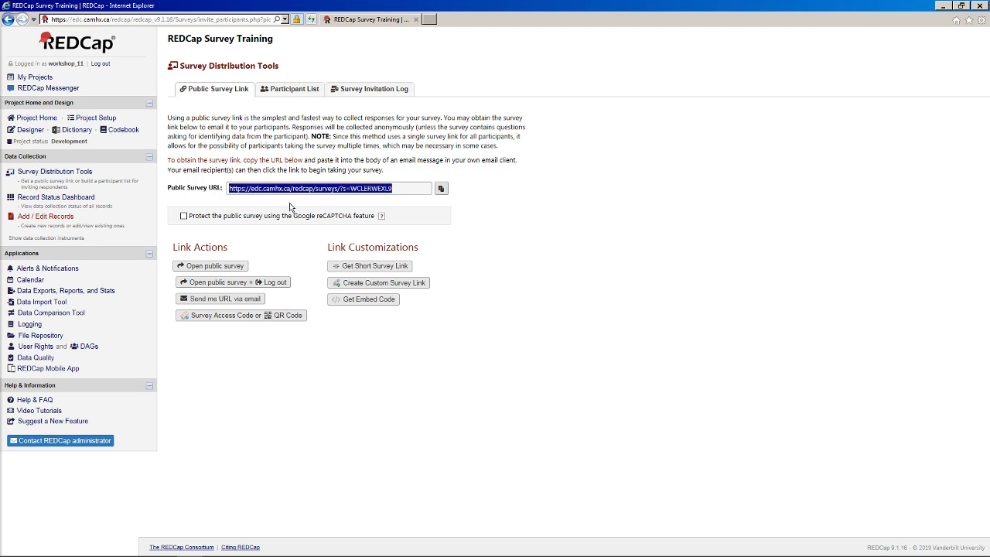
mouse_move(426, 198)
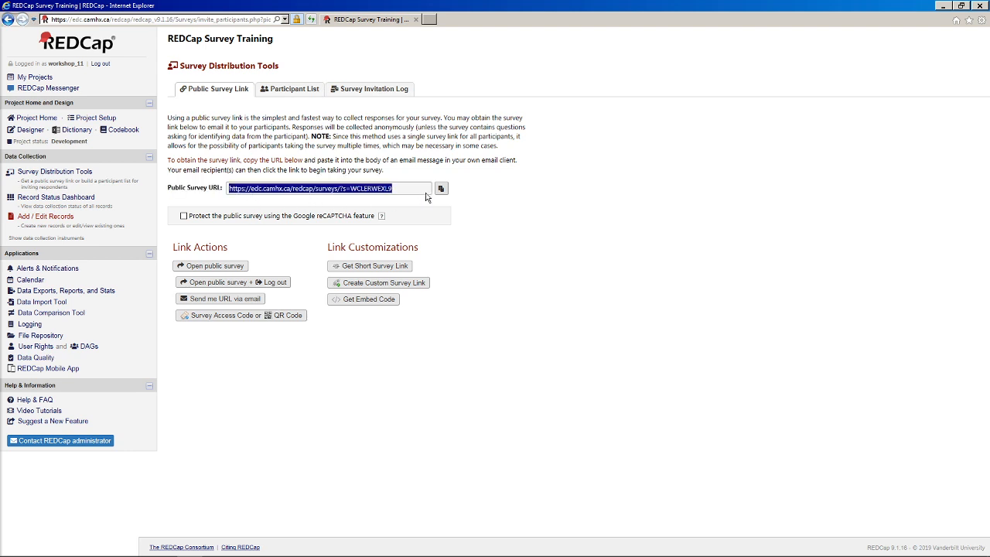
click(440, 189)
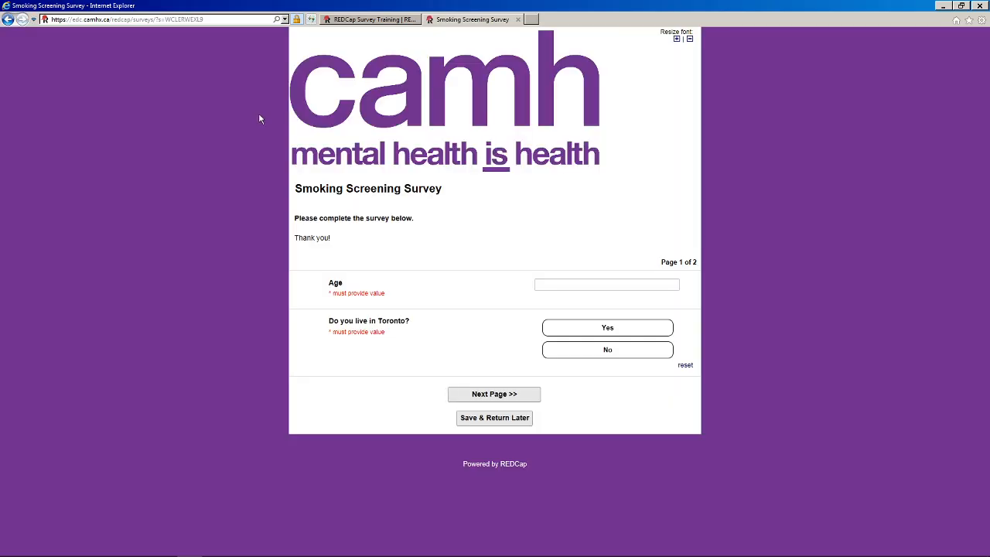
mouse_move(456, 96)
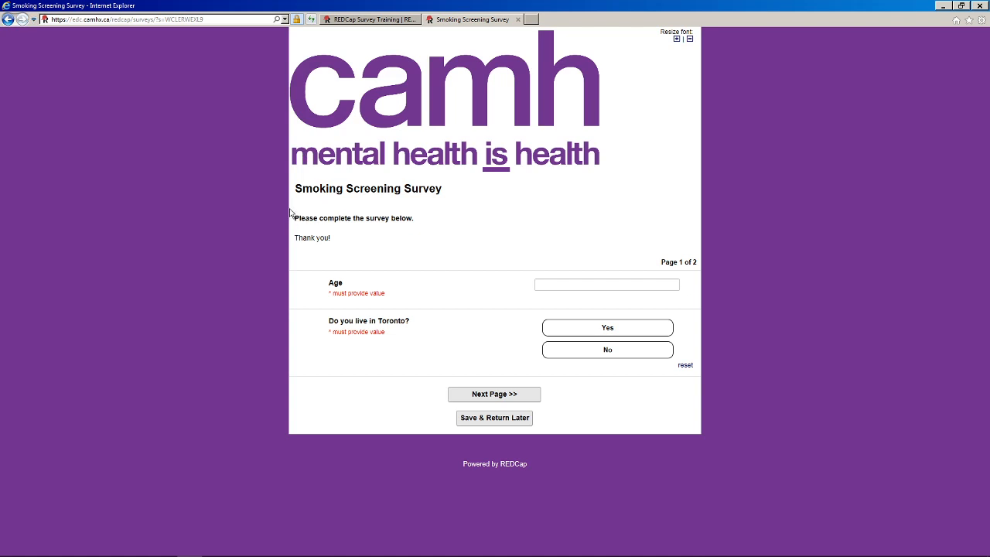
Step: Answer page 1 with age 30 and Yes to living in Toronto, then continue to page 2
click(606, 328)
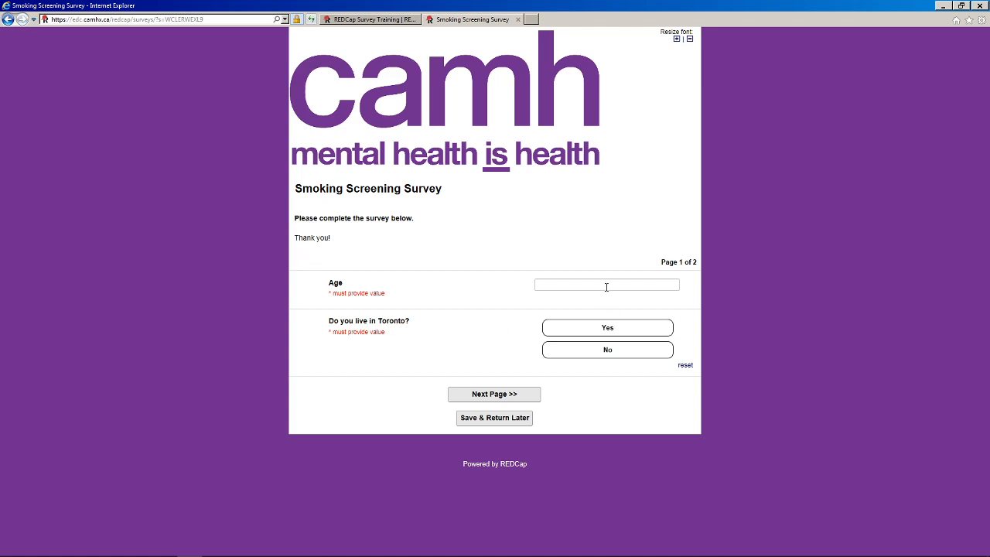
text(30)
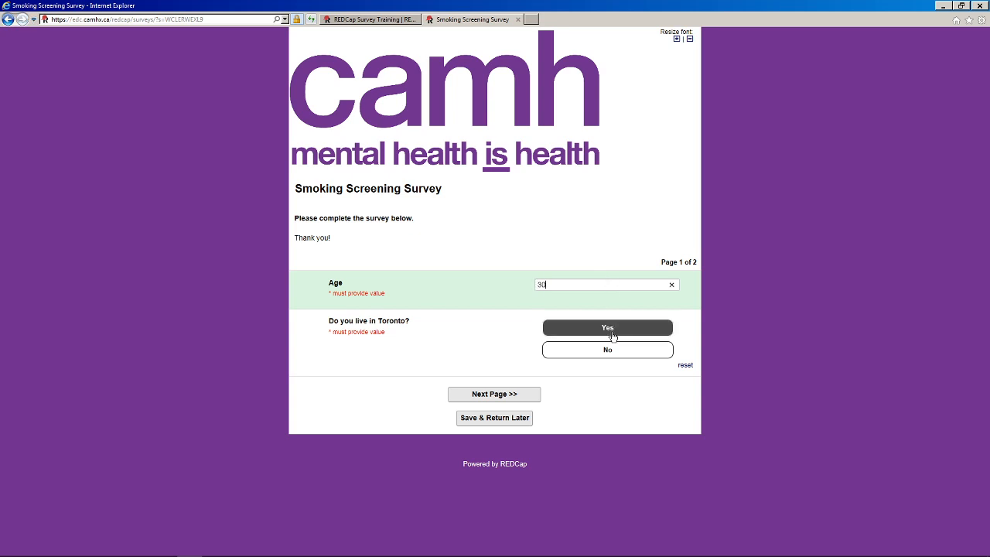
click(606, 328)
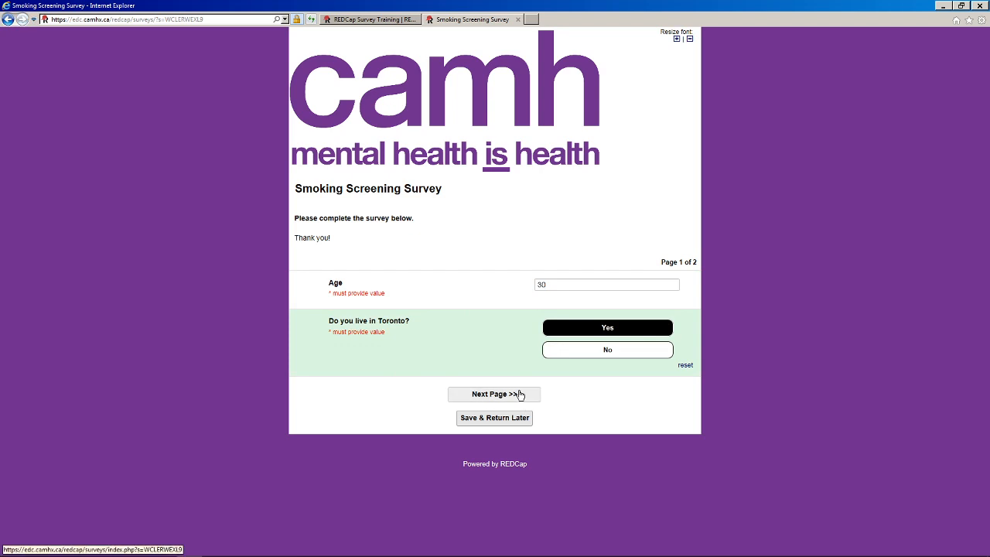
mouse_move(424, 387)
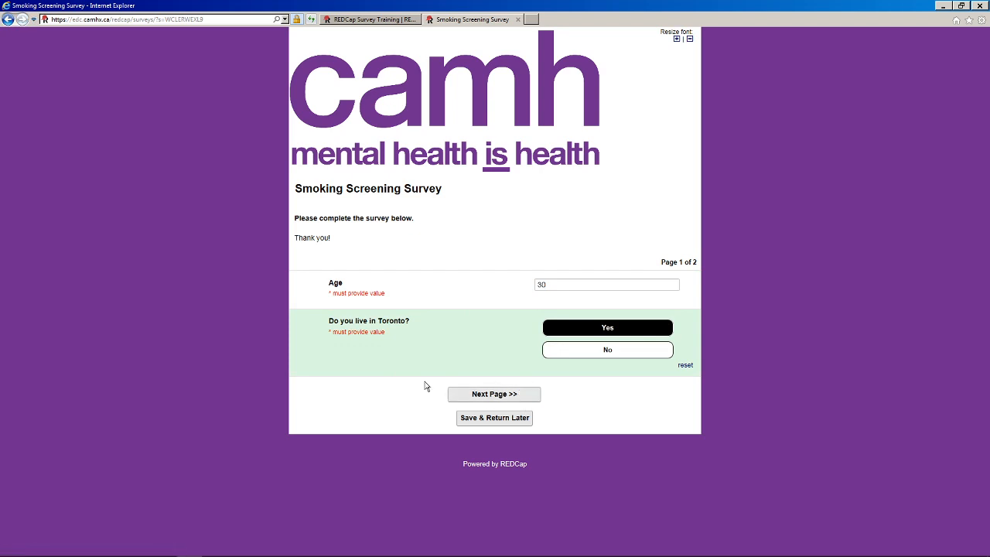
mouse_move(302, 385)
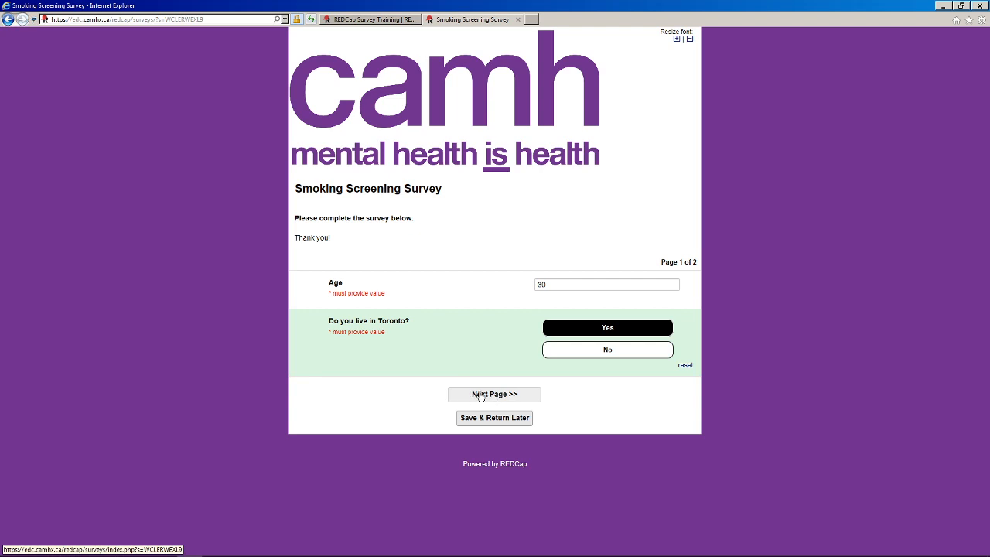
click(493, 394)
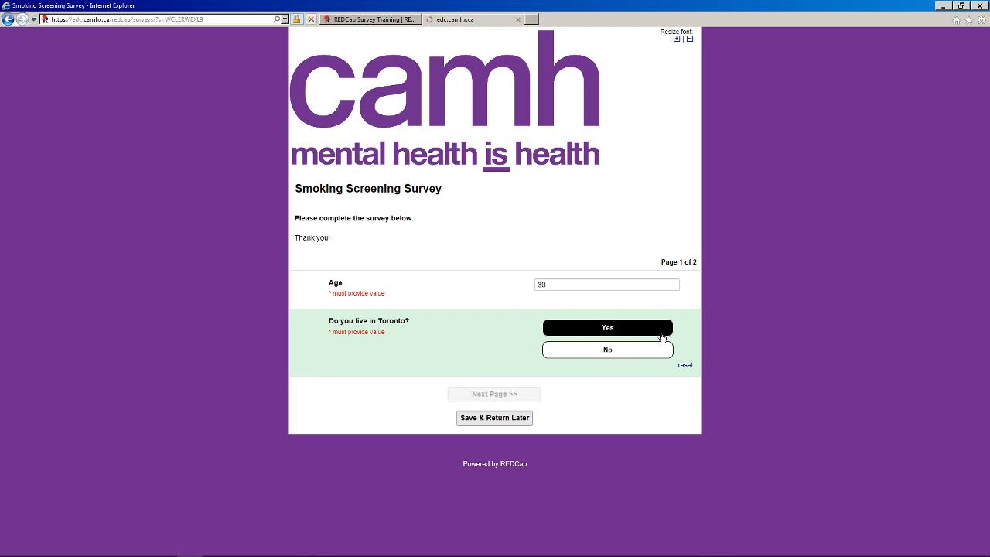
Step: Answer page 2 with 'I smoke cigarettes' and Yes to trying to quit, and submit the response
click(607, 328)
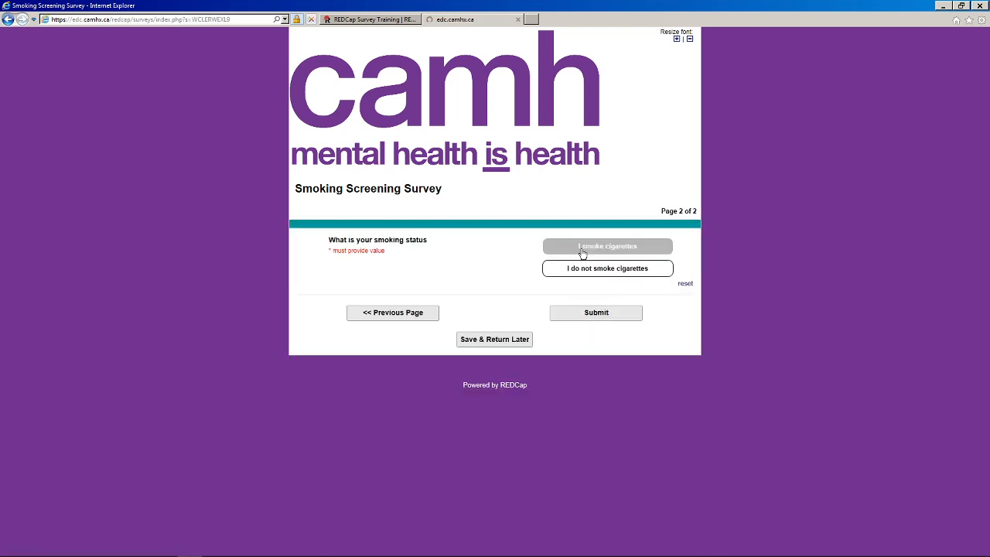
click(607, 246)
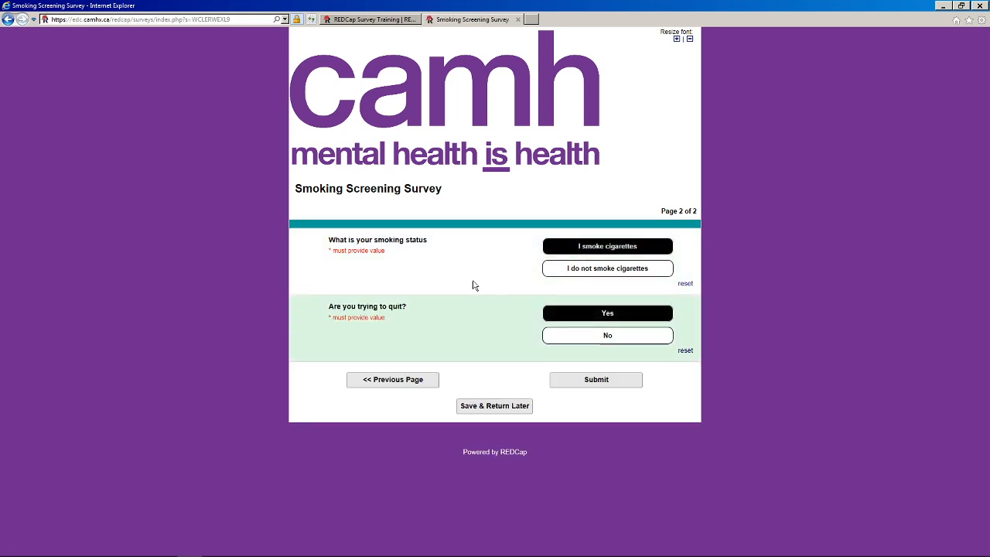
mouse_move(448, 377)
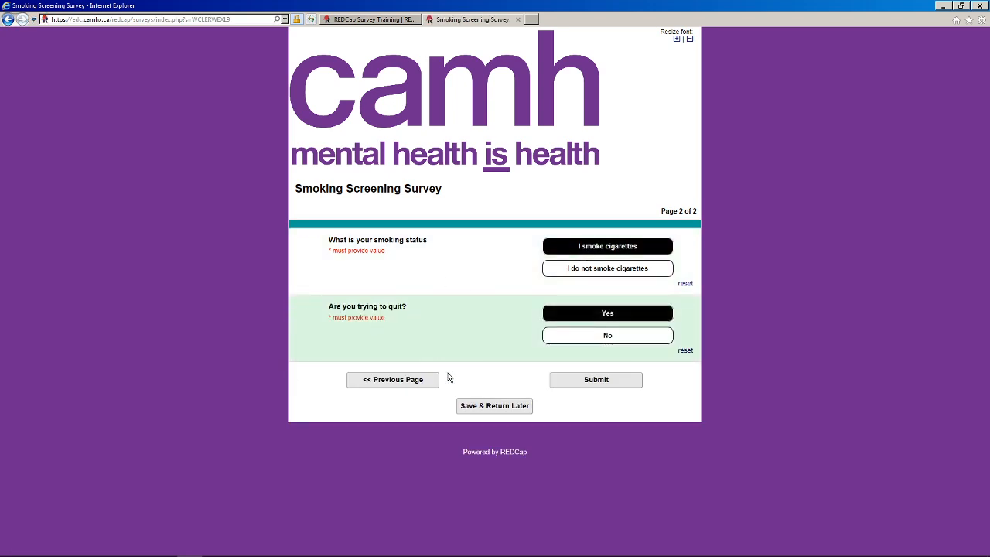
mouse_move(325, 396)
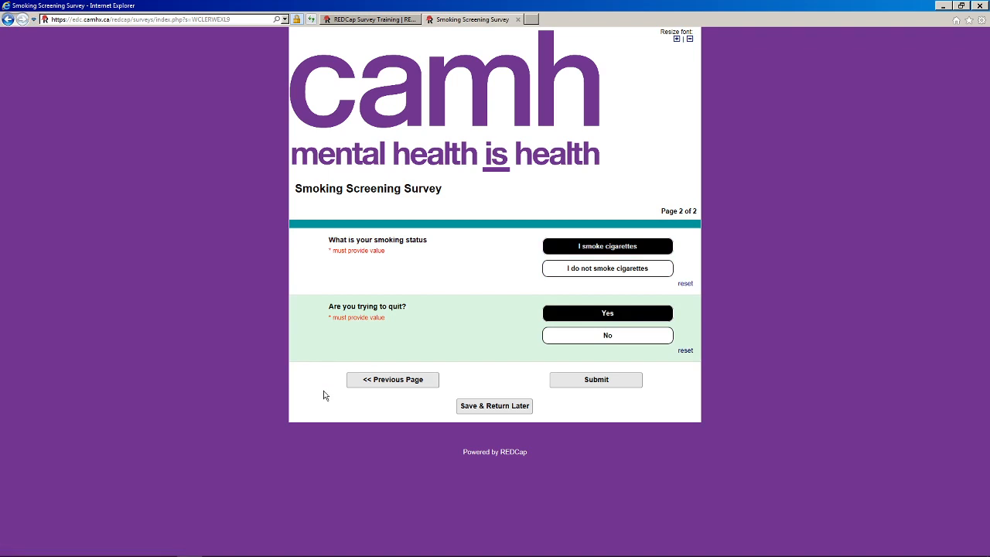
mouse_move(495, 405)
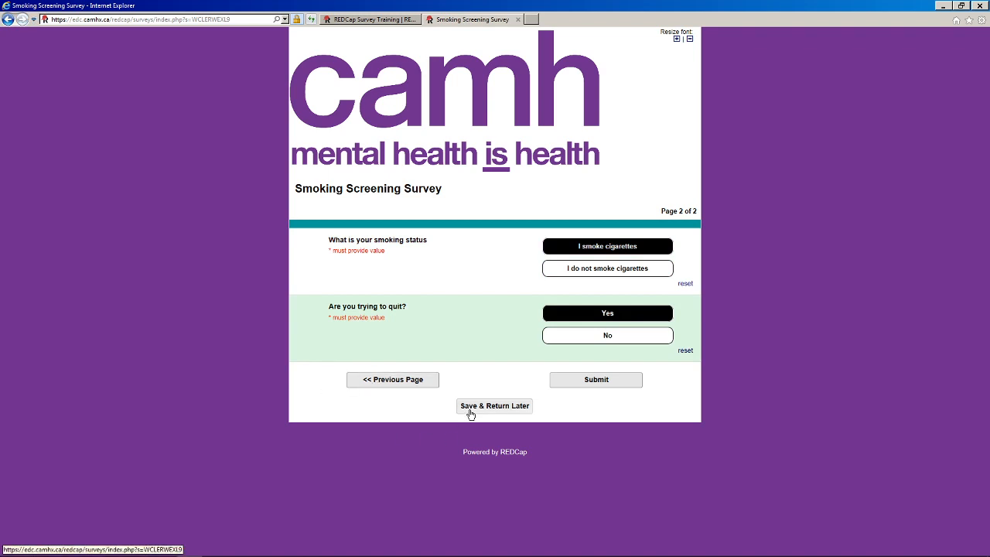
mouse_move(416, 390)
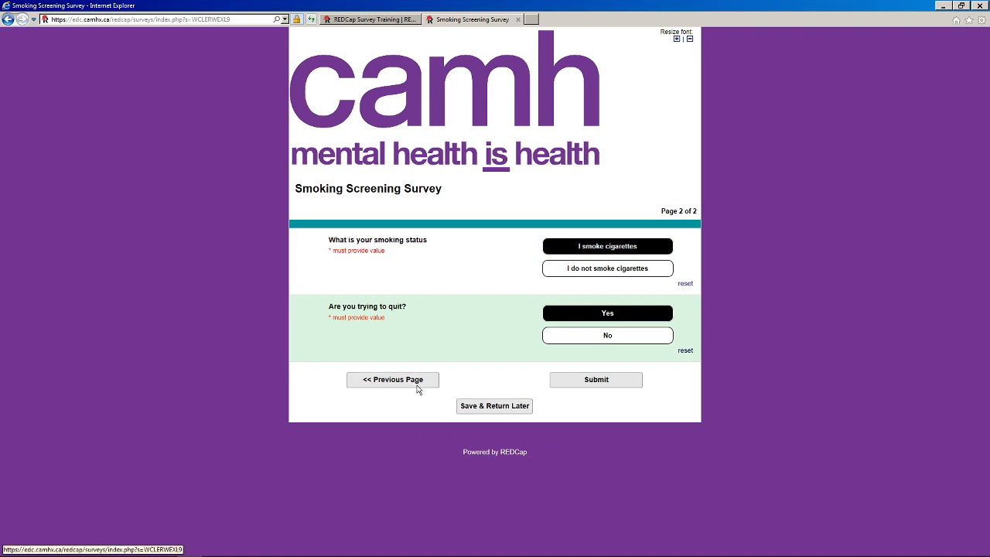
mouse_move(413, 385)
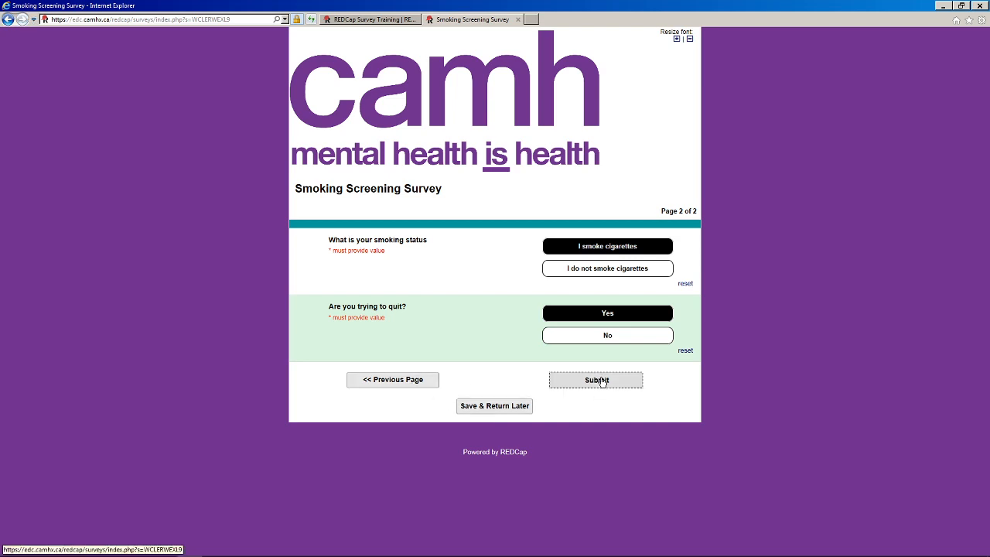
click(596, 381)
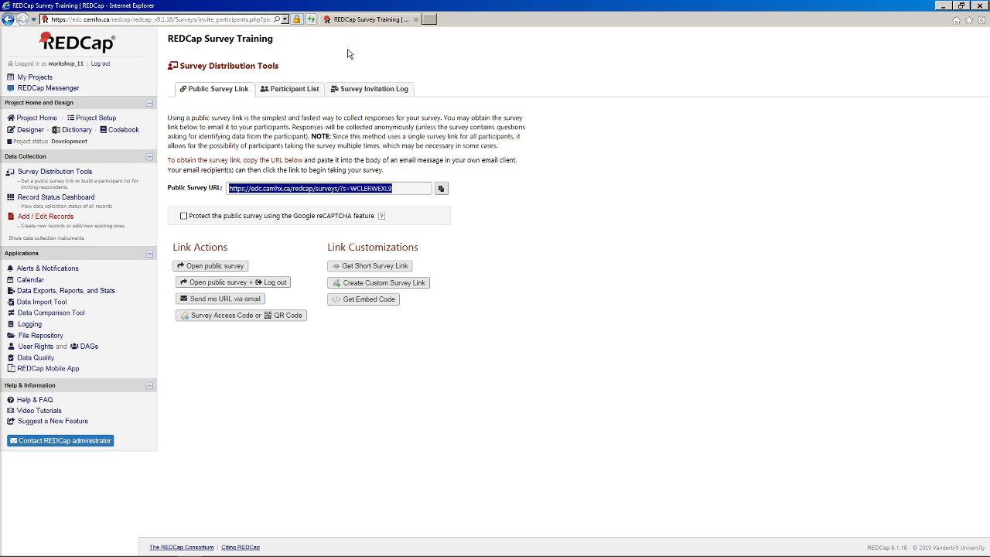
mouse_move(556, 156)
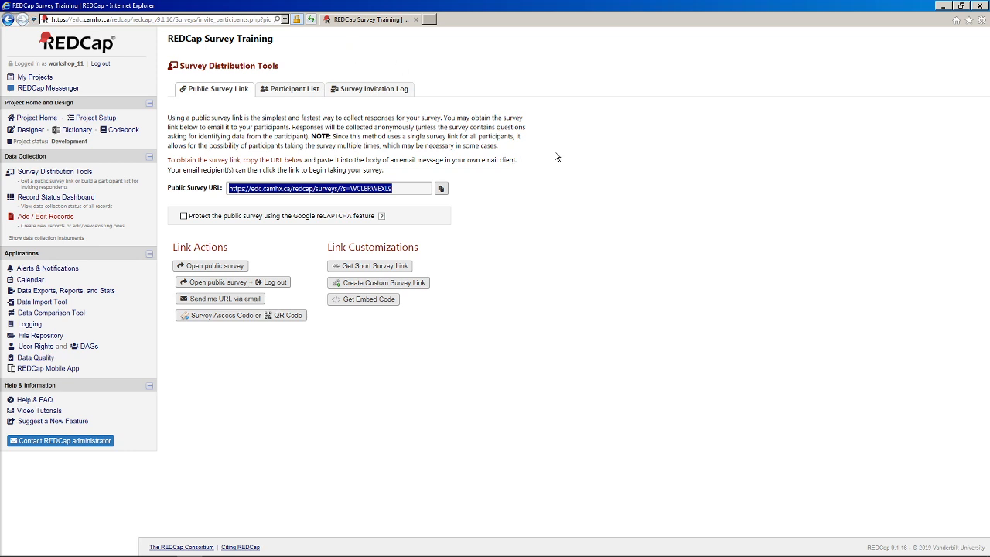
mouse_move(331, 156)
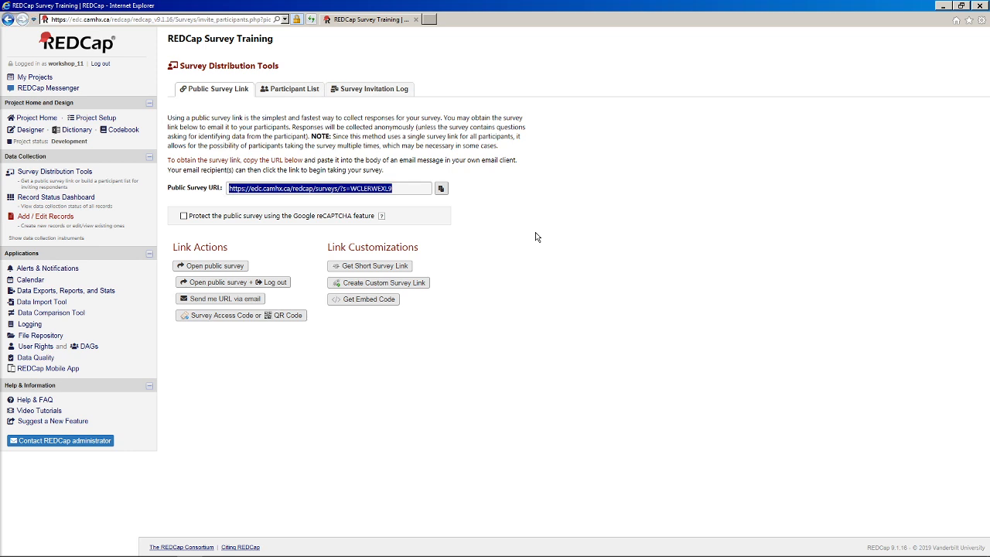
mouse_move(371, 223)
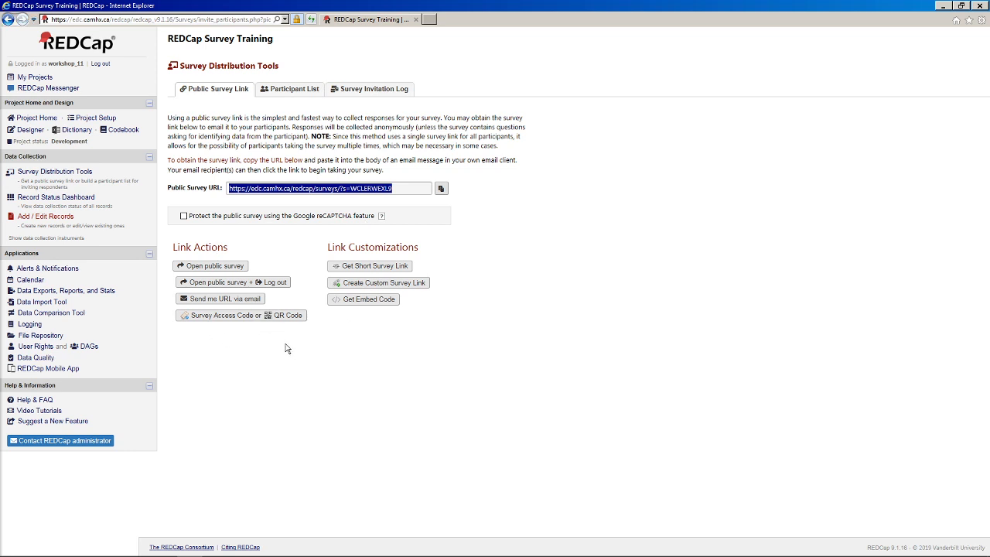
mouse_move(408, 350)
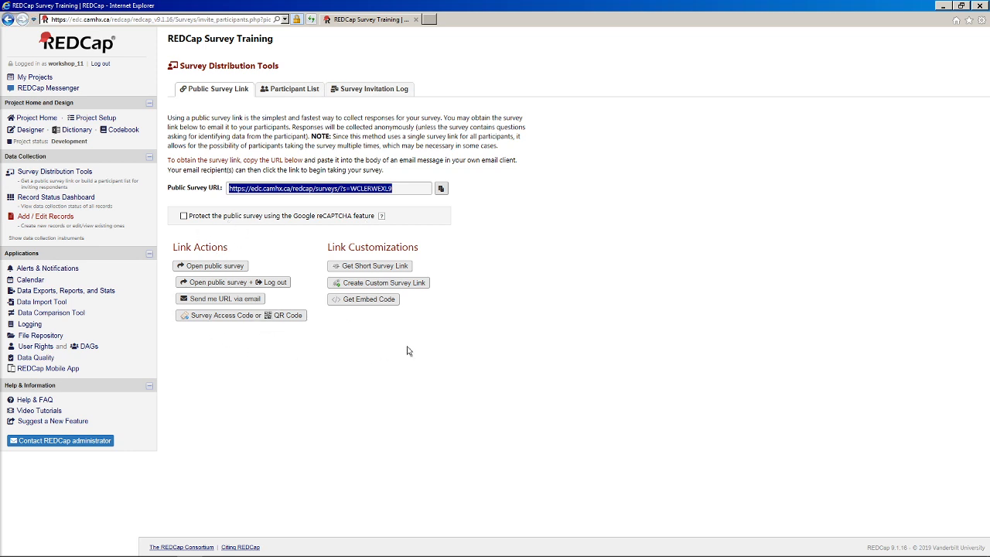
mouse_move(430, 226)
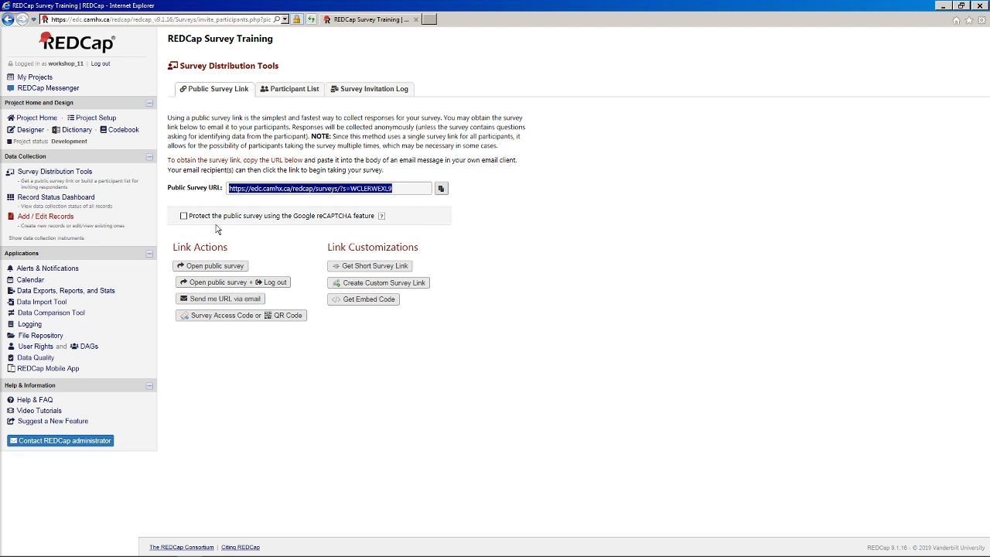
mouse_move(353, 222)
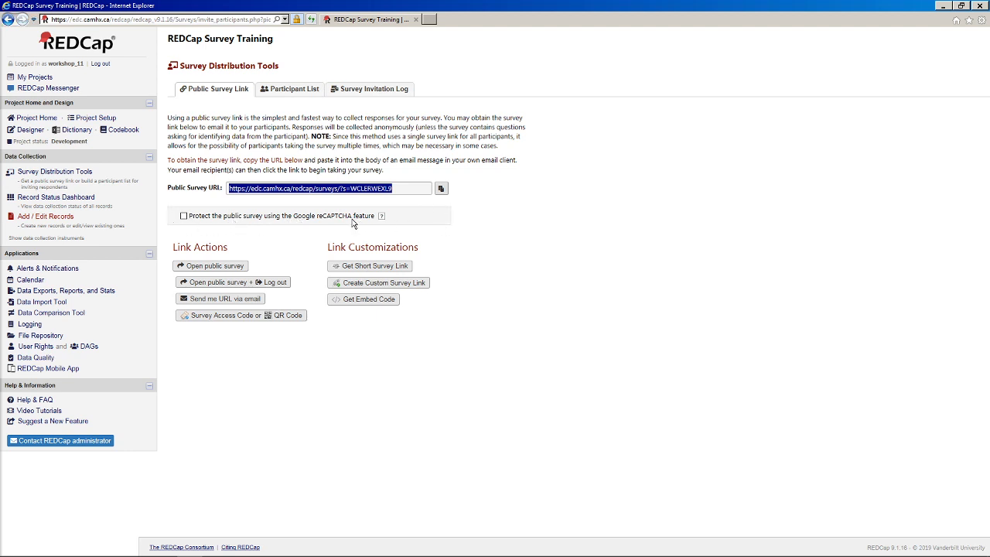
mouse_move(172, 212)
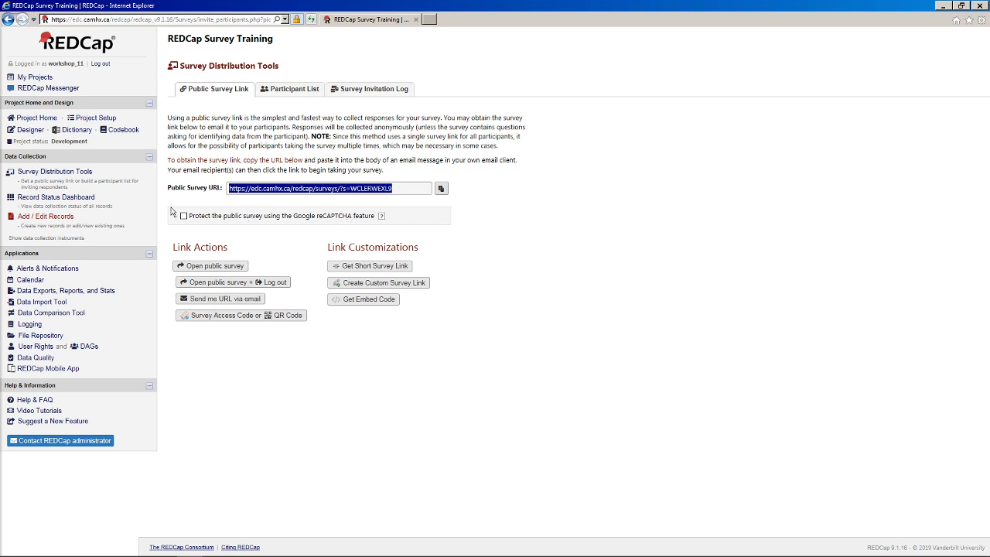
mouse_move(170, 231)
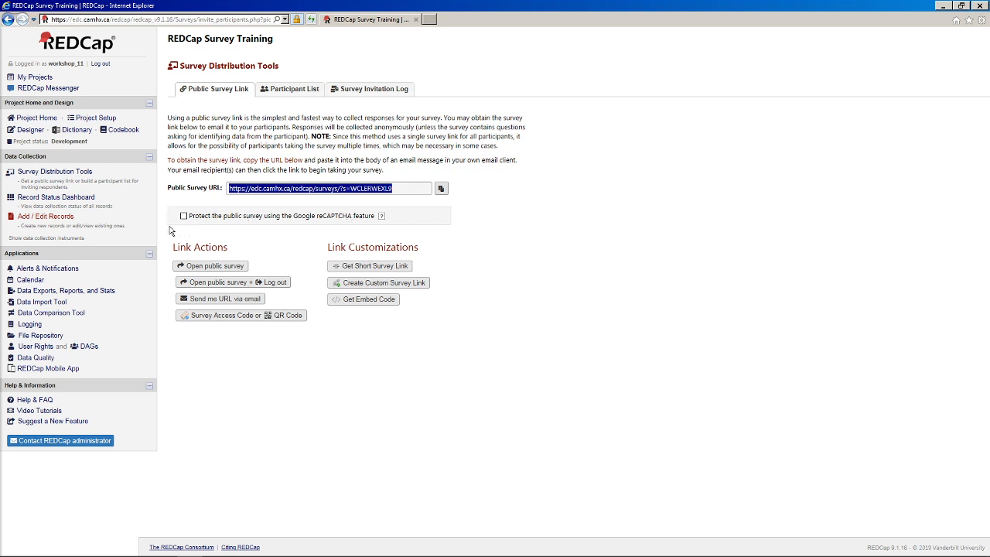
mouse_move(170, 213)
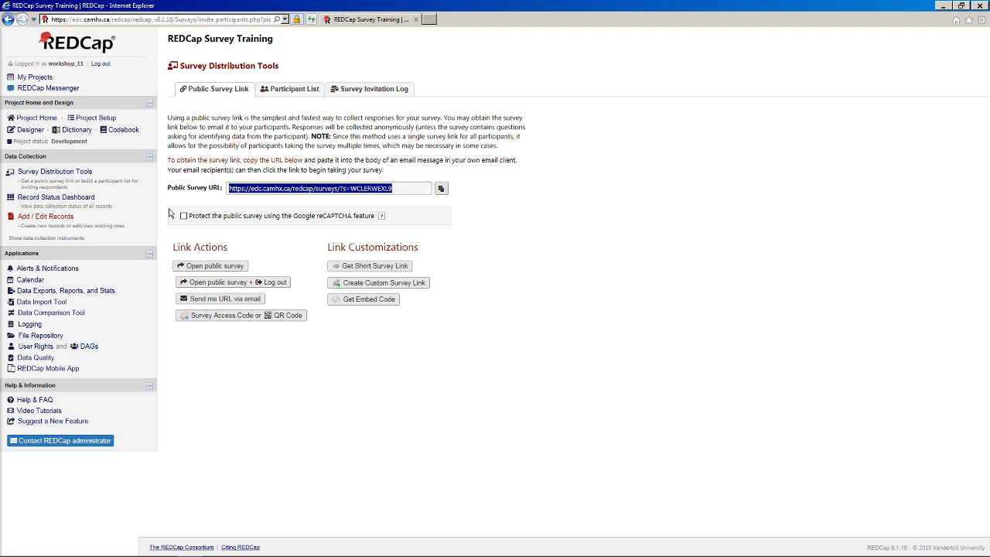
mouse_move(173, 213)
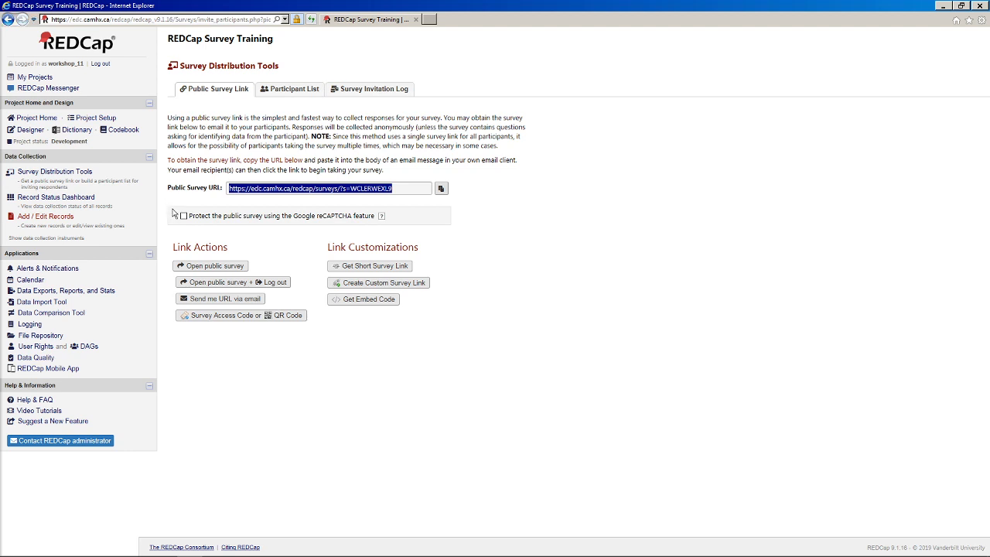
mouse_move(238, 210)
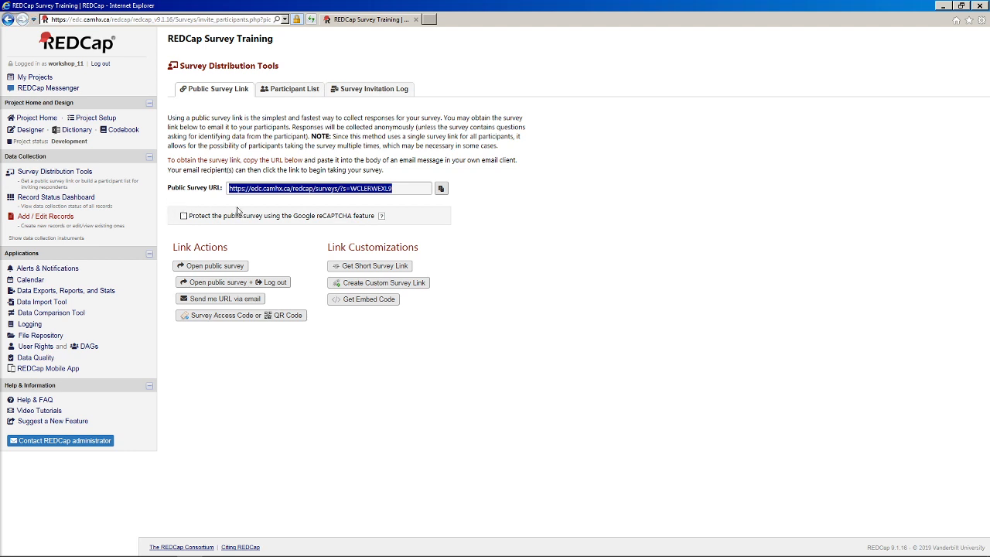
Step: Enable Google reCAPTCHA protection and launch the public survey to test it
click(184, 215)
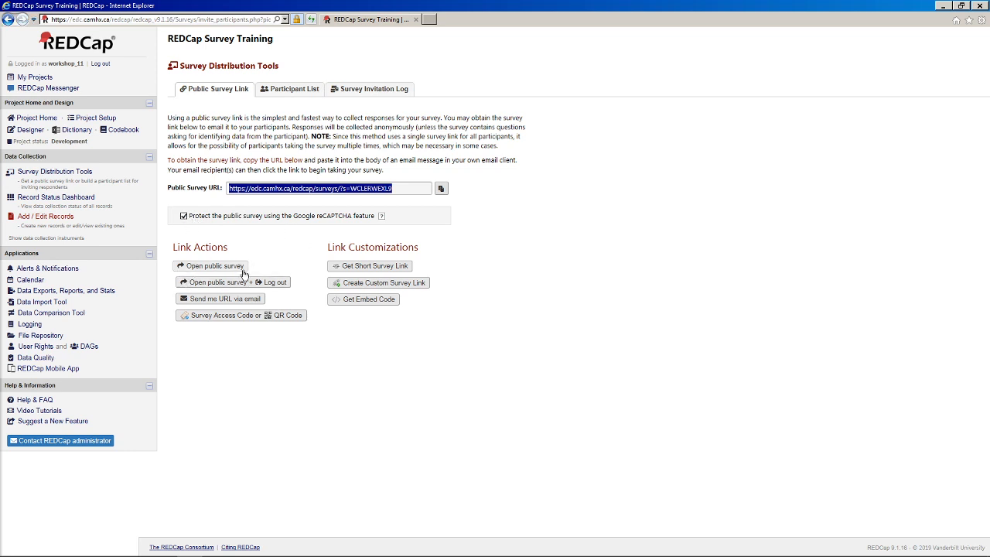
click(184, 215)
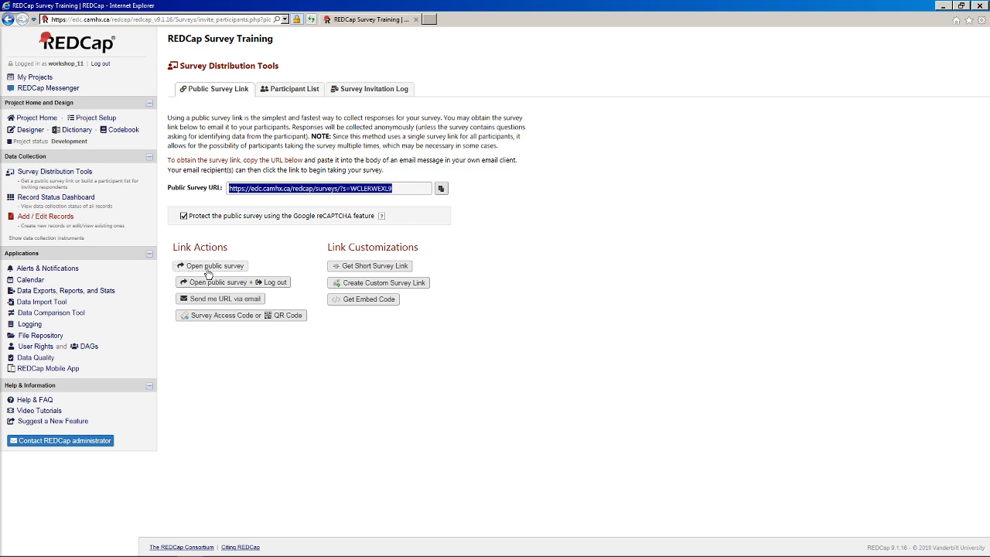
mouse_move(291, 242)
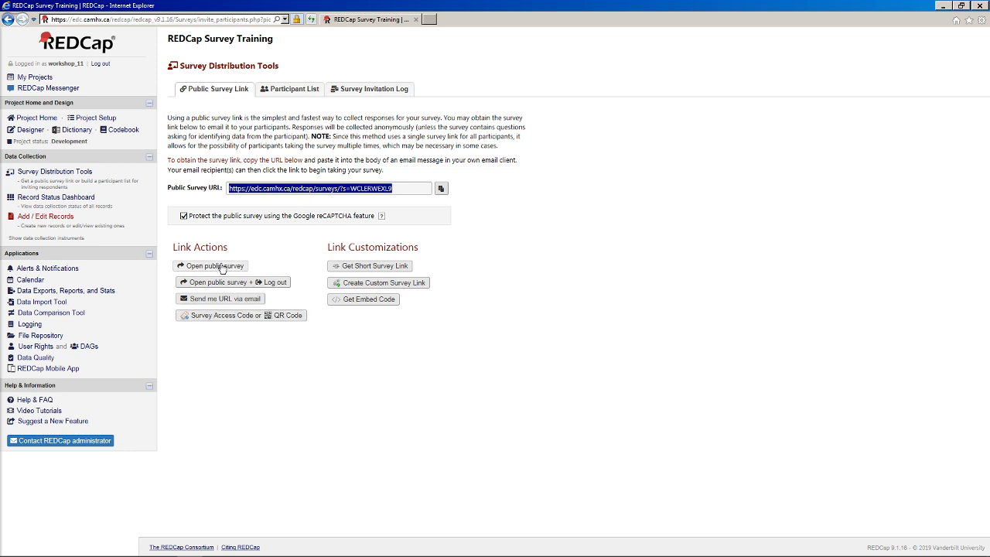
click(215, 266)
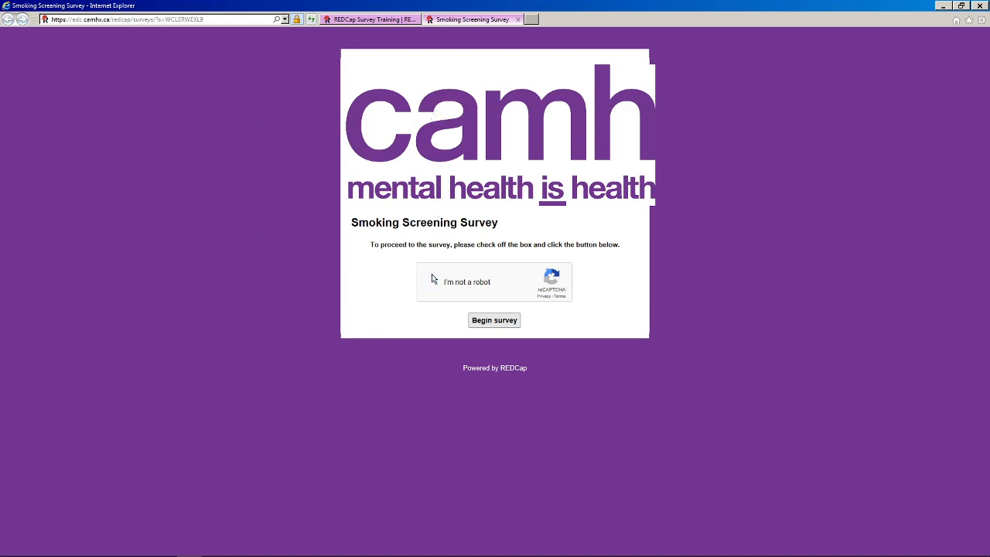
Step: Pass the reCAPTCHA image challenge and begin the survey
click(433, 282)
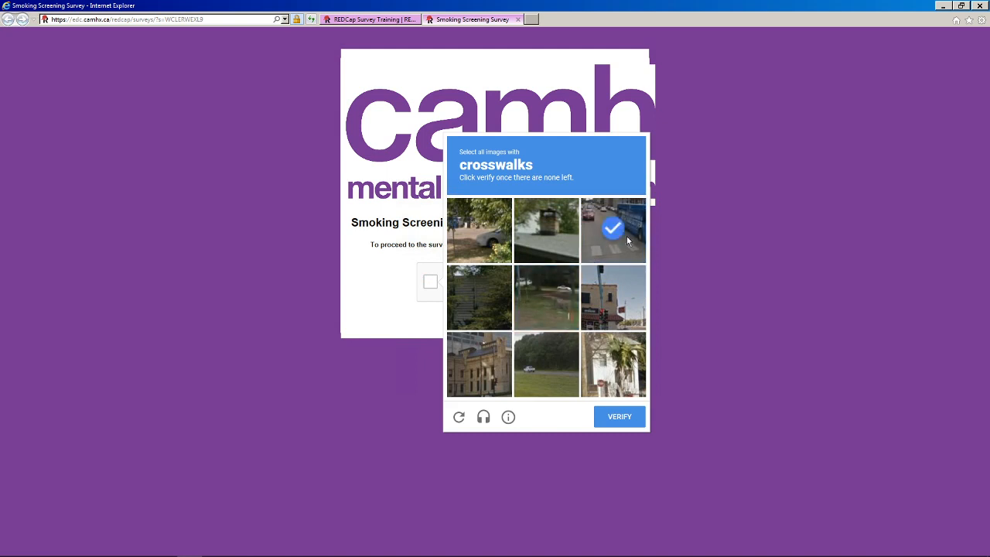
click(613, 229)
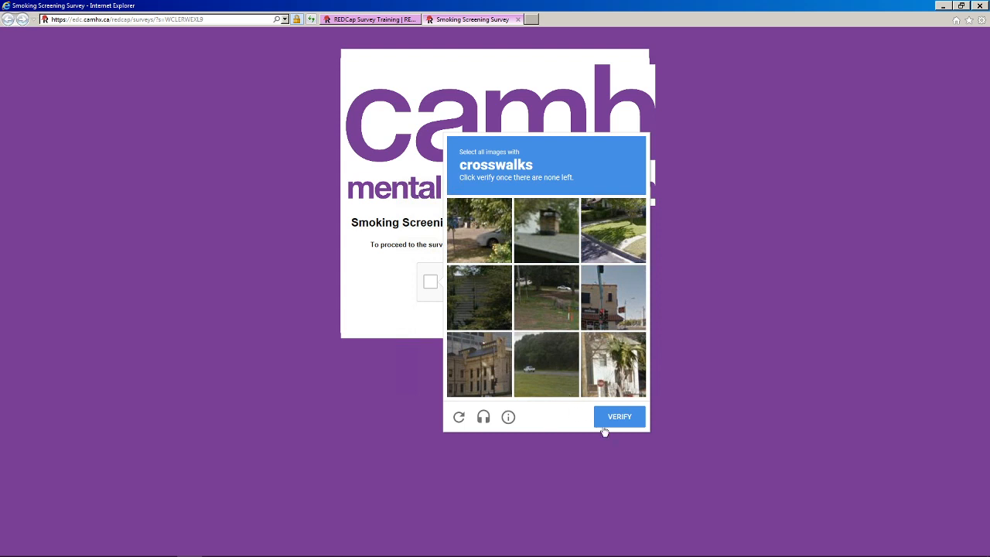
click(619, 416)
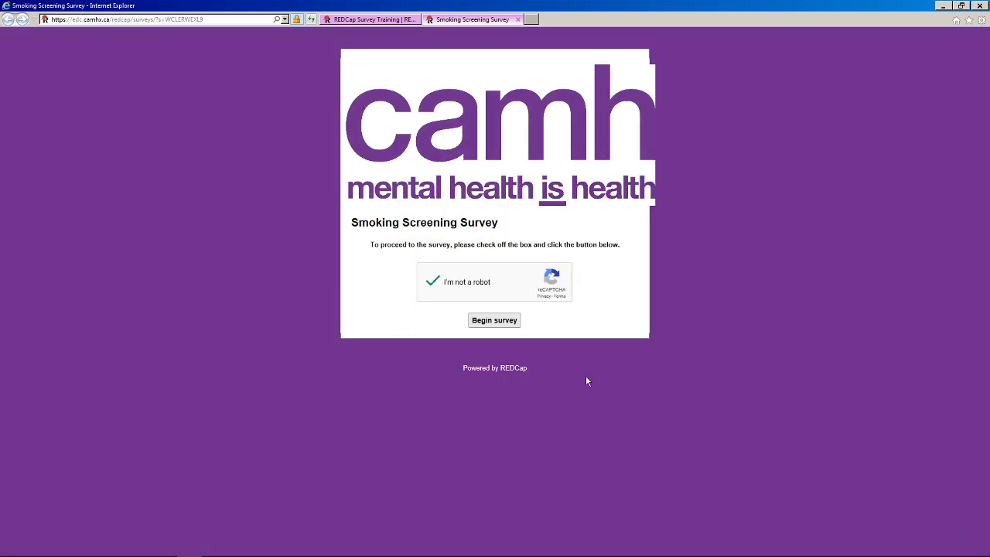
click(493, 319)
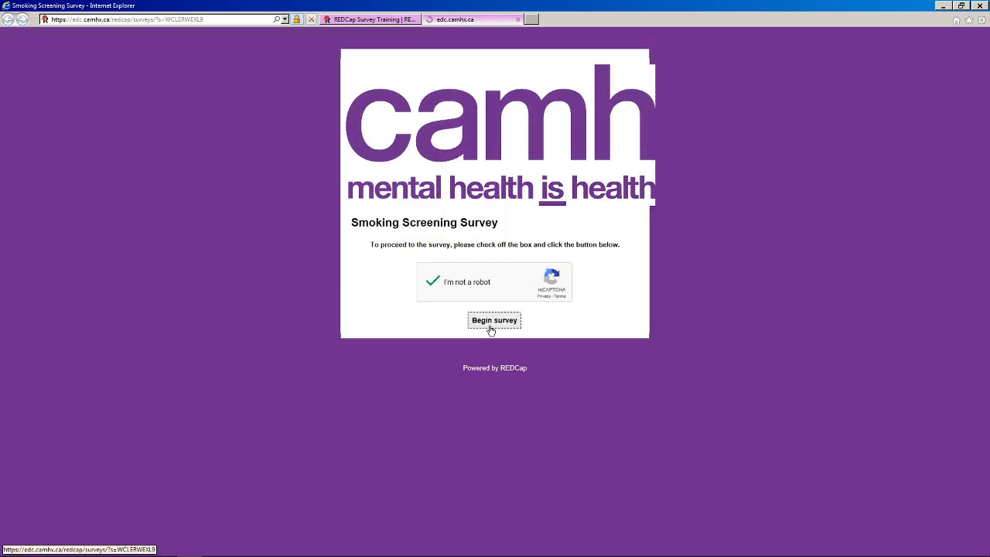
click(494, 320)
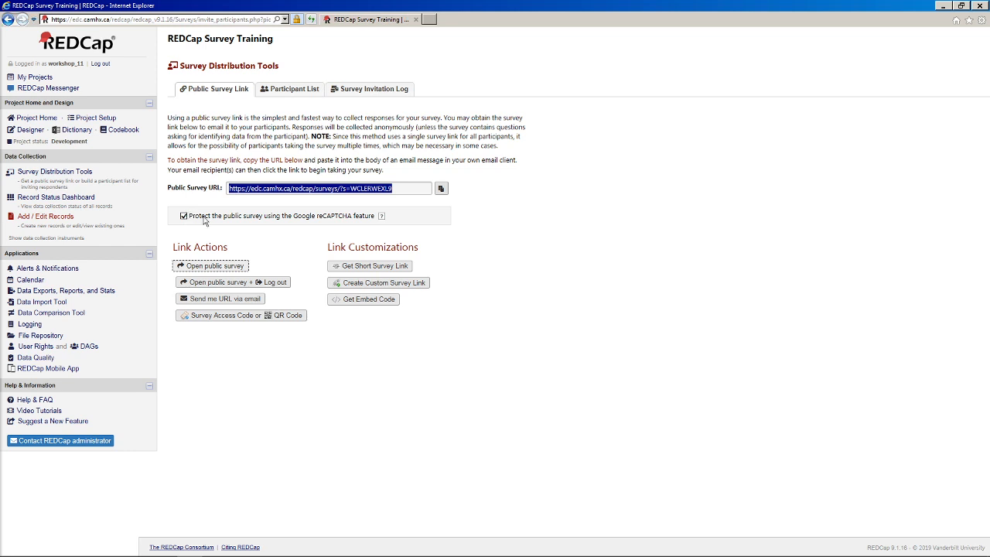
mouse_move(312, 220)
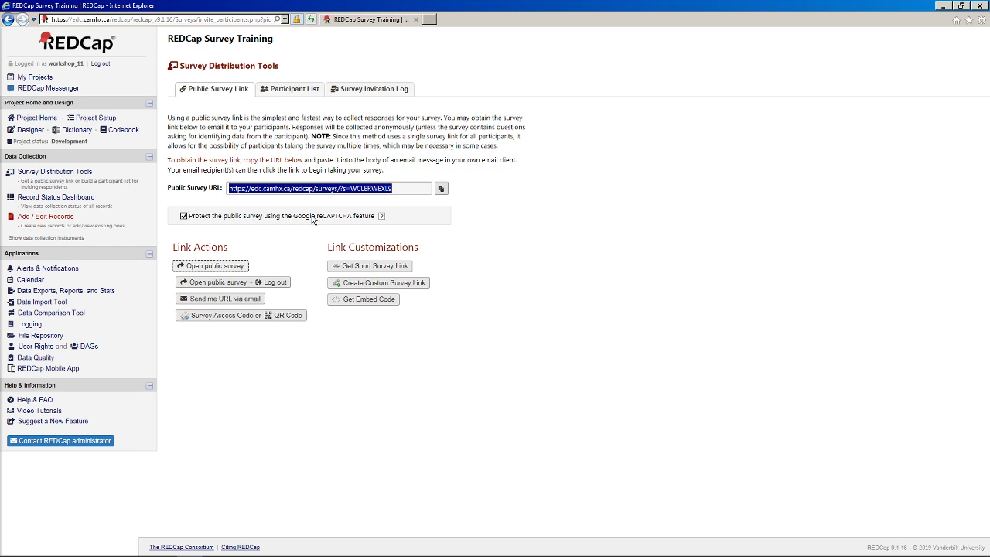
click(184, 215)
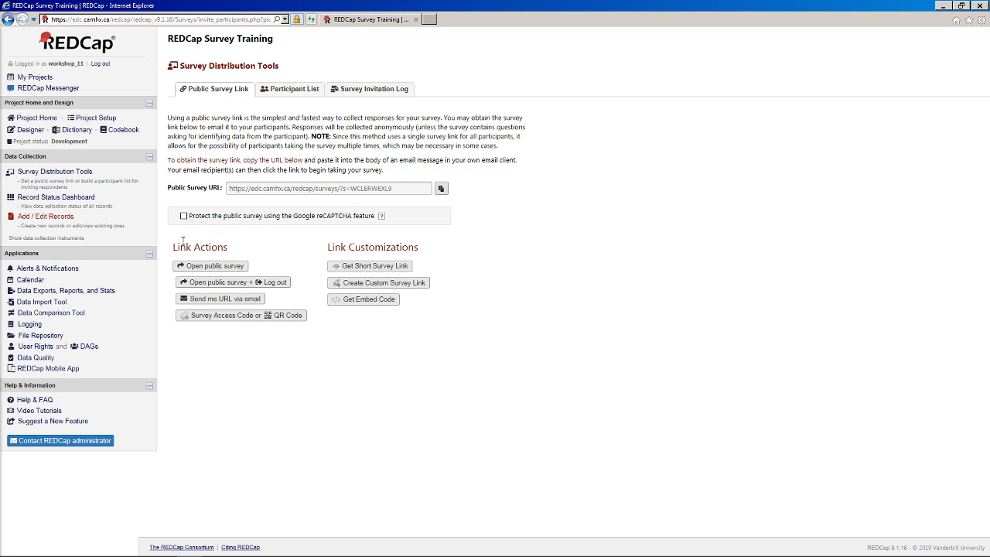
mouse_move(211, 266)
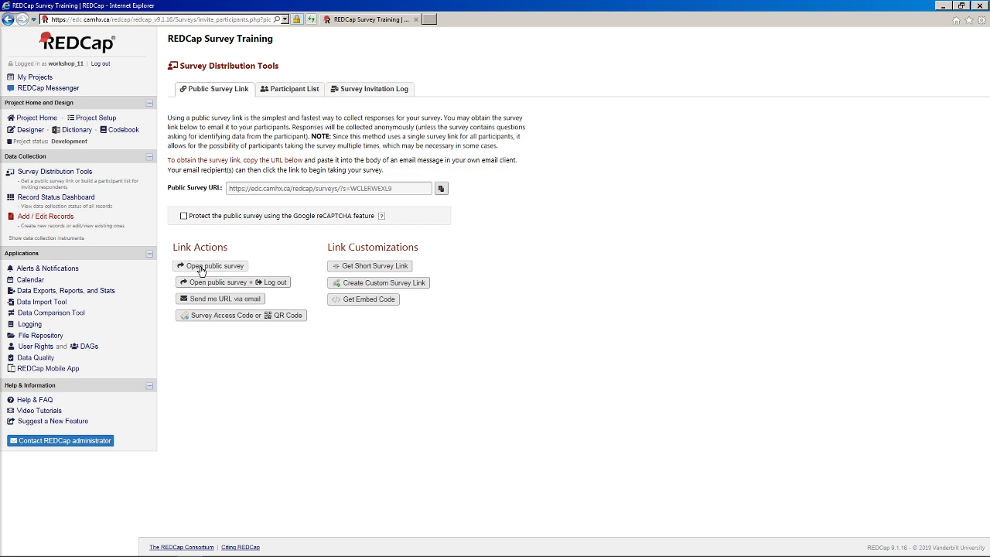
mouse_move(167, 279)
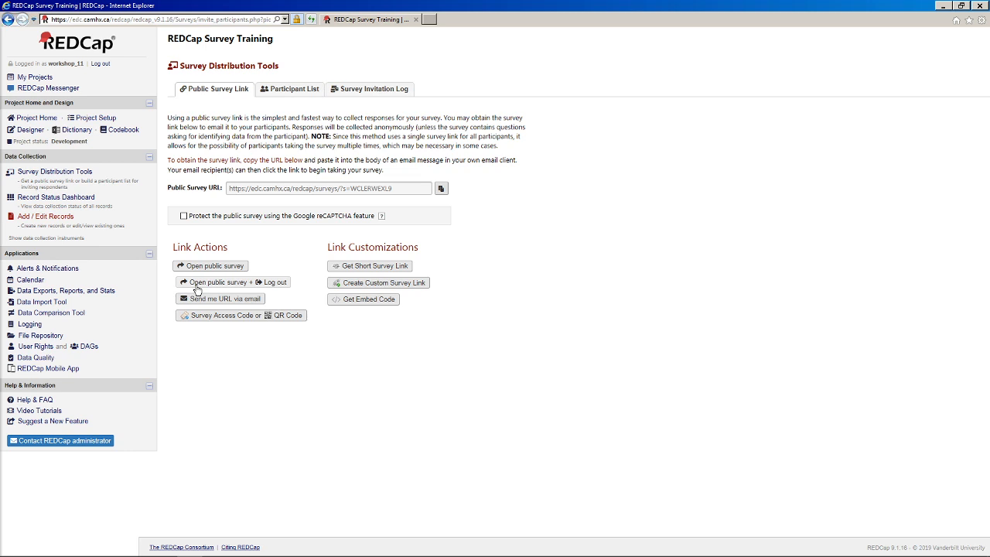
mouse_move(258, 287)
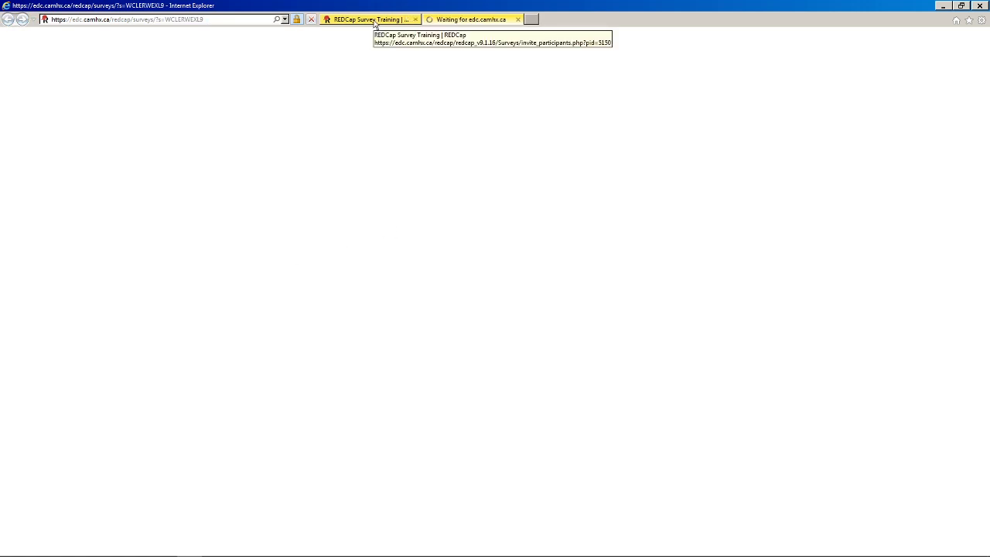
click(370, 18)
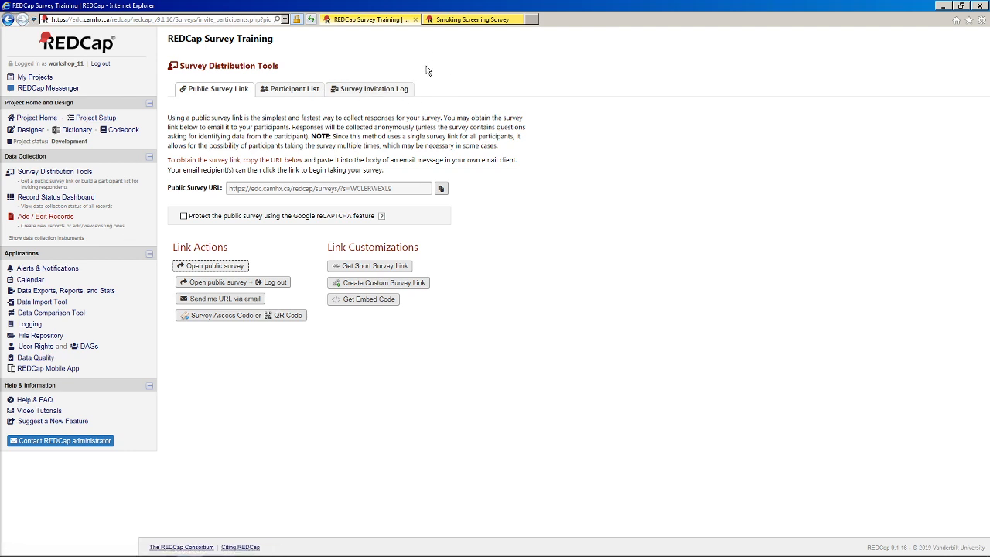
mouse_move(236, 147)
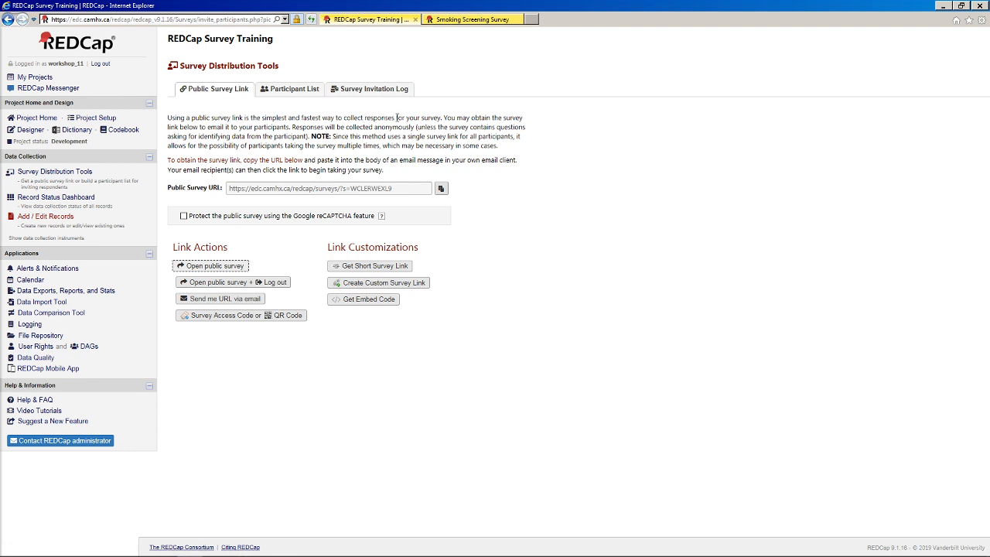
click(368, 19)
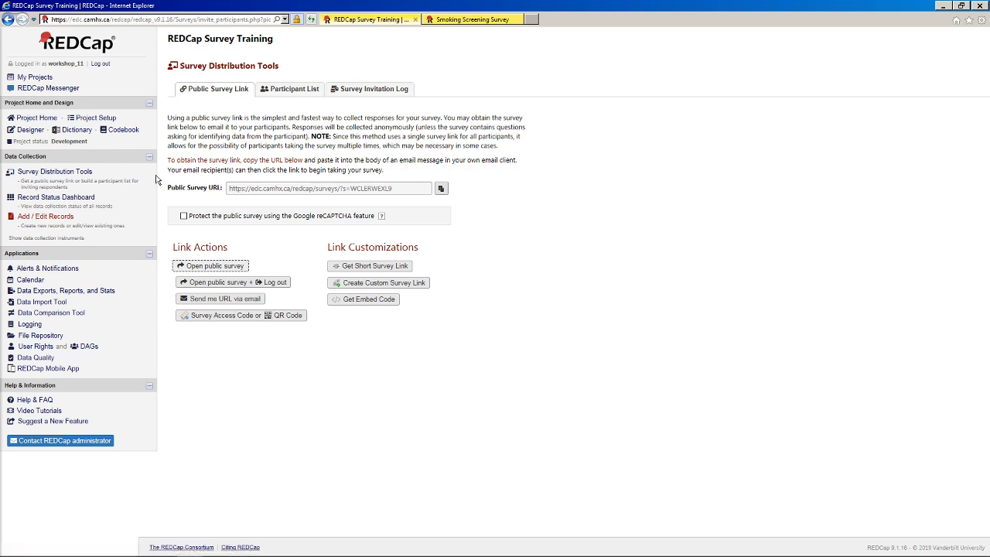
mouse_move(294, 263)
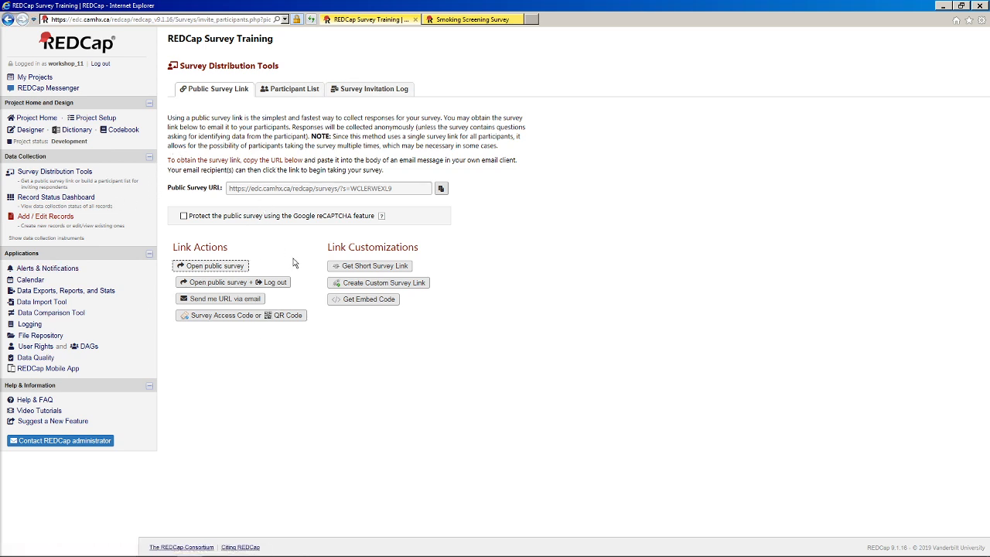
mouse_move(282, 281)
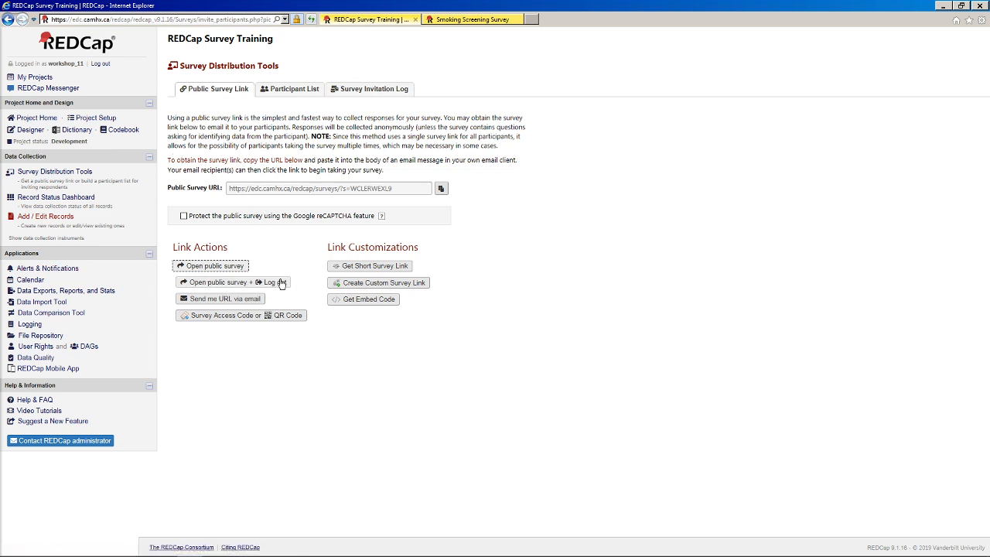
mouse_move(226, 286)
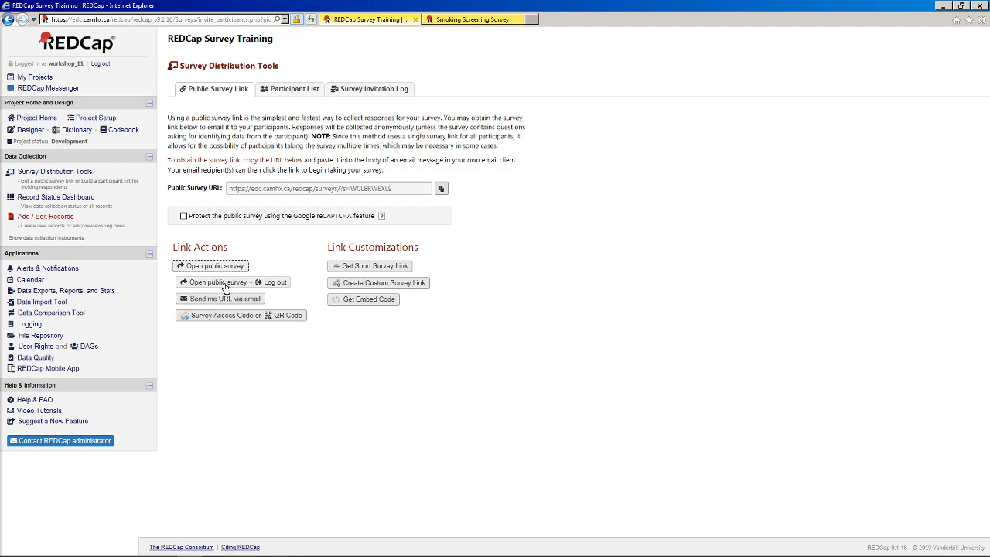
mouse_move(352, 112)
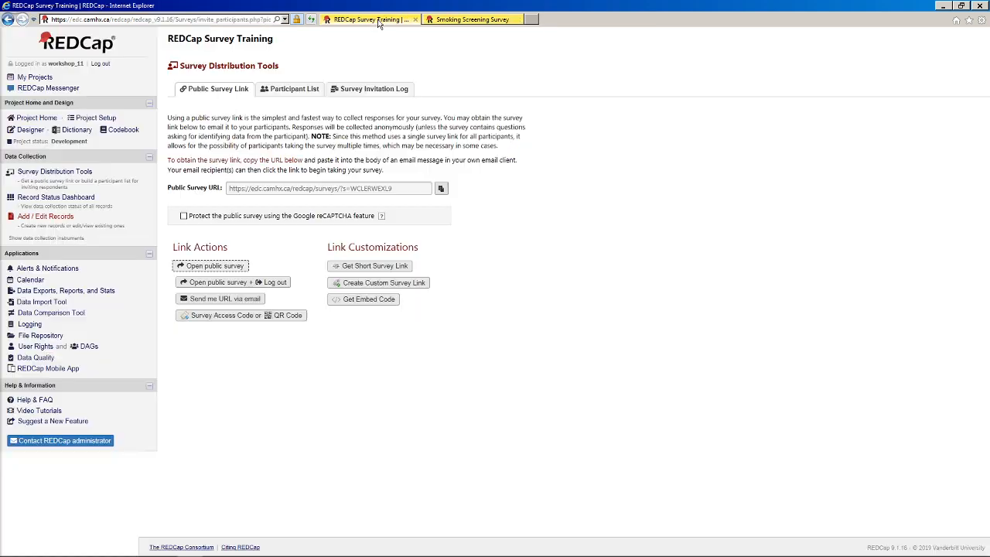
mouse_move(315, 177)
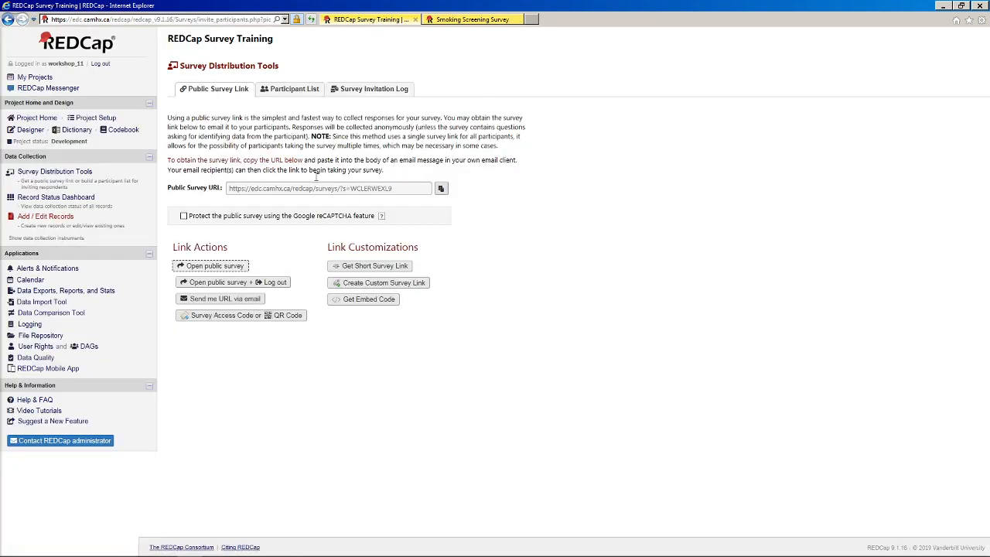
mouse_move(216, 309)
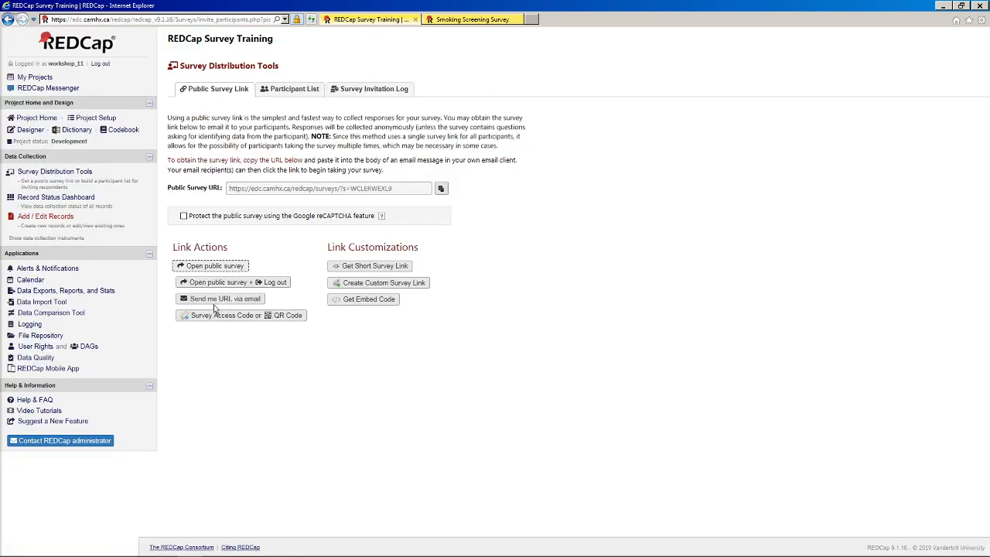
mouse_move(293, 276)
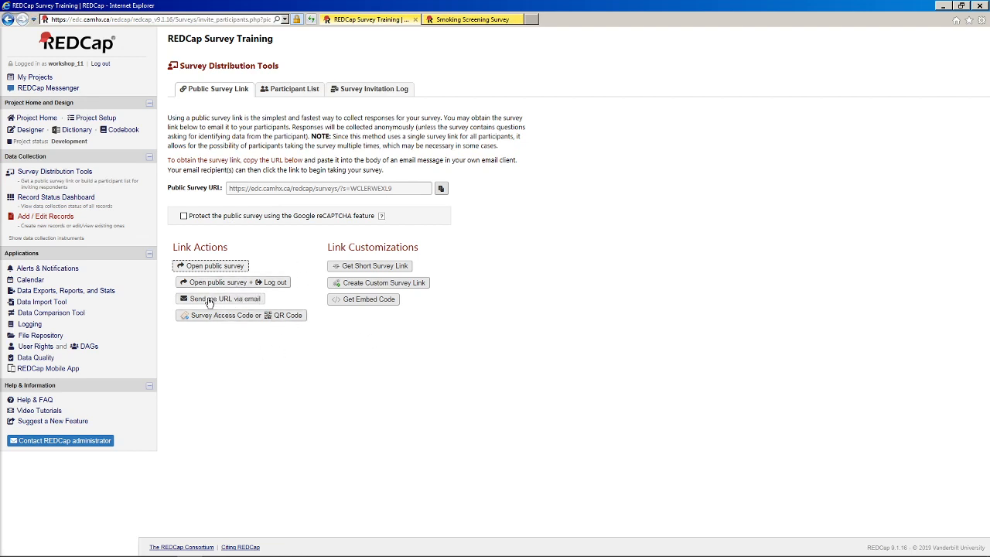
Step: Email the public survey URL to myself and close the 'Email sent!' confirmation
click(220, 299)
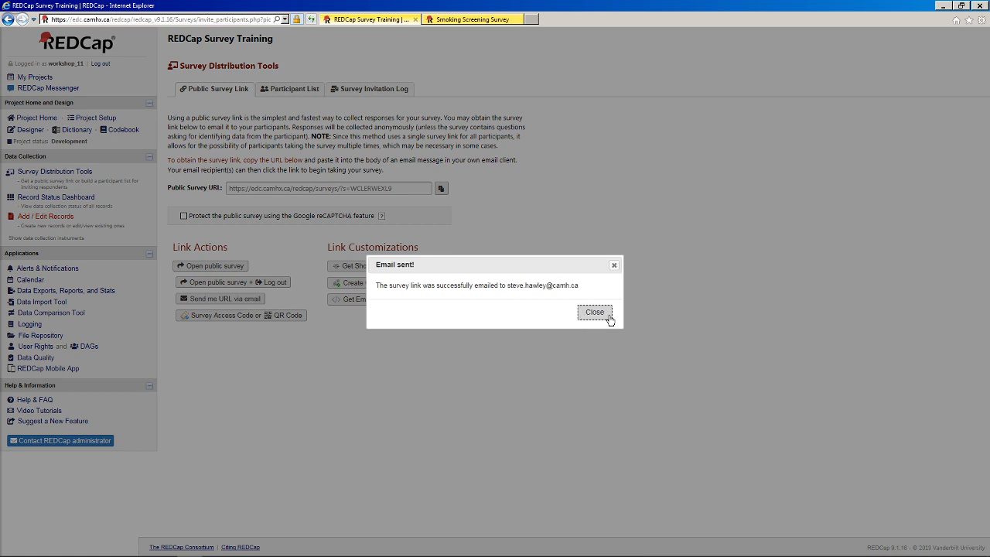
click(594, 312)
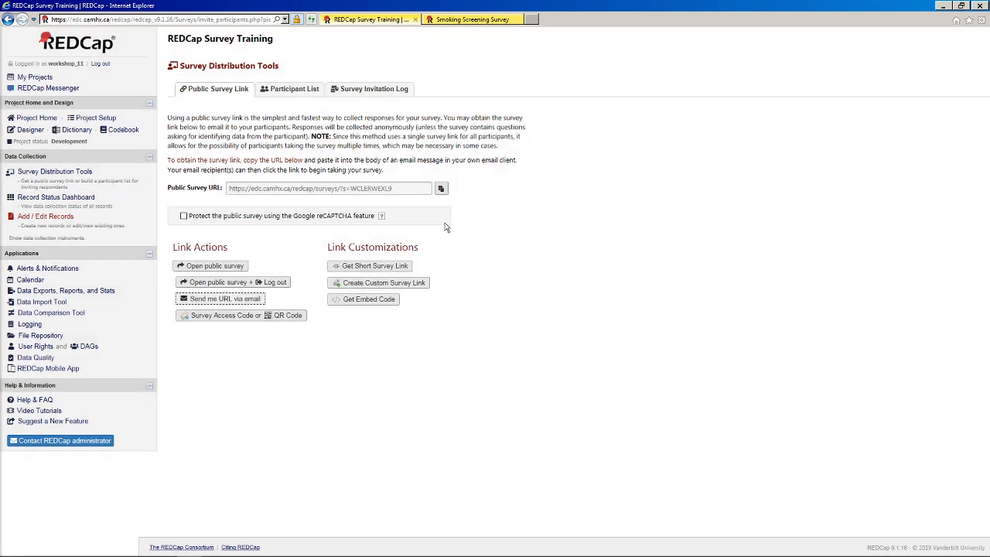
mouse_move(215, 302)
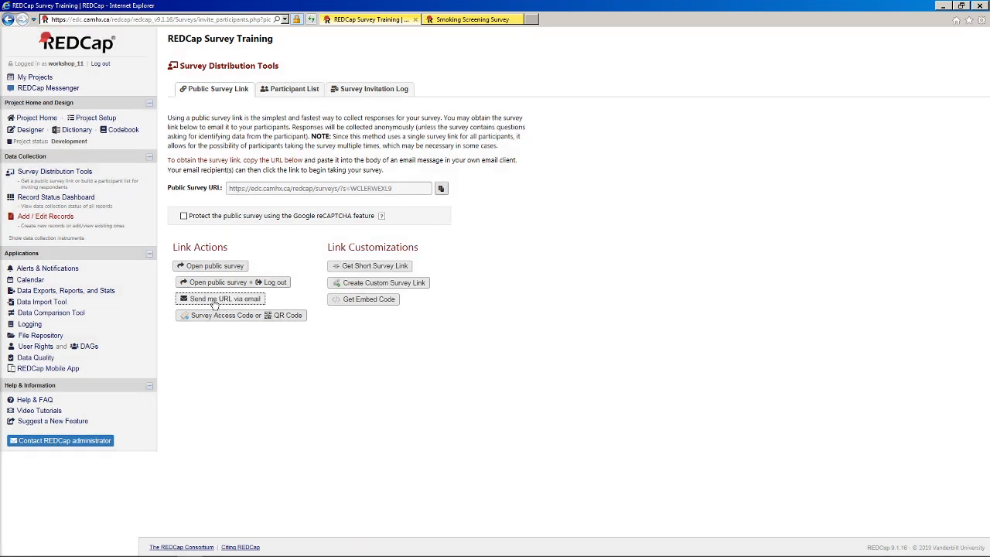
click(325, 188)
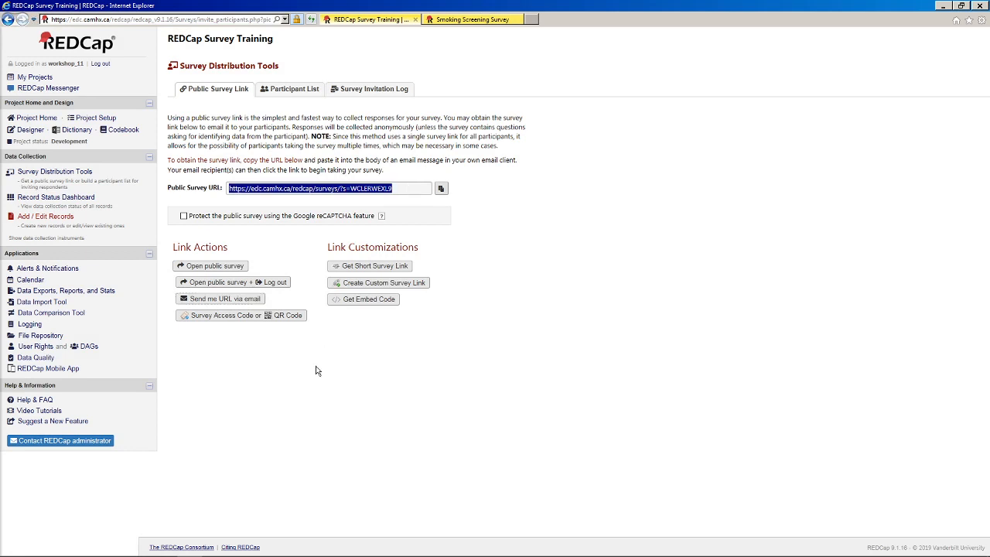
click(315, 359)
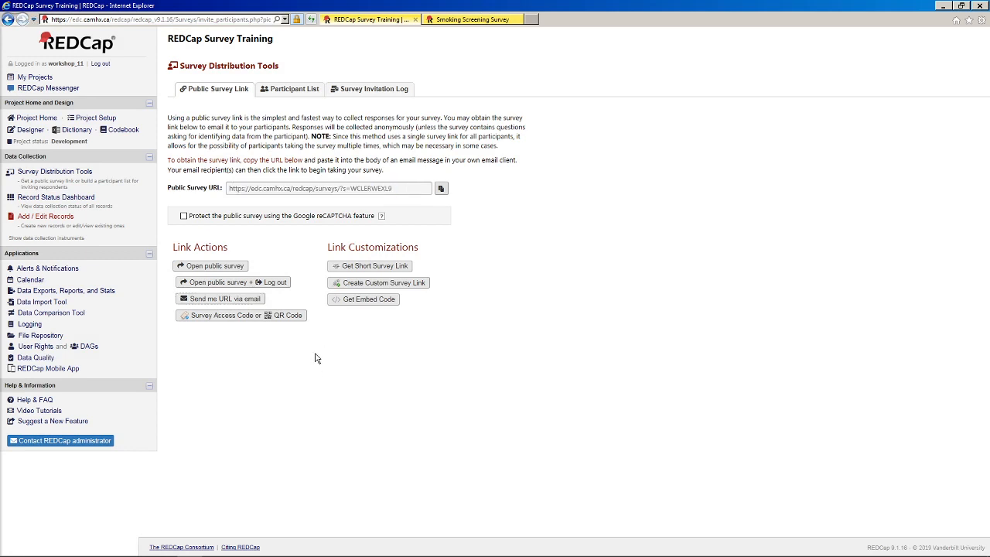
mouse_move(247, 325)
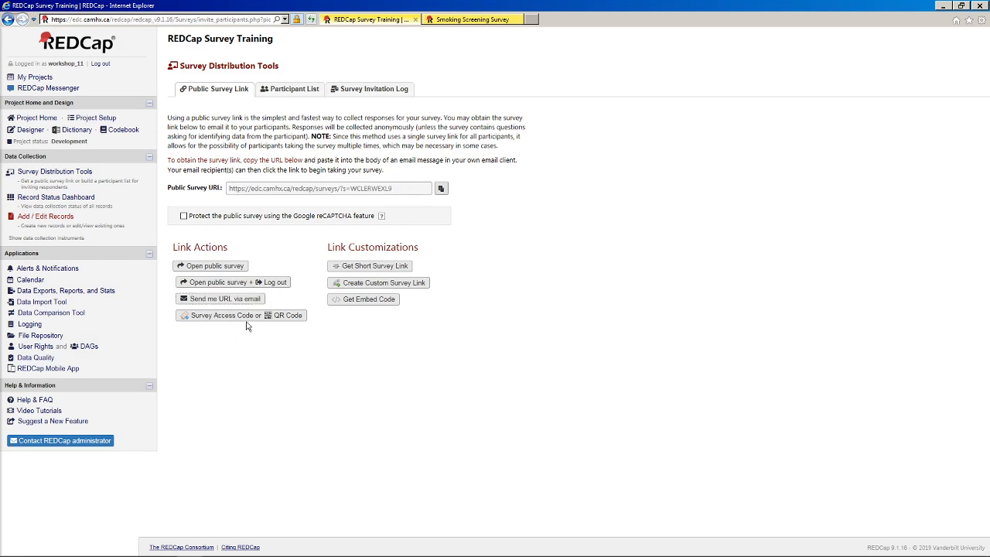
click(241, 316)
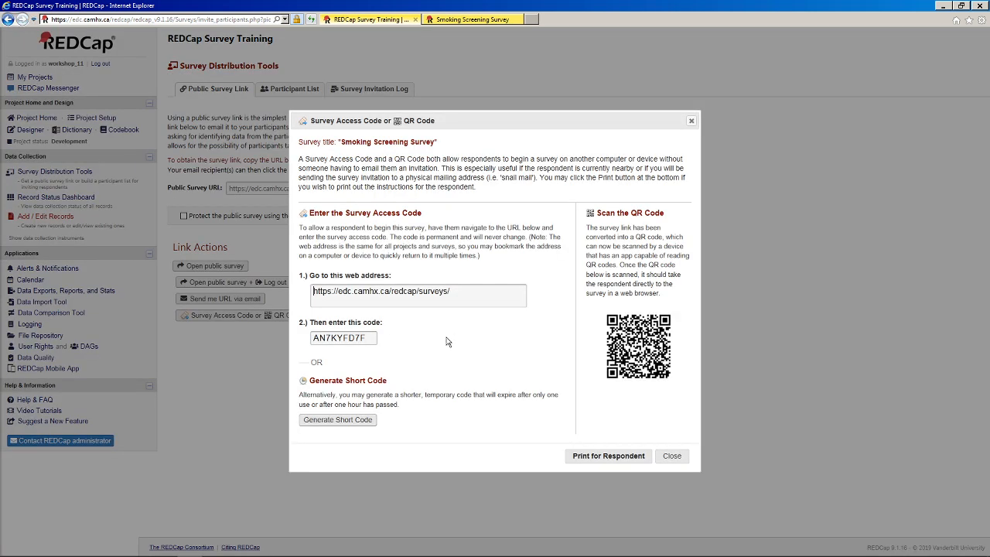
mouse_move(489, 297)
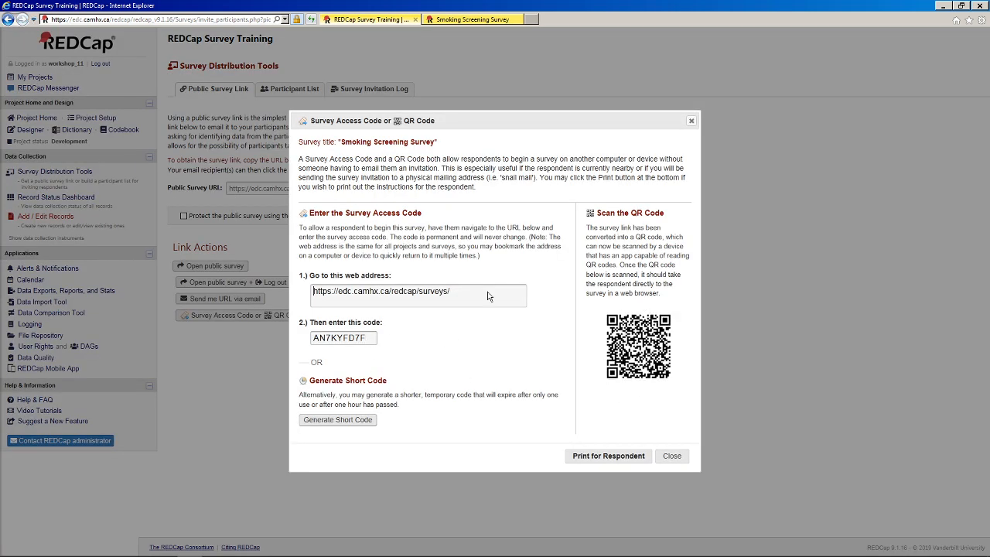
triple_click(379, 291)
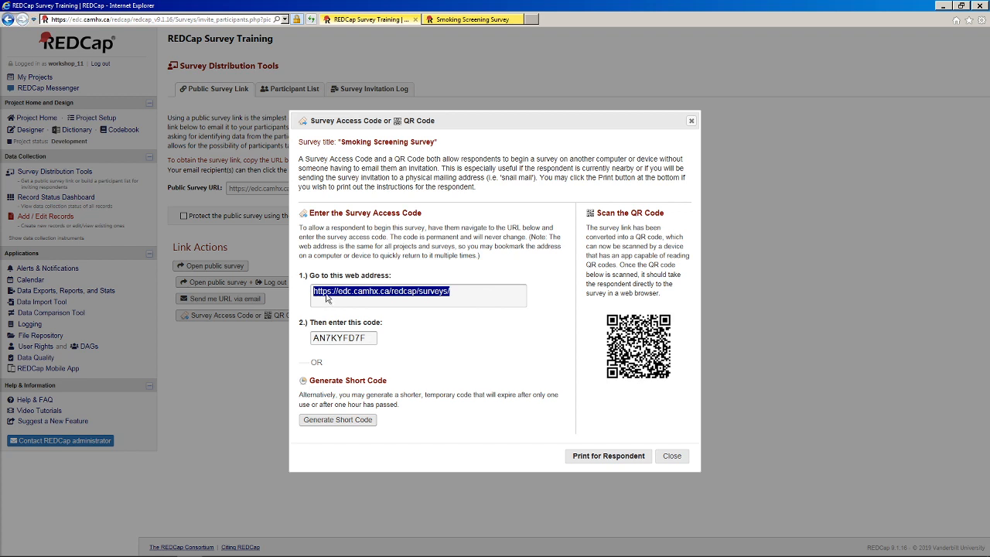
mouse_move(353, 300)
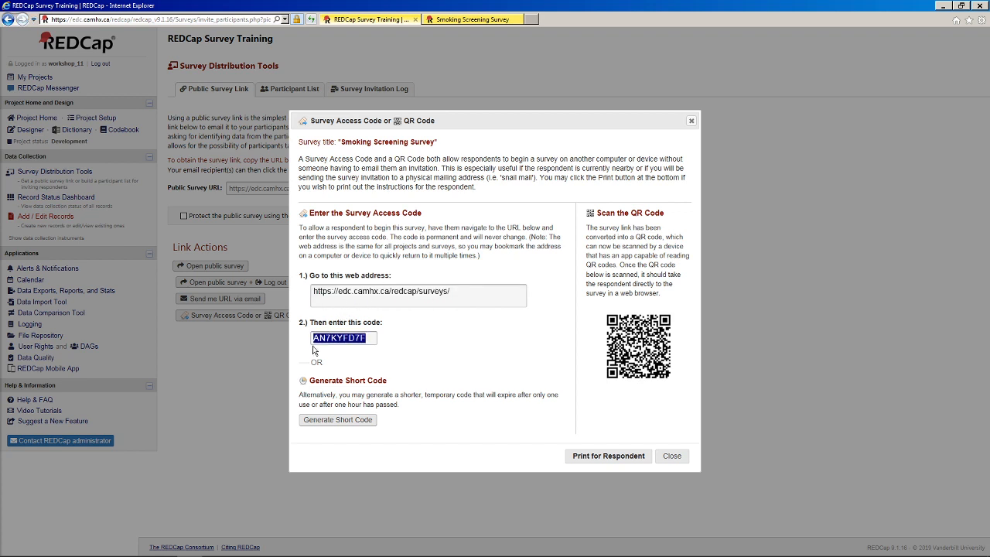
mouse_move(368, 316)
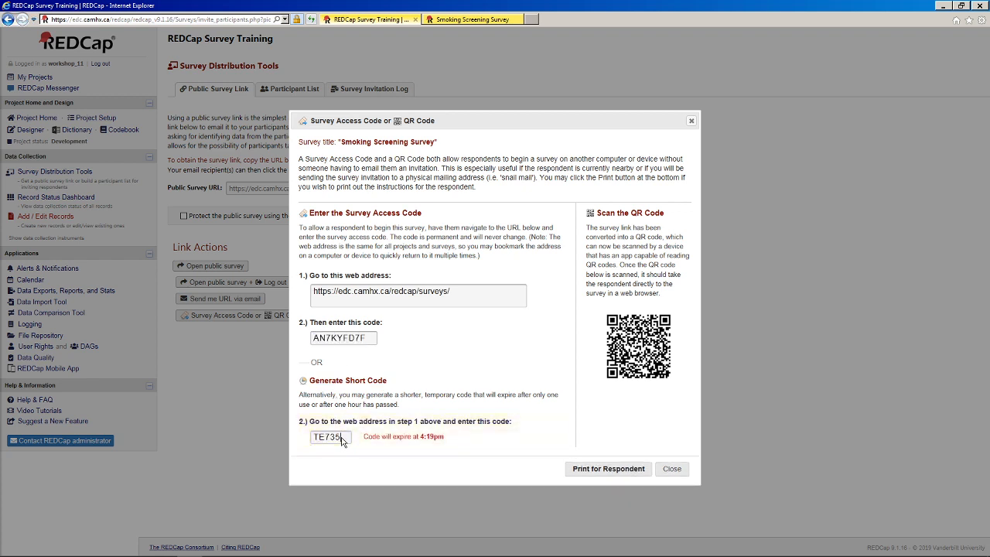
triple_click(330, 437)
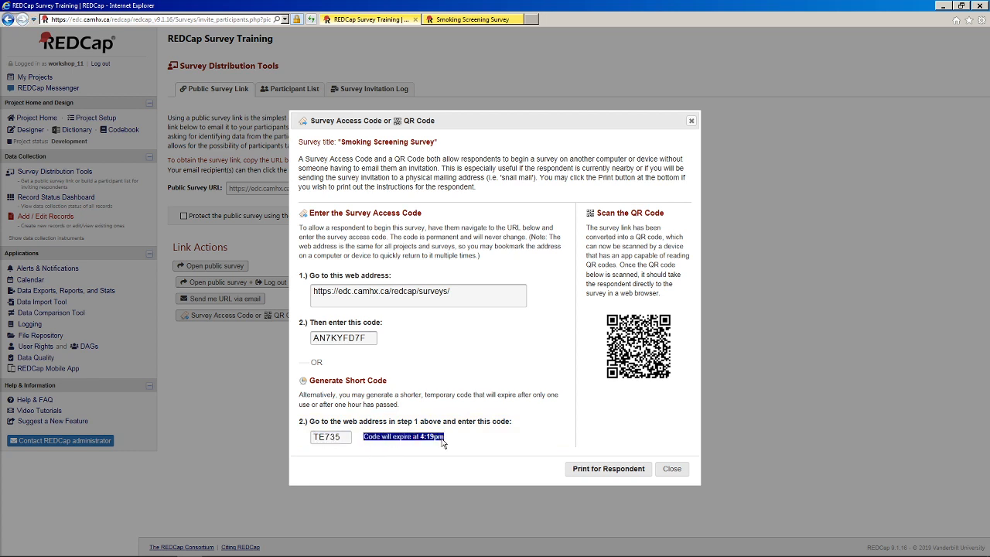
mouse_move(430, 458)
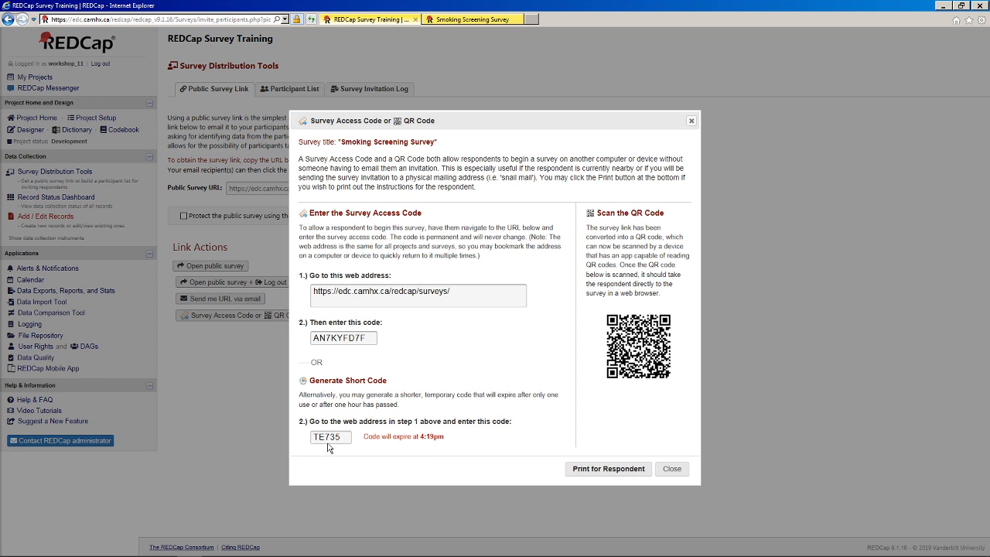
mouse_move(385, 443)
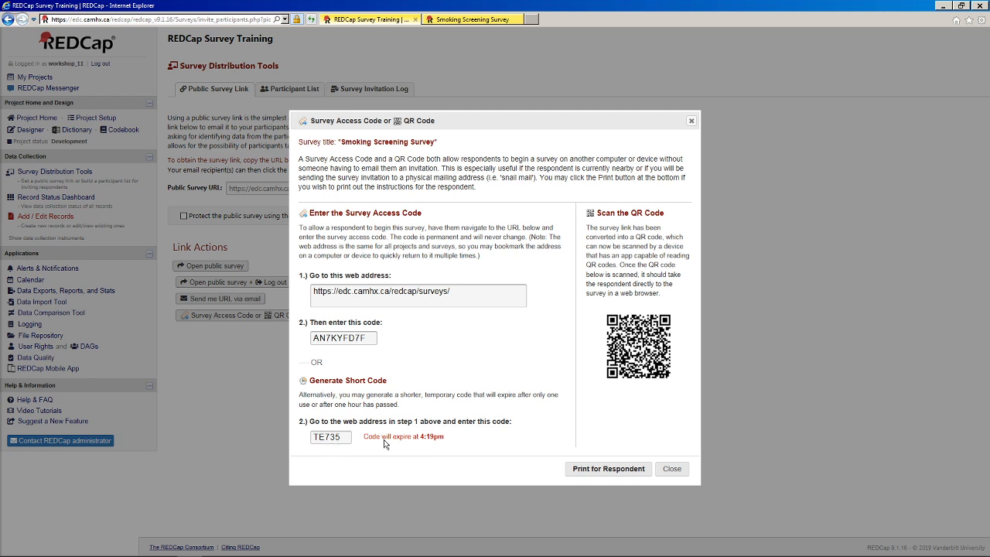
mouse_move(368, 421)
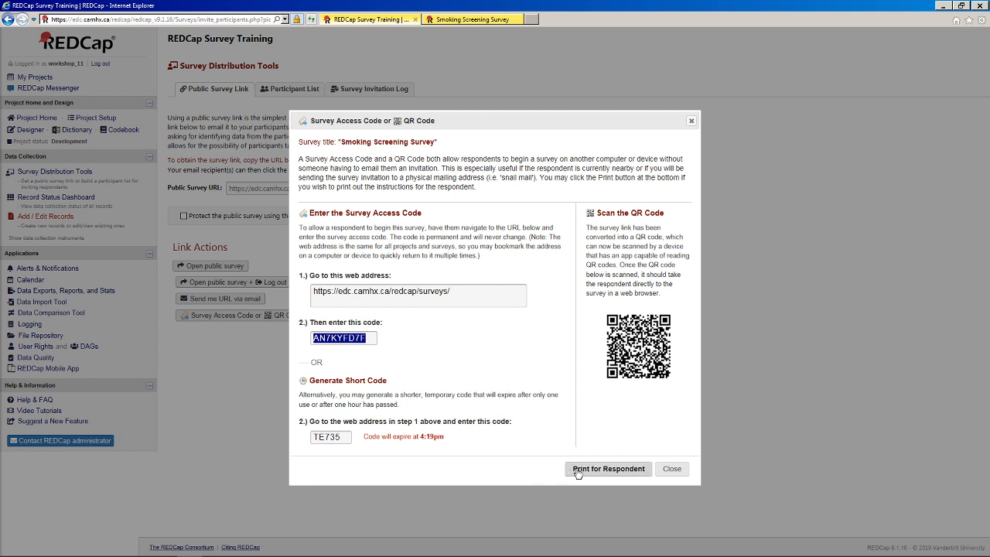
mouse_move(671, 469)
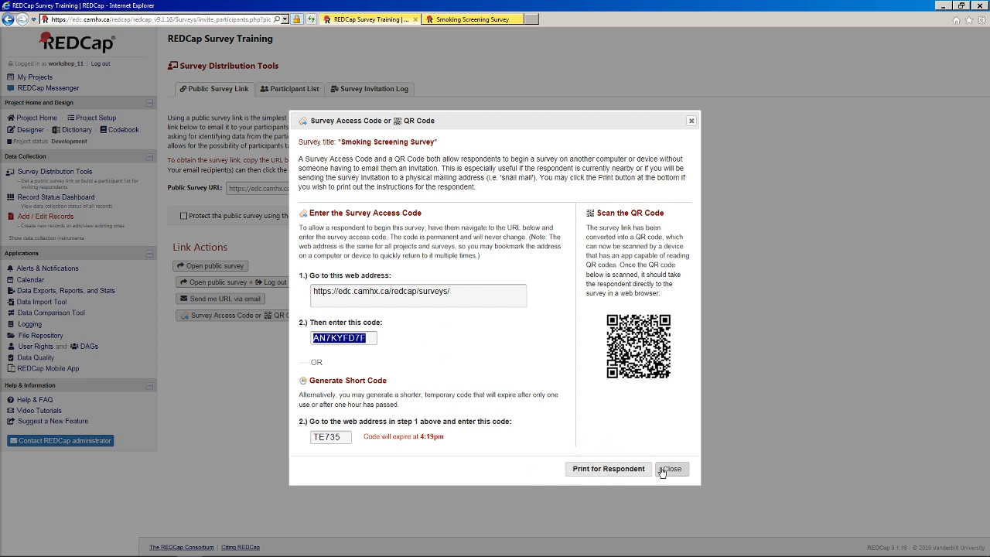
Step: Close the access code window and generate a Short Public Survey URL
click(672, 469)
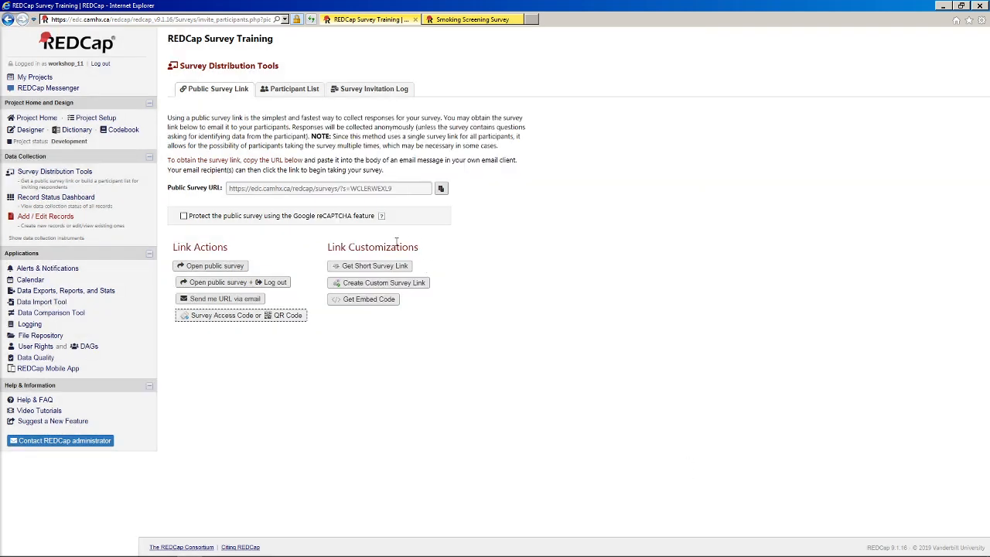
mouse_move(370, 266)
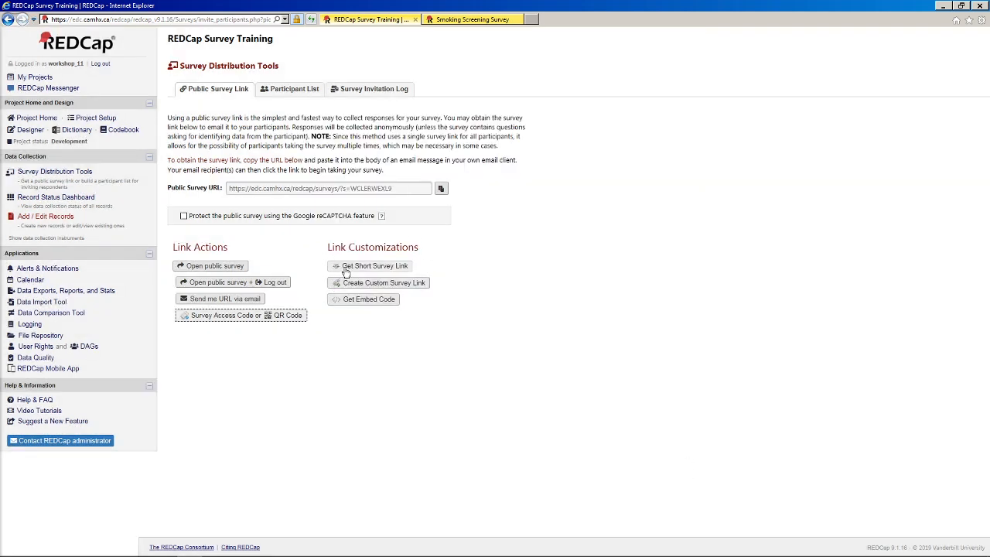
click(374, 266)
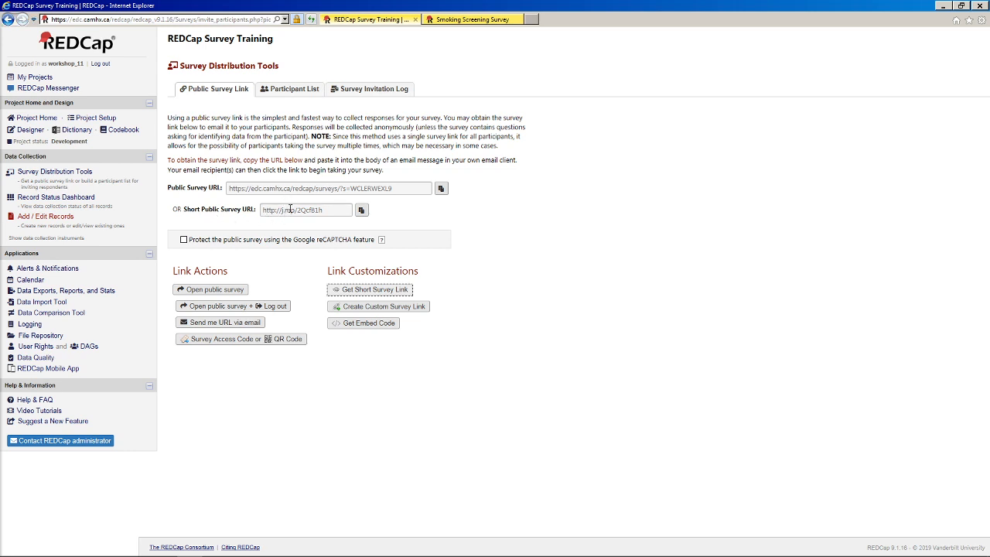
click(306, 211)
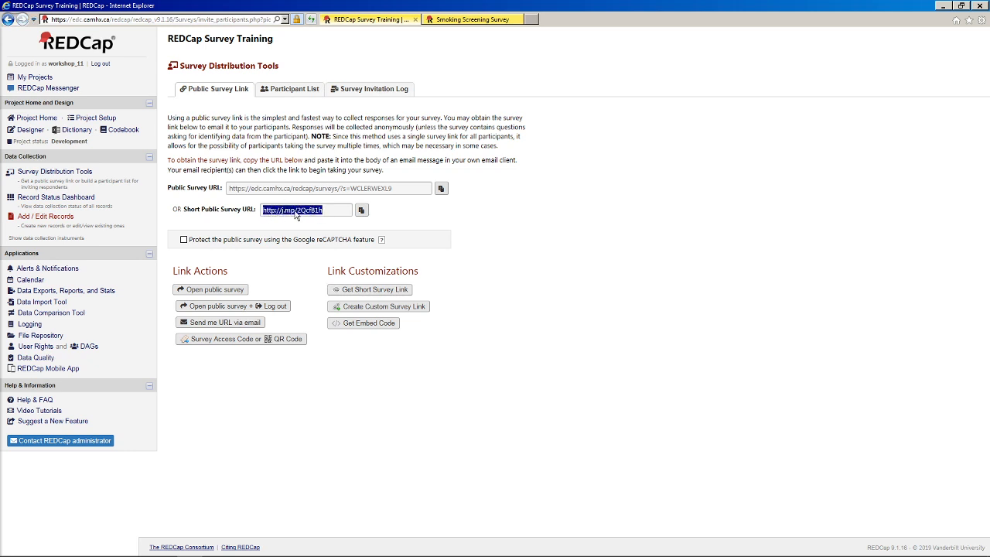
mouse_move(276, 220)
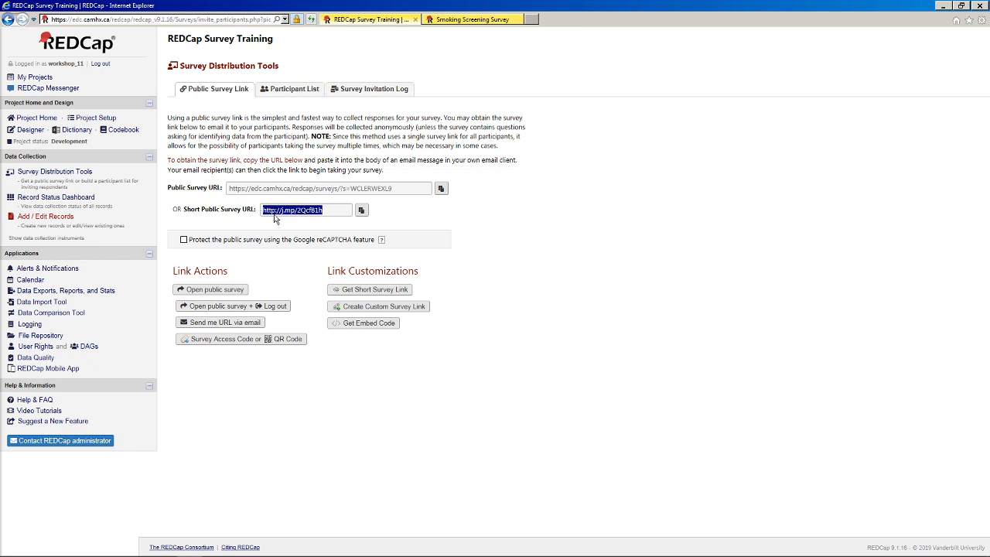
mouse_move(334, 220)
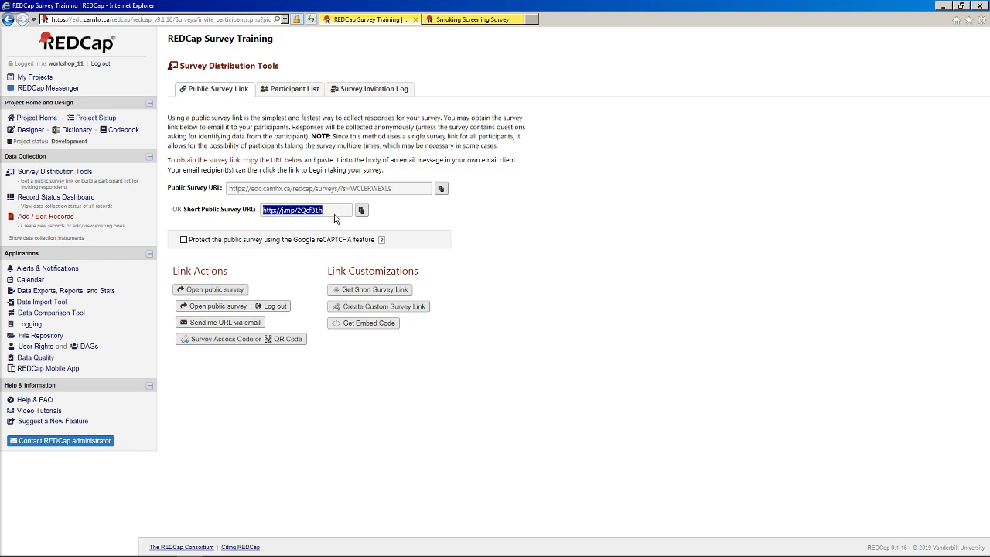
mouse_move(262, 223)
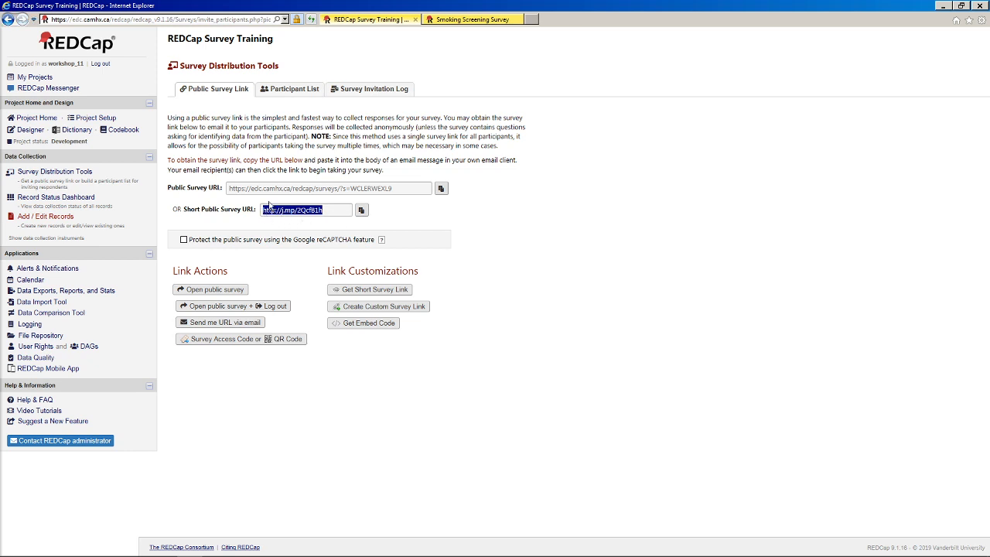
Step: Try the custom link name 'redcao_survey', which fails as already taken
click(378, 306)
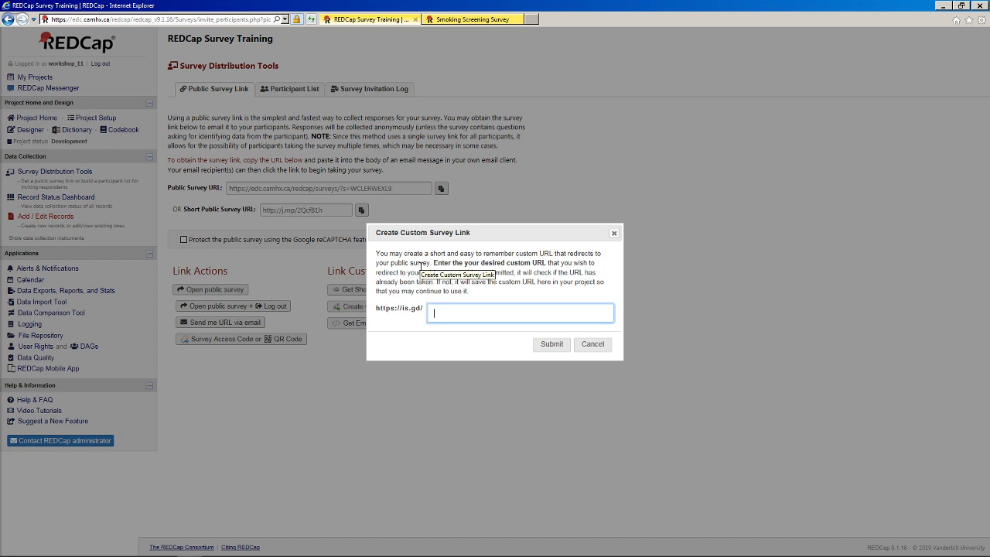
text(redcao)
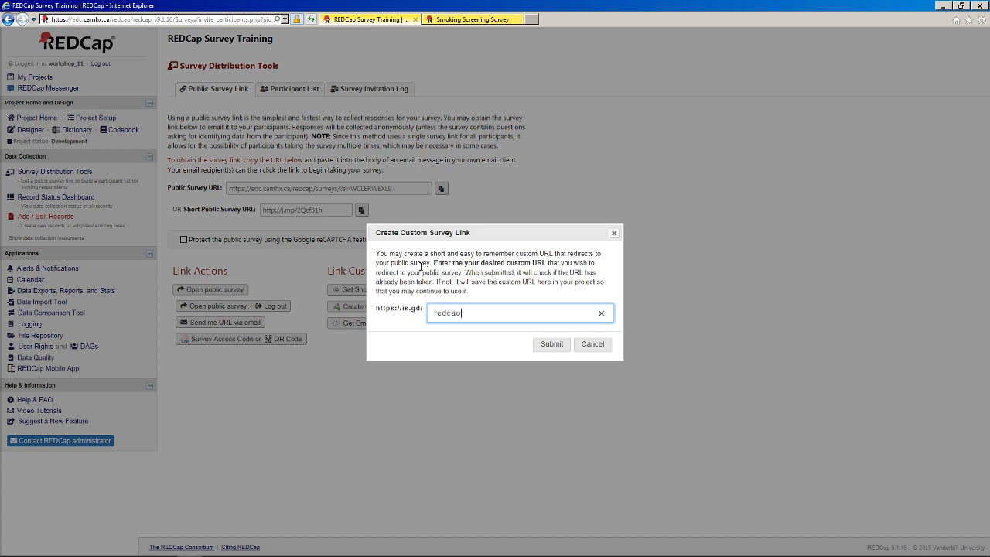
text(_survey)
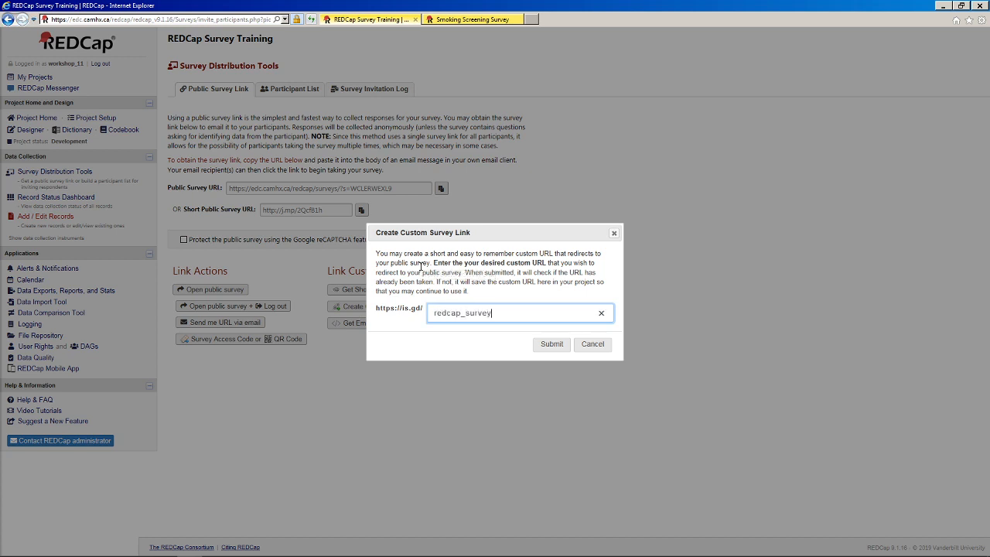
click(551, 343)
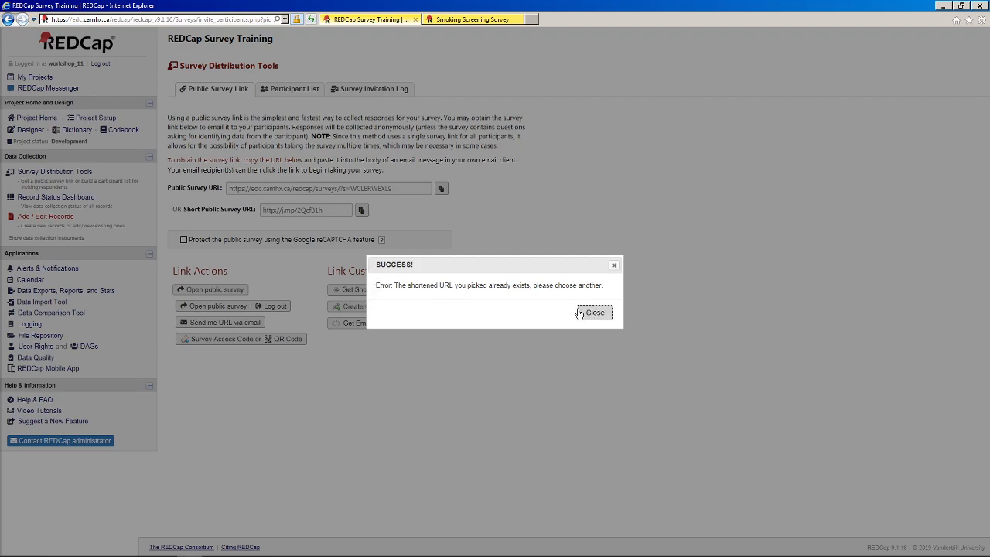
click(594, 313)
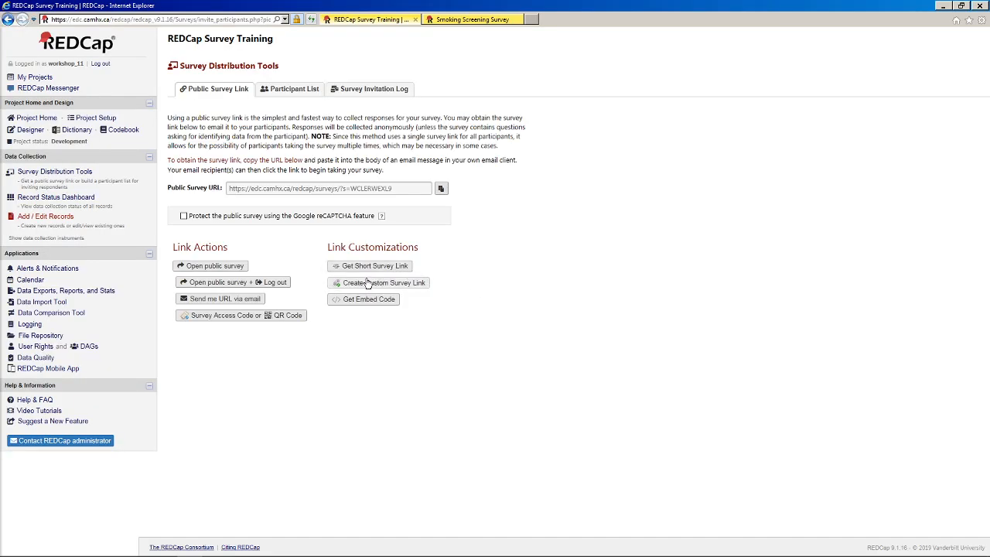
Step: Create the custom survey link 'smoking_2019' and acknowledge its creation
click(378, 282)
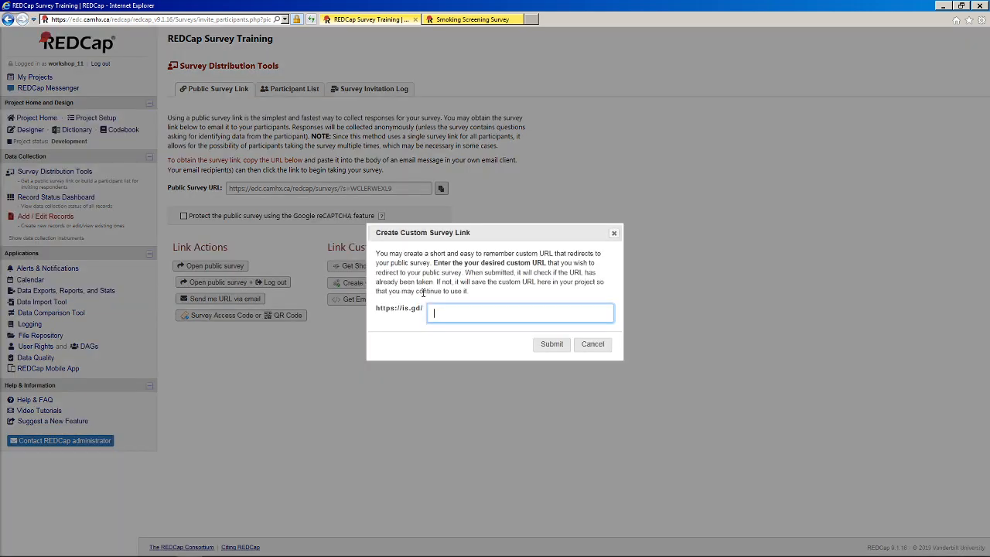
text(smoking_screener)
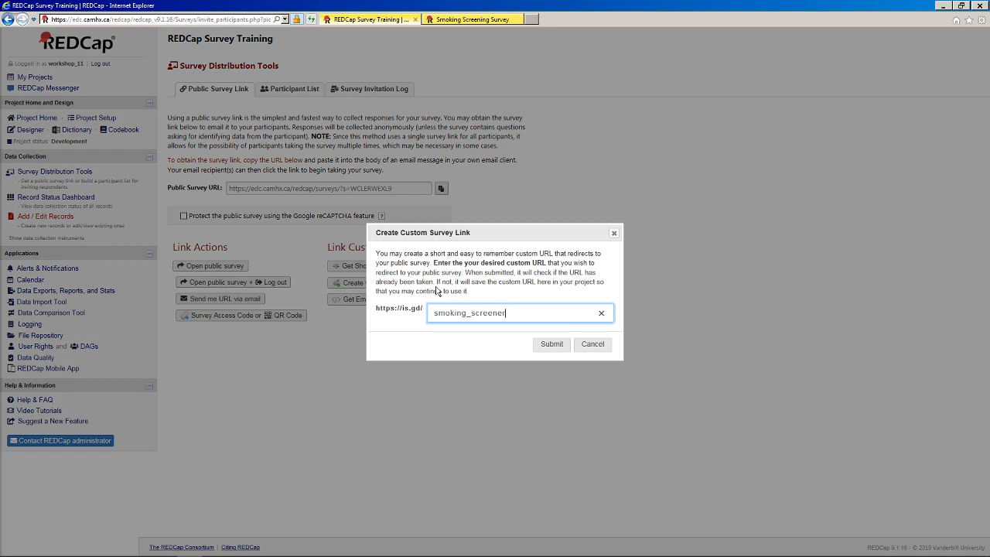
text(_2019)
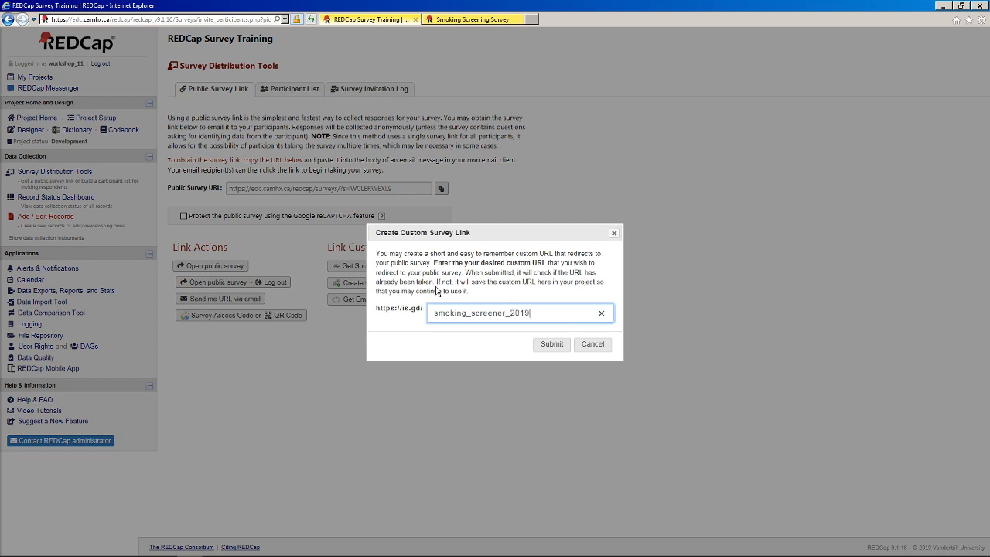
click(551, 344)
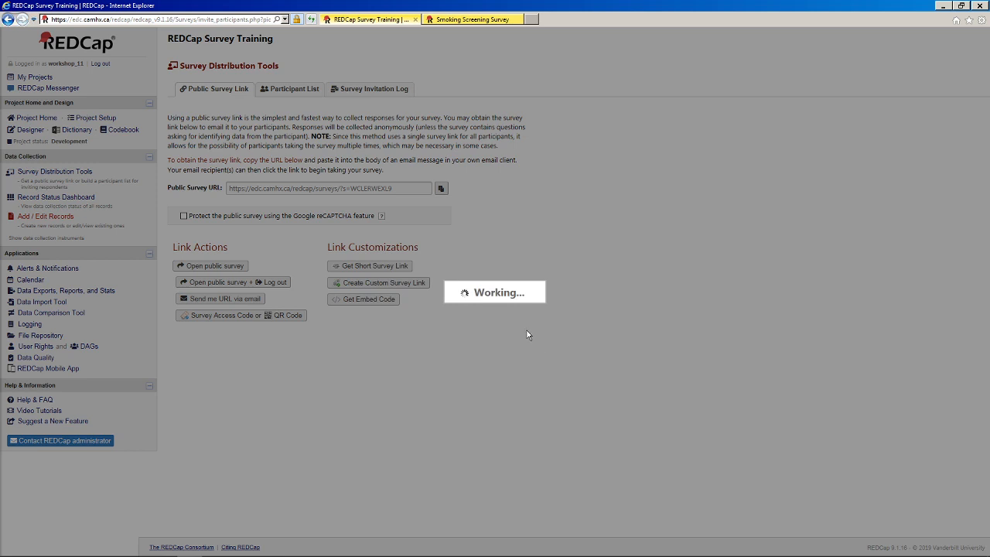
mouse_move(518, 341)
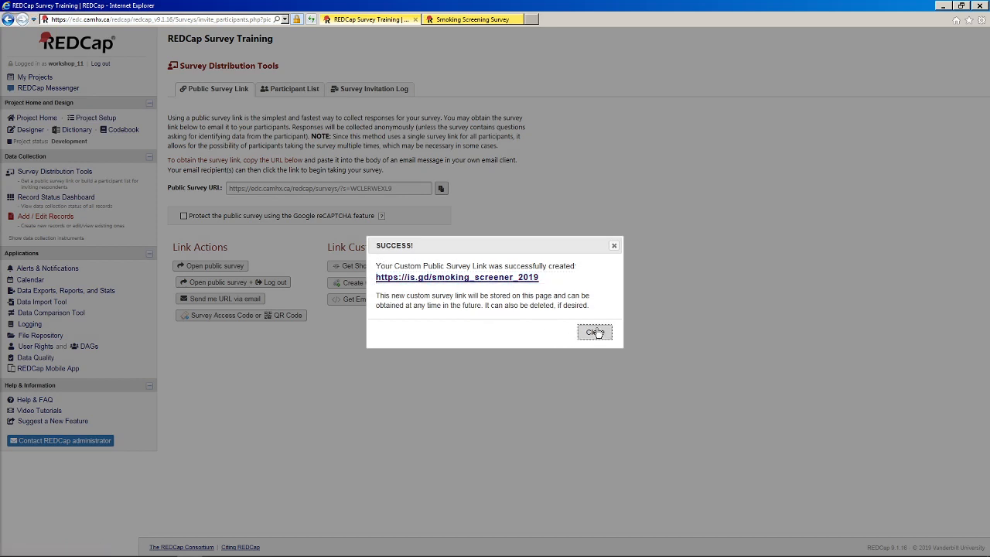
click(594, 331)
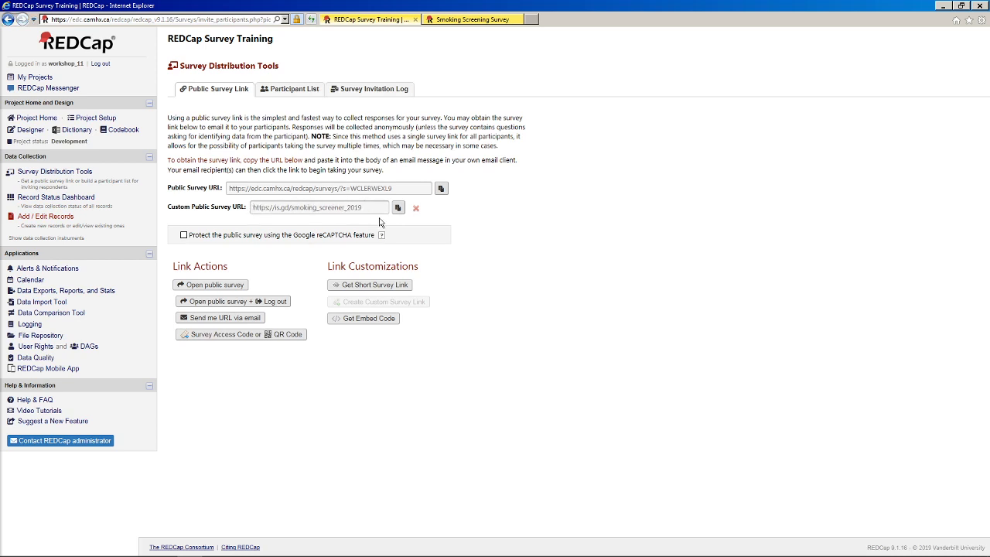
mouse_move(364, 319)
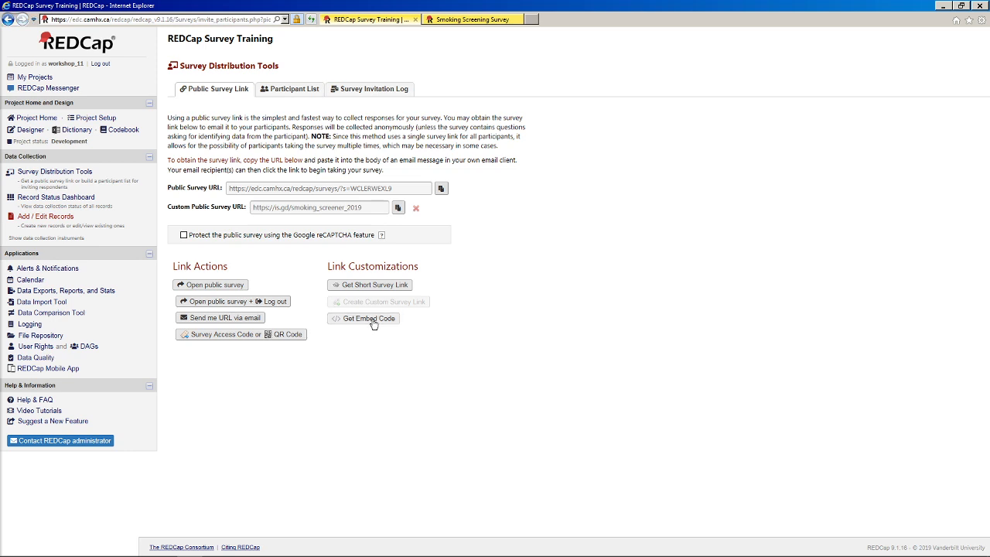
Step: Generate and view the embed HTML code for the public survey link
click(364, 318)
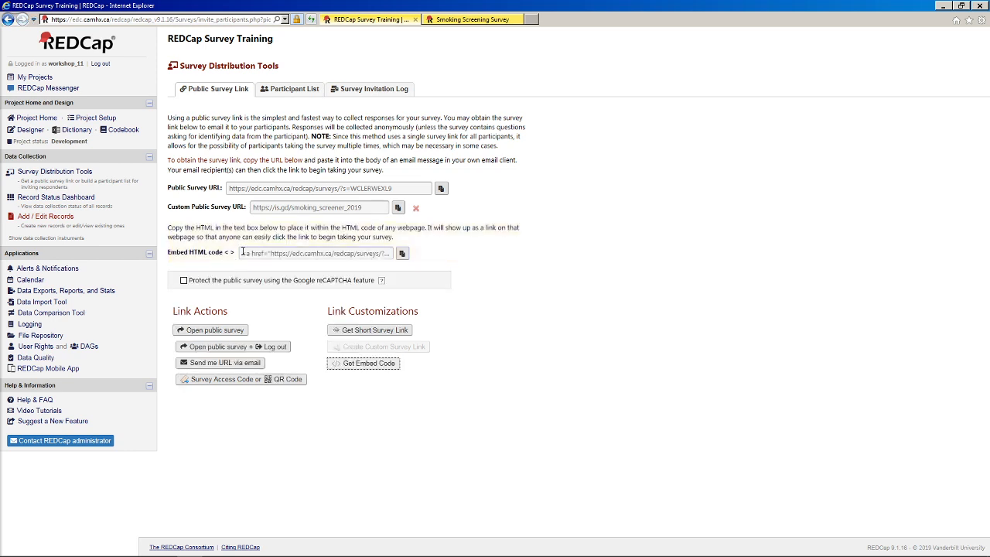
click(364, 364)
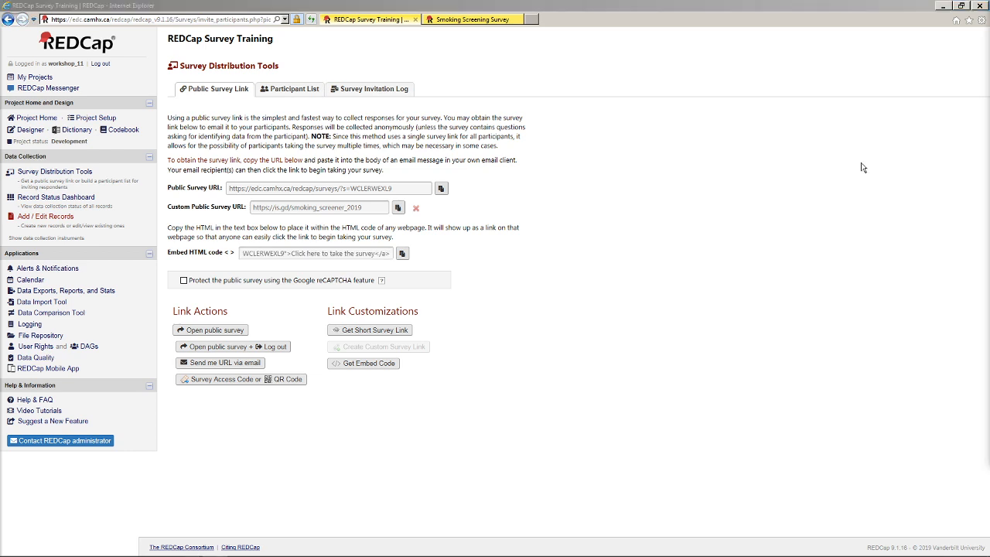
mouse_move(619, 235)
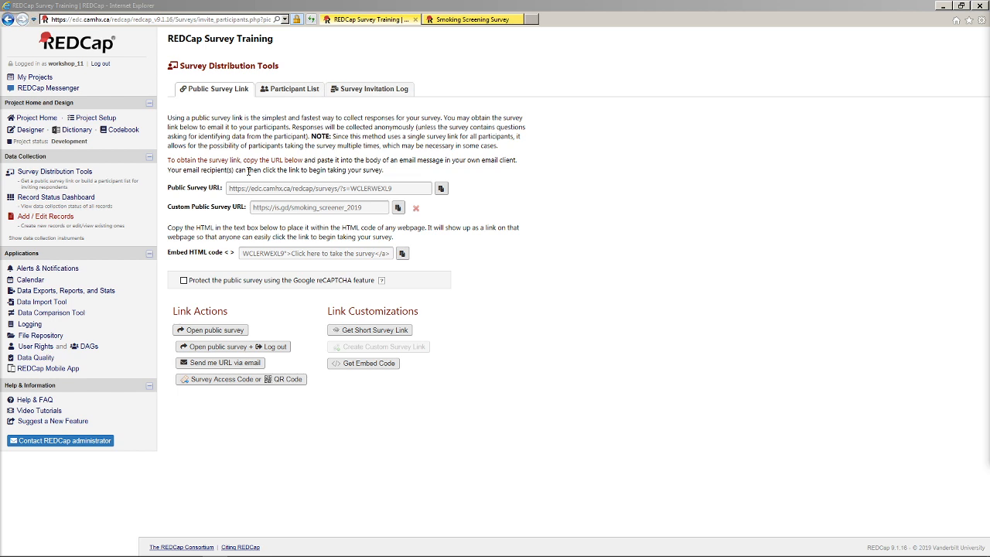
mouse_move(256, 148)
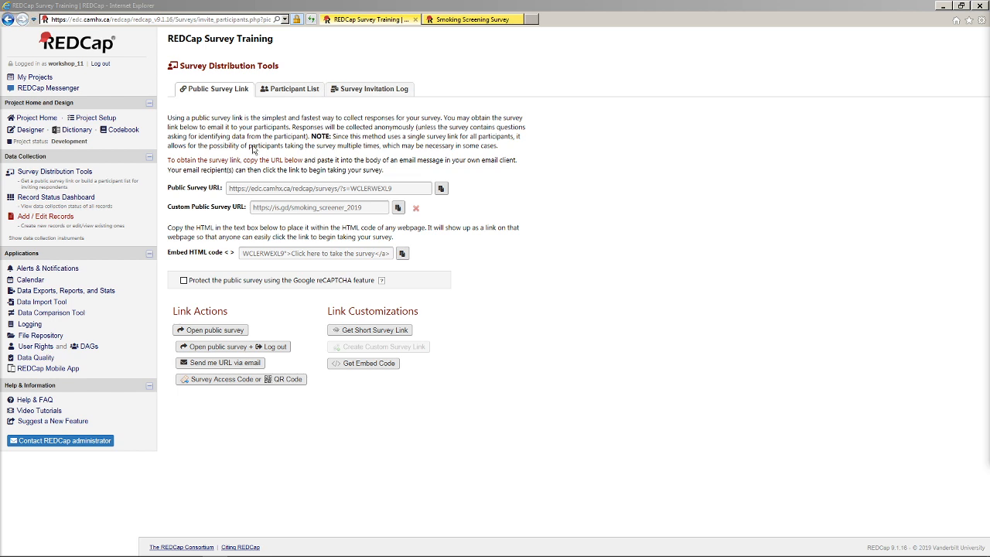
mouse_move(254, 146)
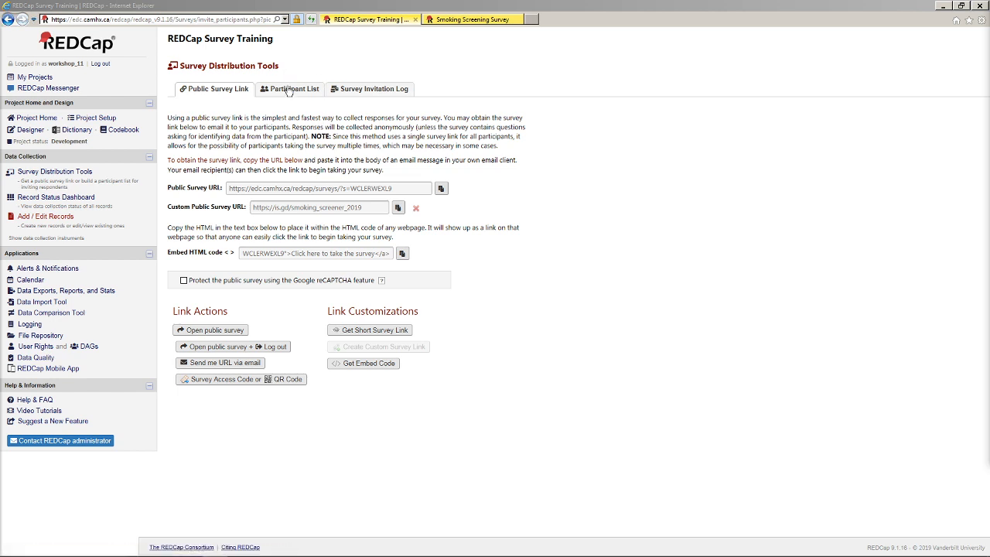
click(294, 88)
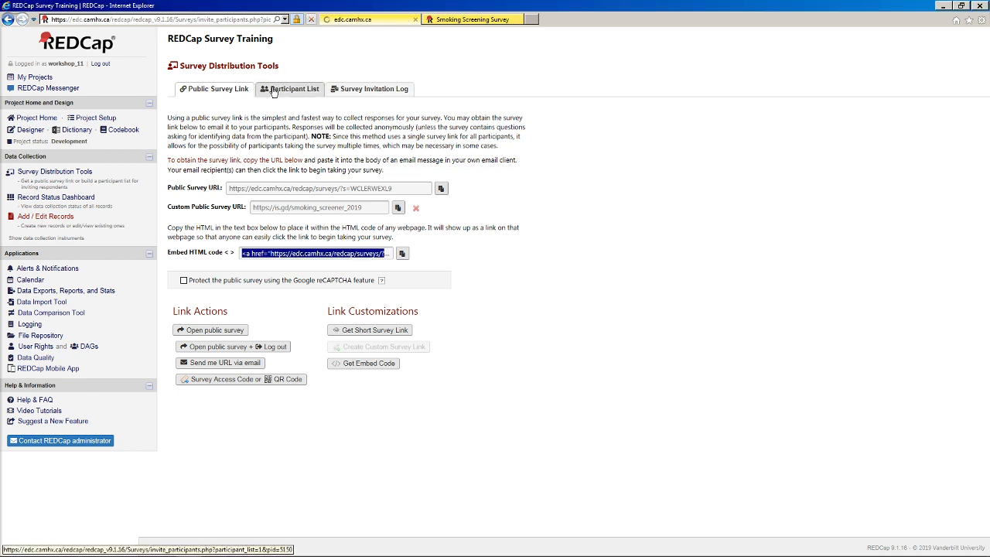
click(290, 88)
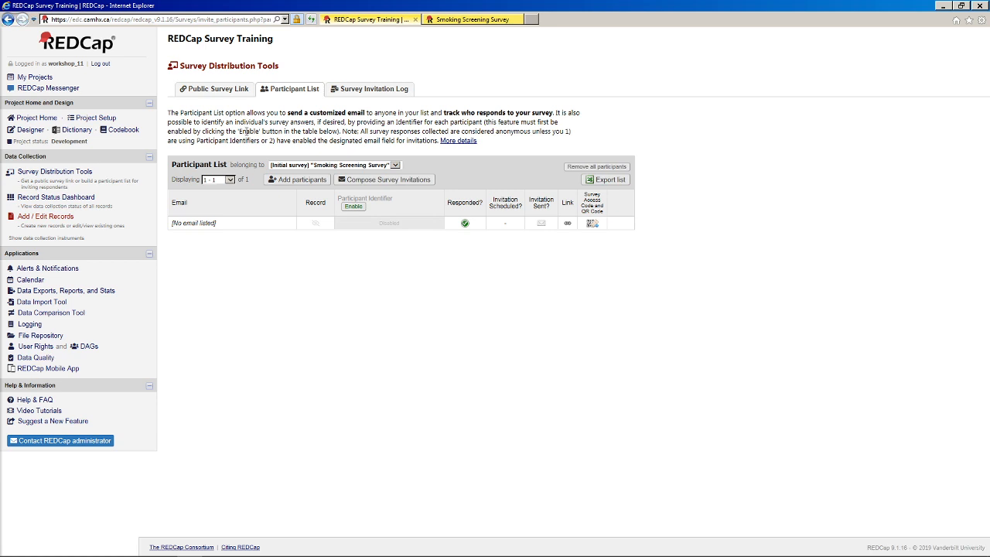
mouse_move(239, 201)
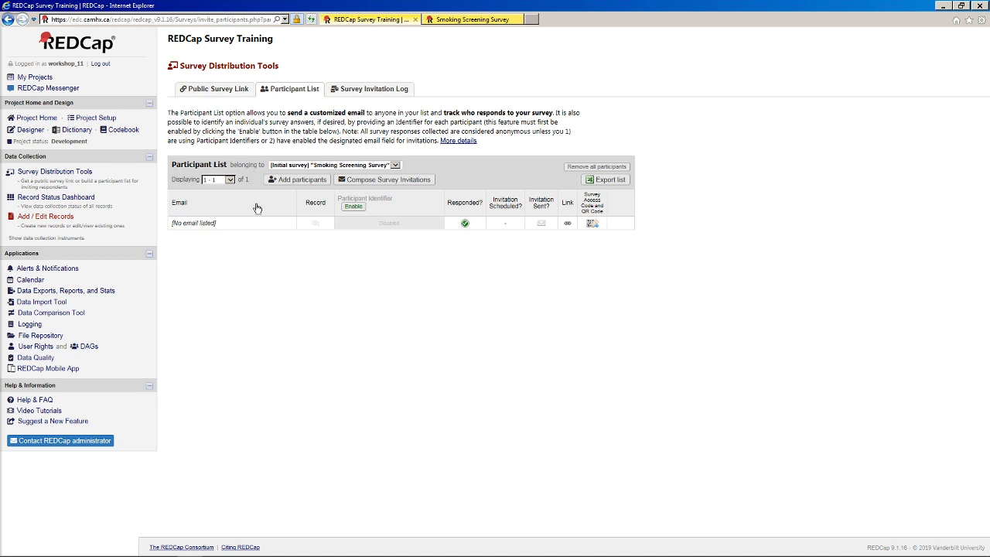
mouse_move(297, 179)
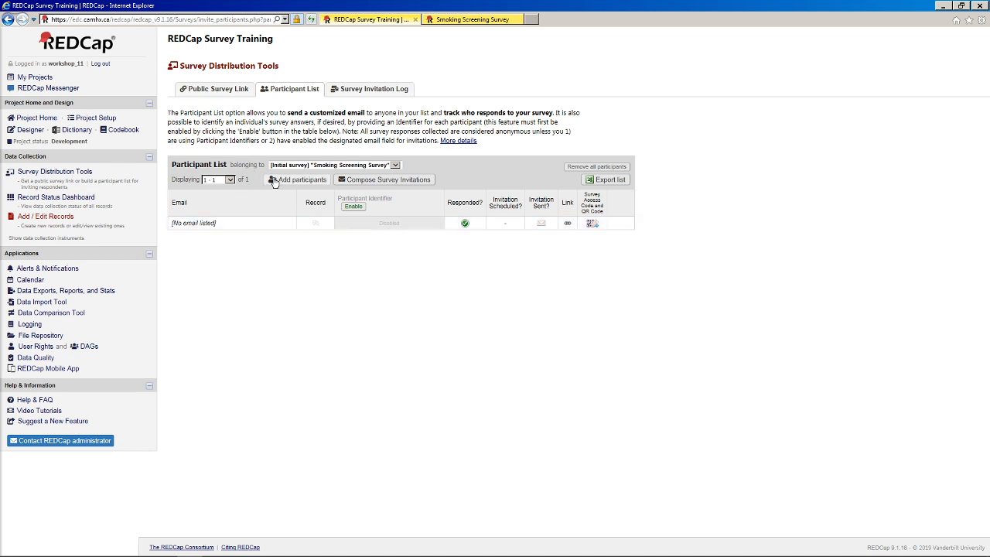
mouse_move(292, 188)
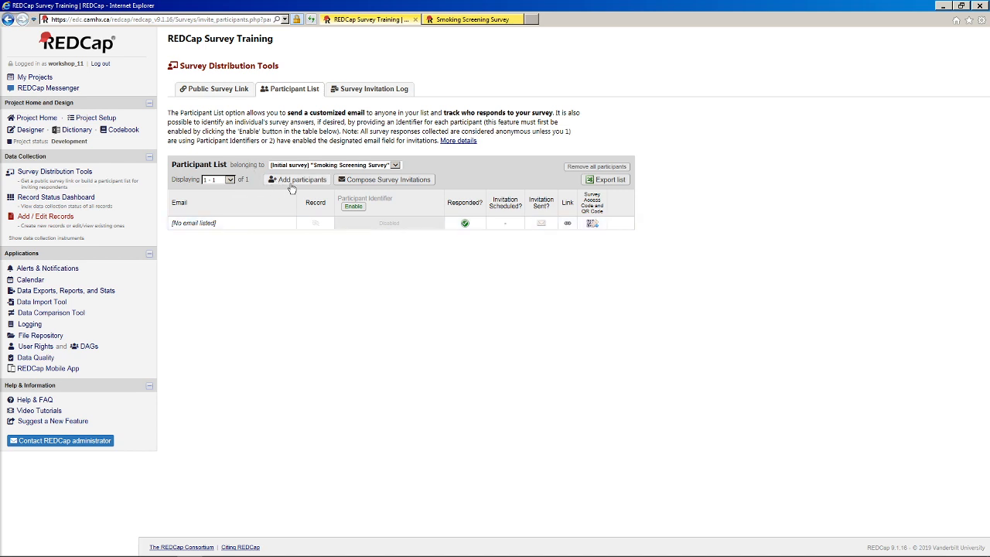
mouse_move(251, 244)
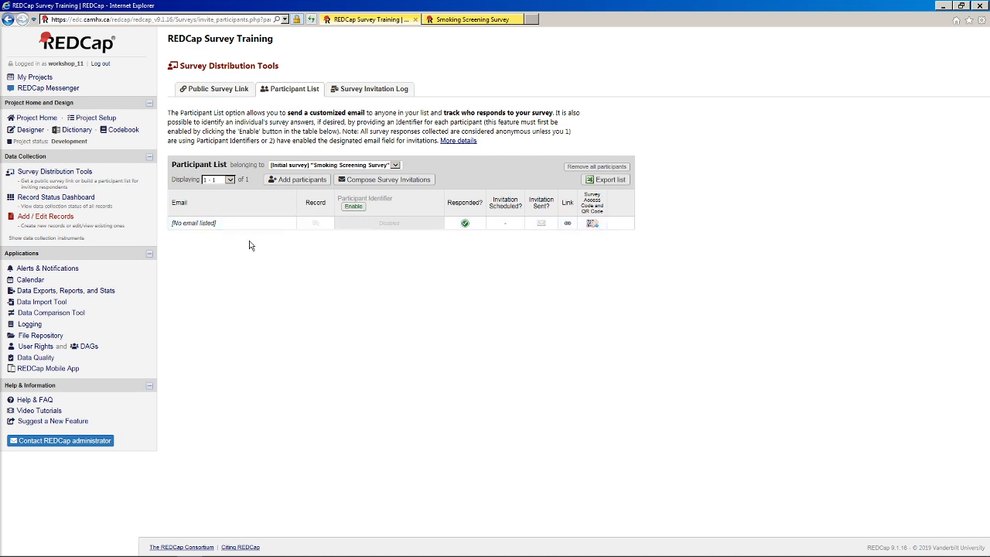
mouse_move(273, 245)
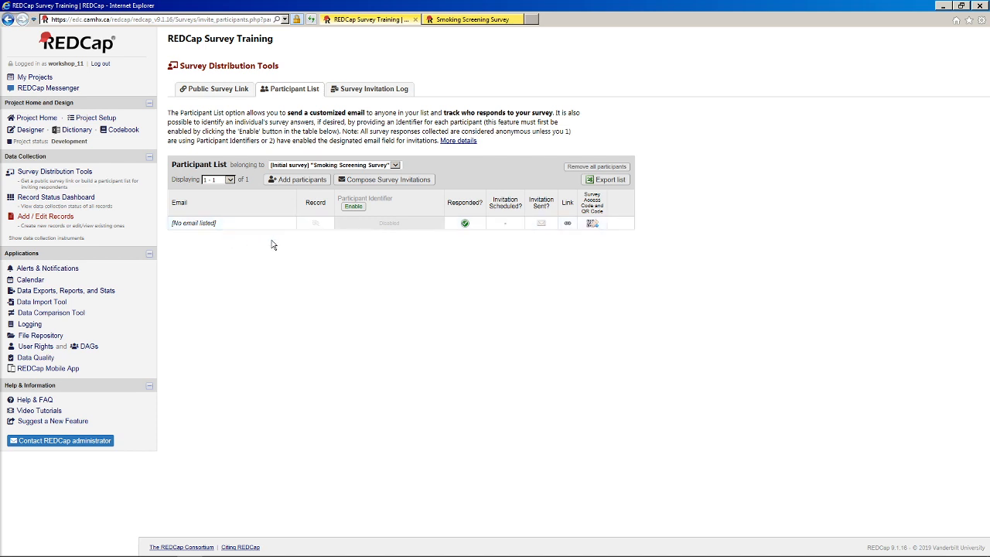
mouse_move(277, 254)
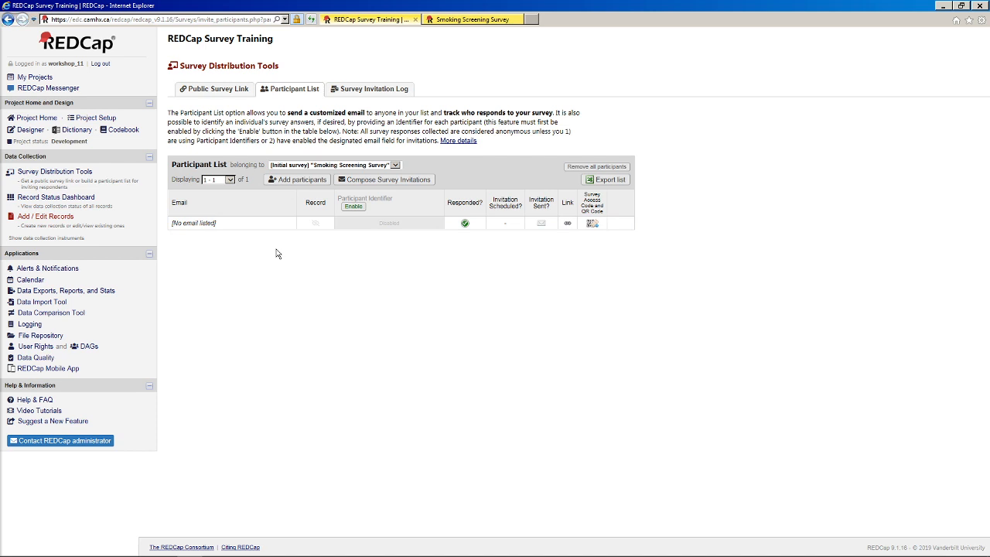
mouse_move(441, 181)
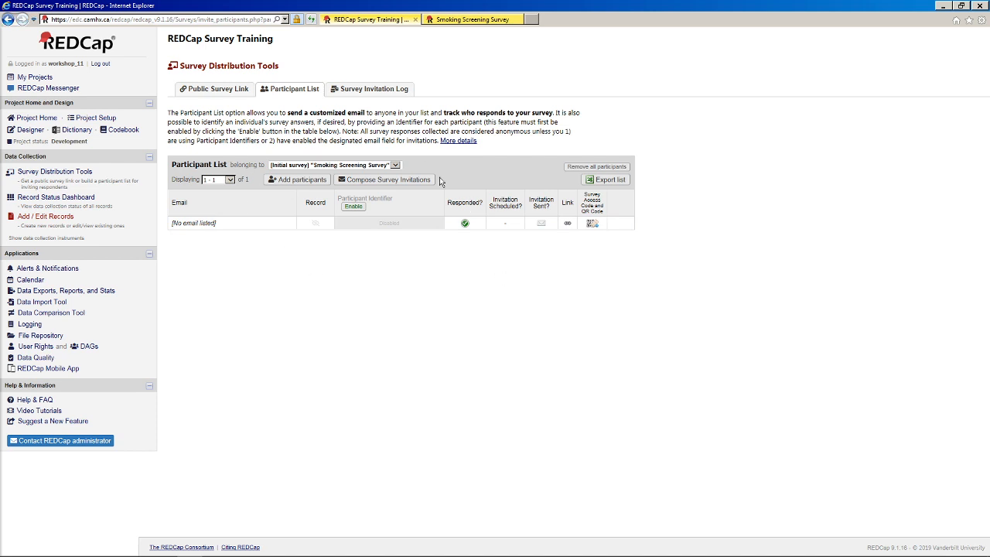
mouse_move(357, 252)
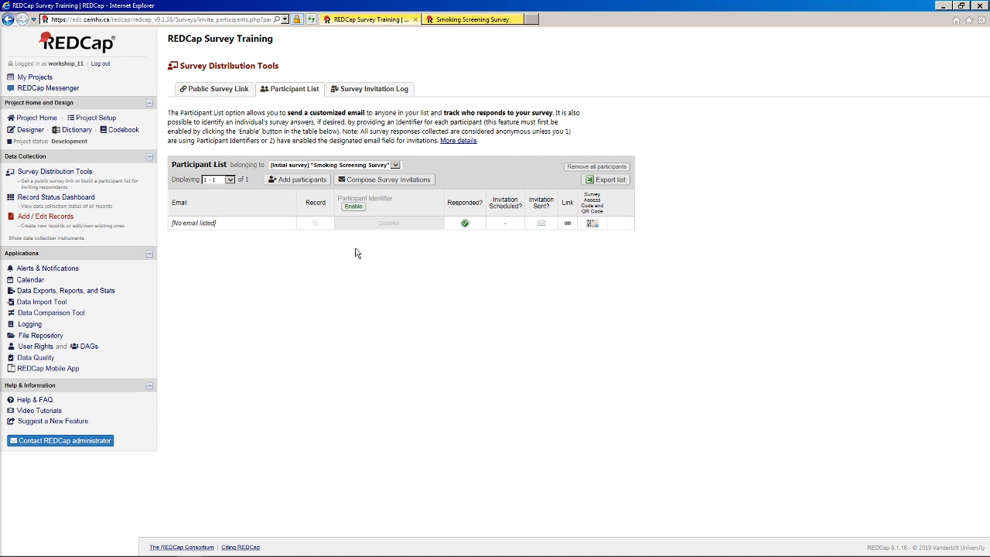
mouse_move(246, 236)
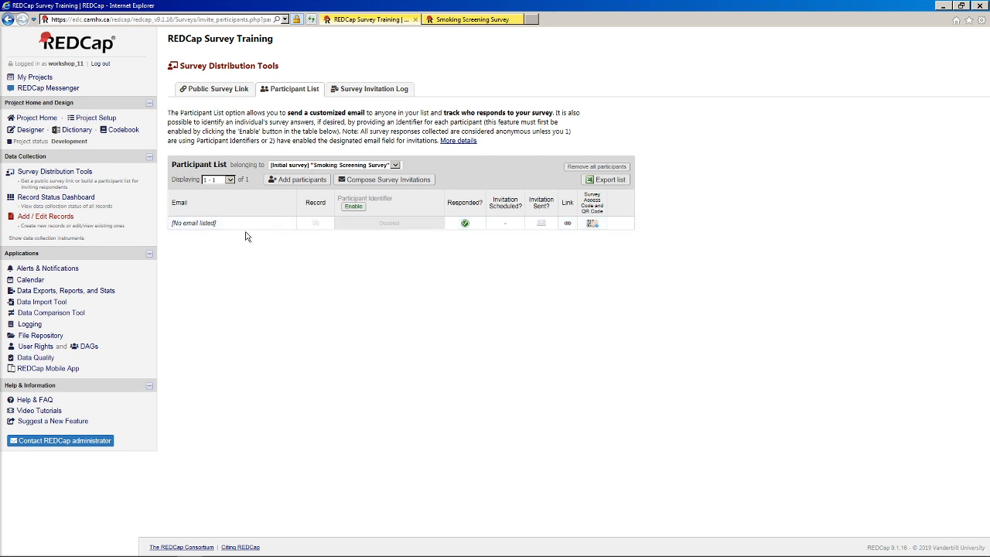
mouse_move(483, 239)
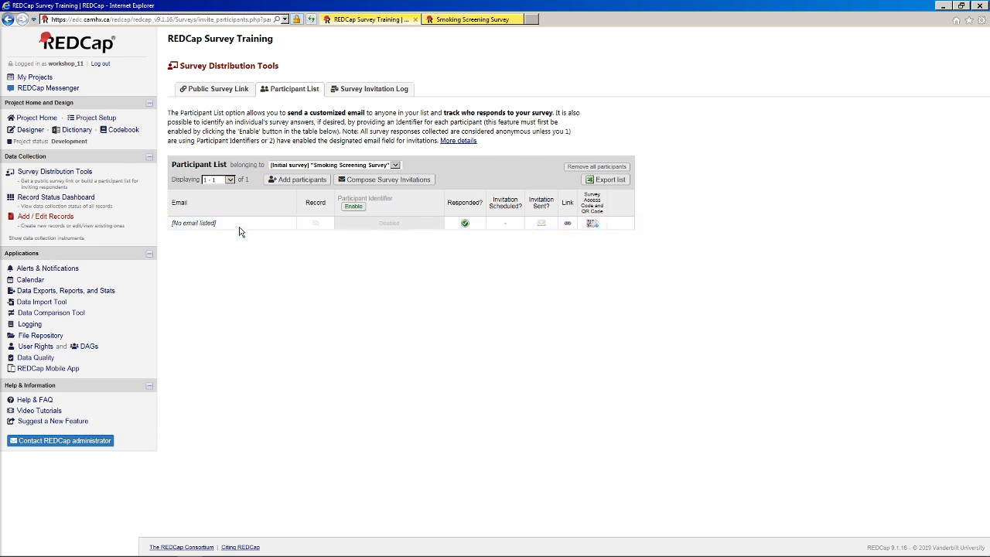
mouse_move(273, 263)
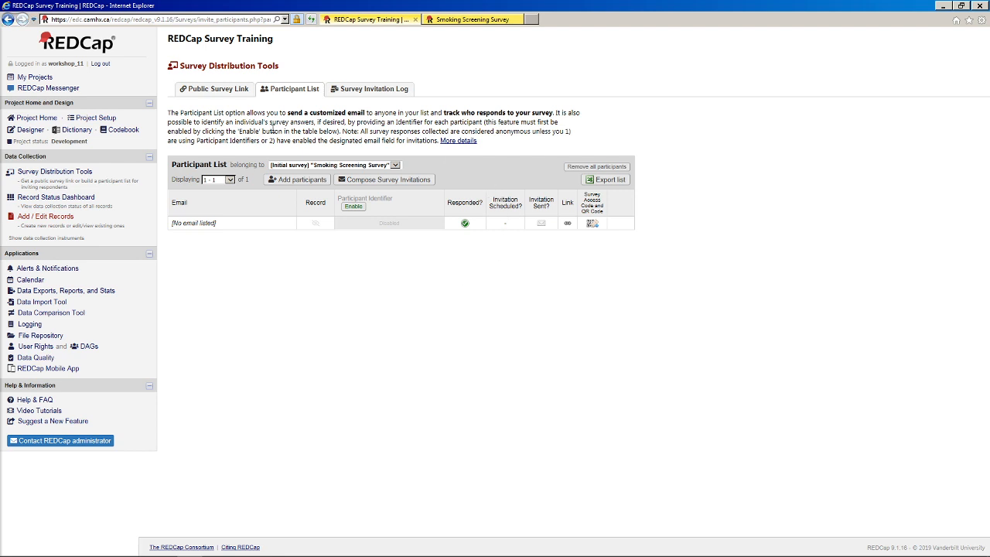
mouse_move(489, 167)
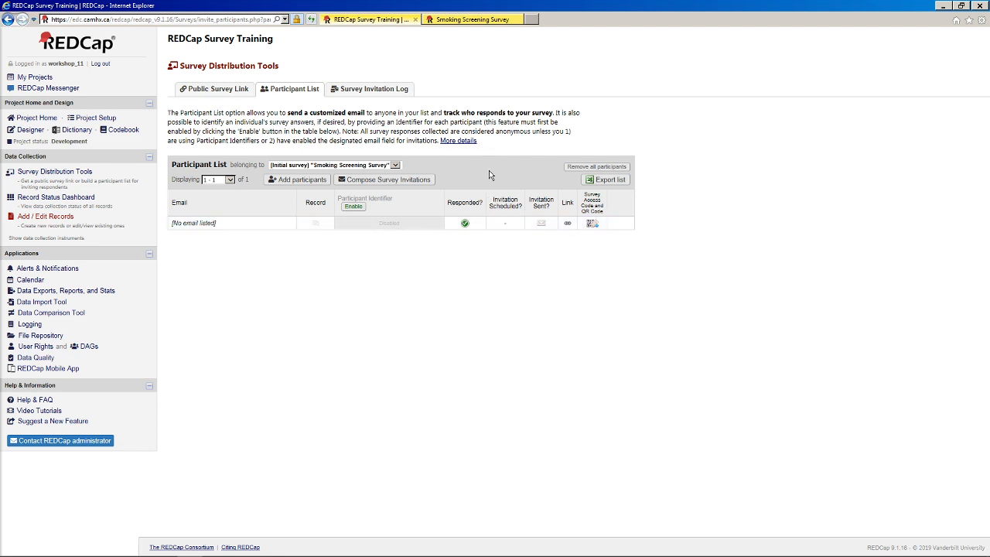
mouse_move(239, 150)
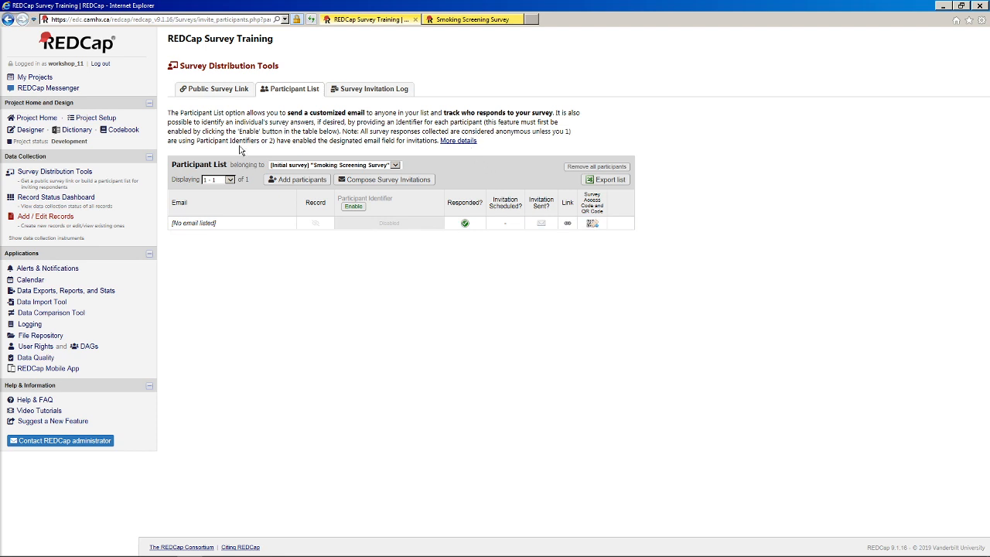
mouse_move(222, 160)
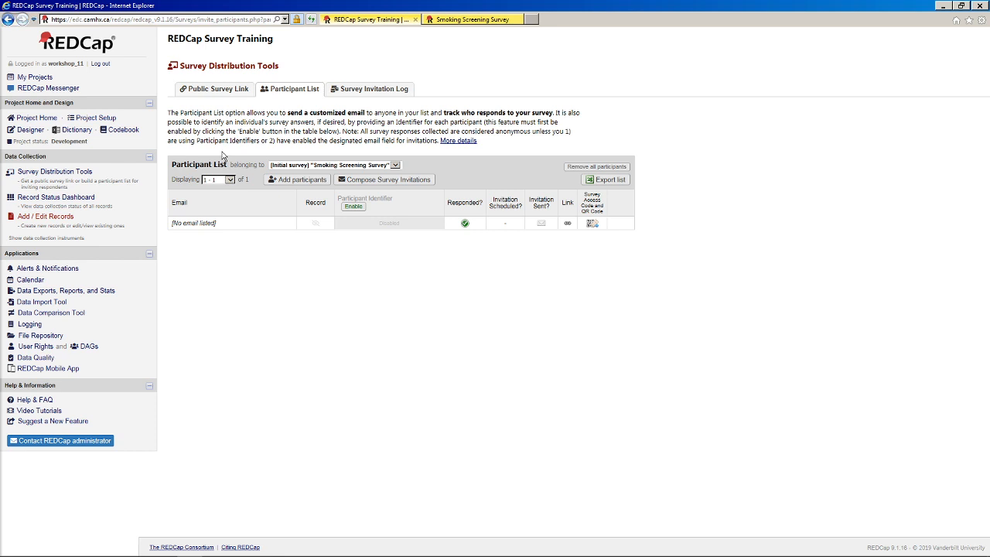
mouse_move(238, 185)
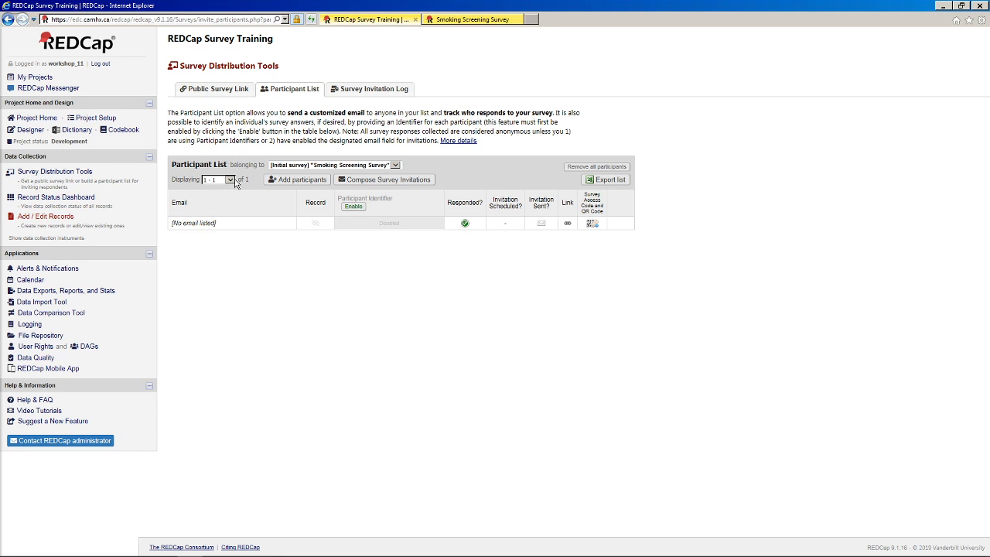
mouse_move(266, 159)
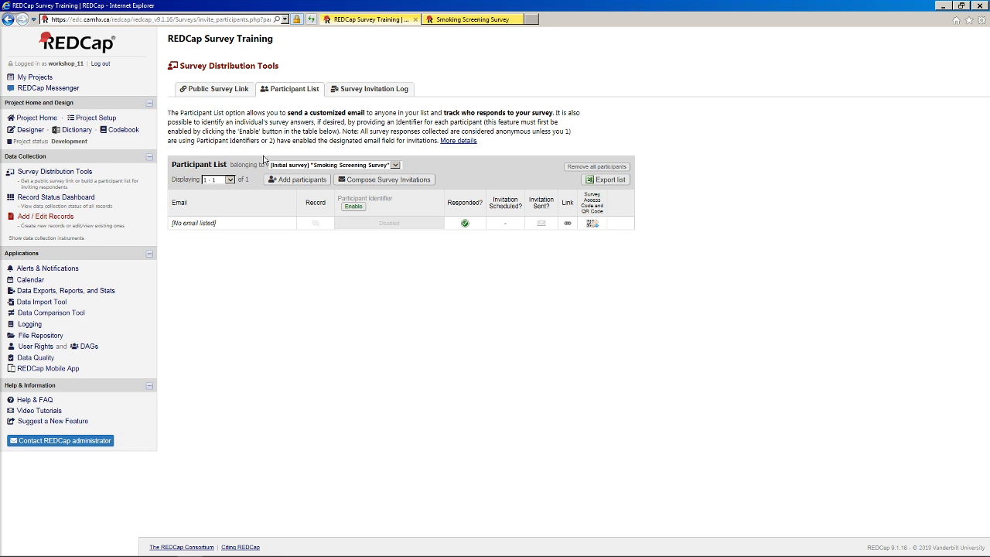
mouse_move(255, 155)
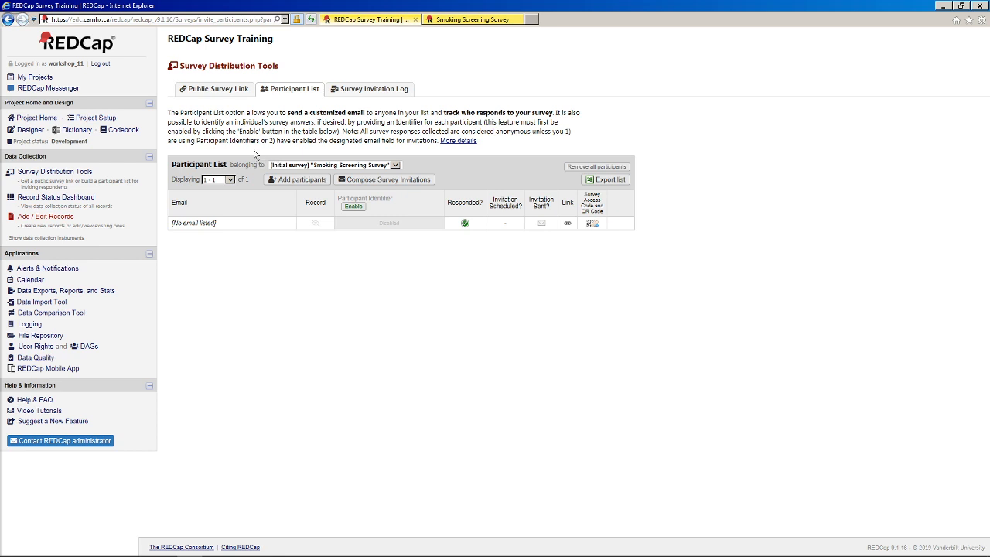
mouse_move(252, 152)
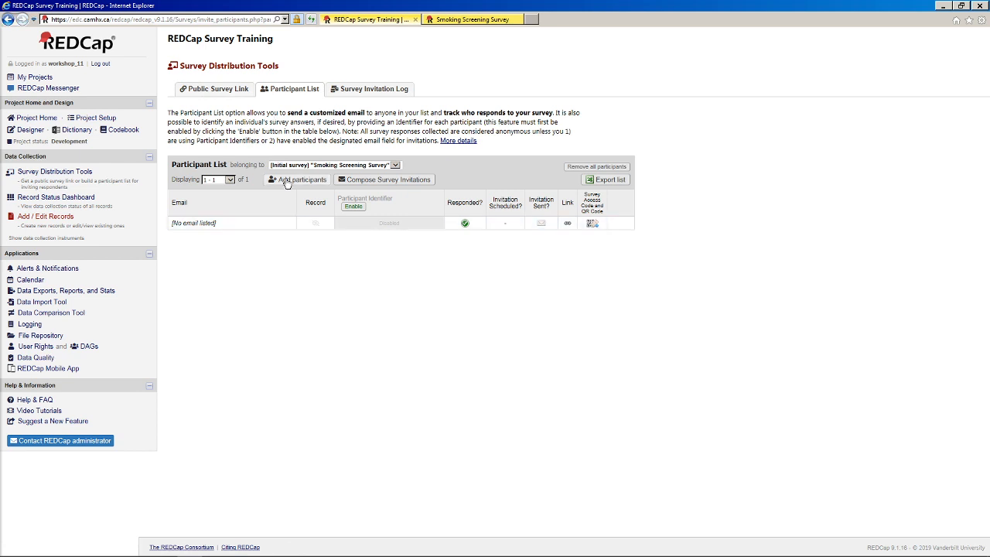
click(297, 180)
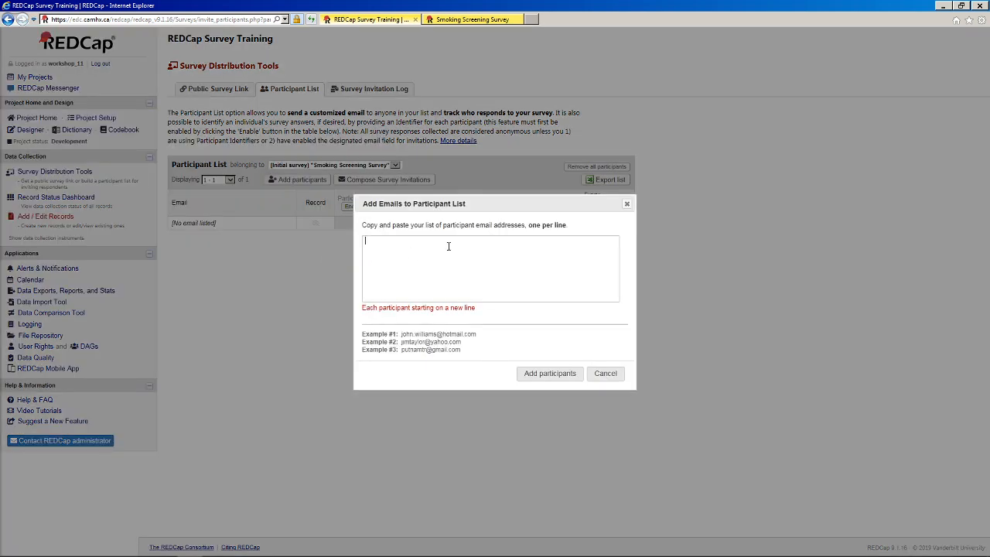
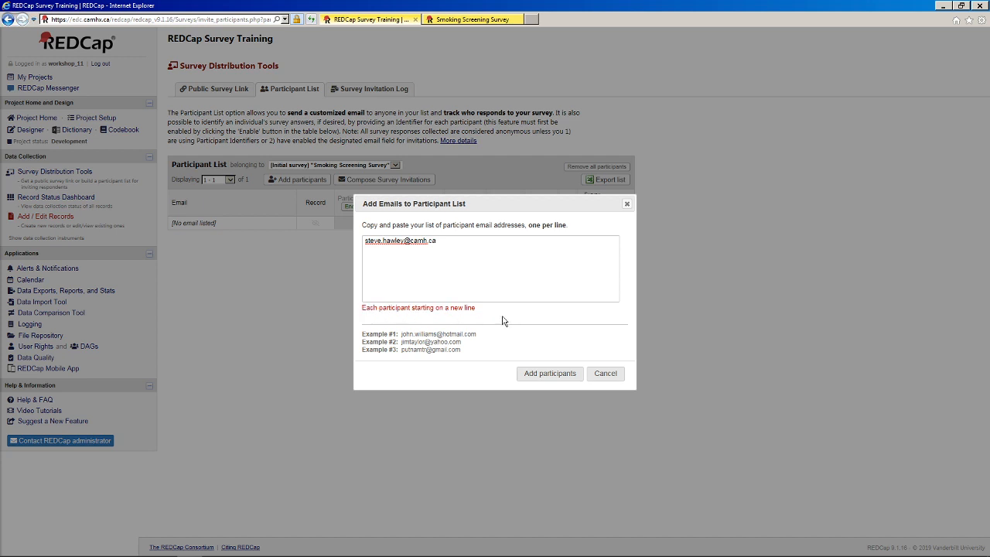
mouse_move(454, 238)
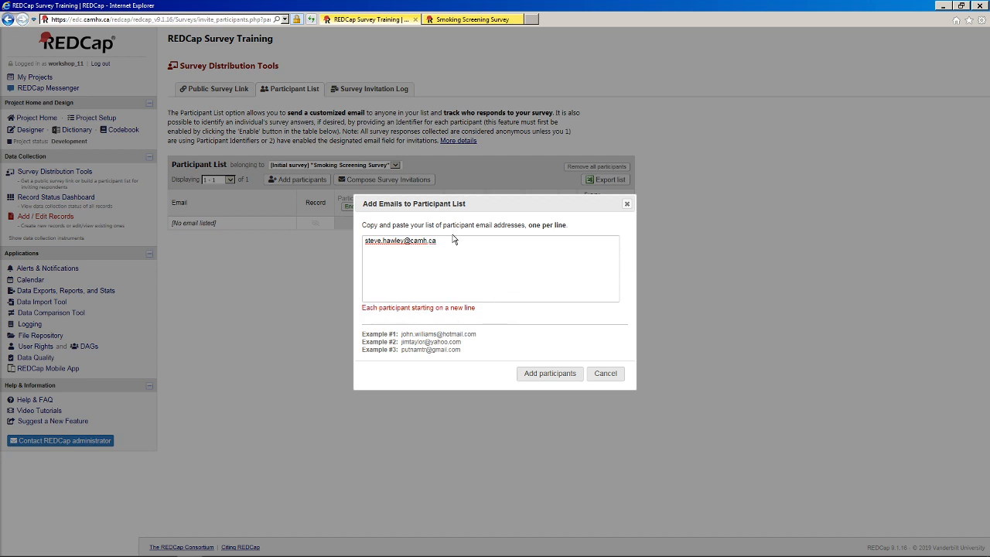
mouse_move(425, 297)
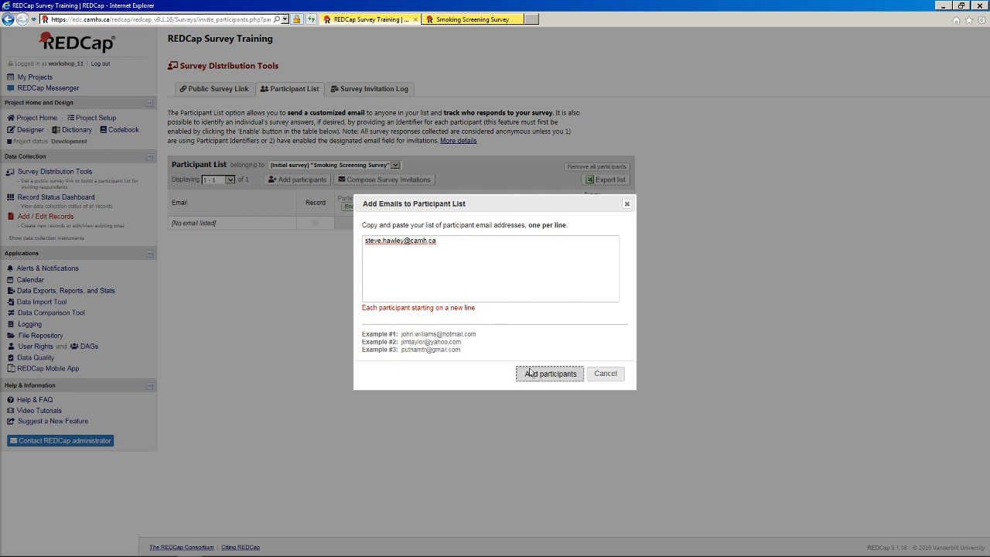
click(549, 373)
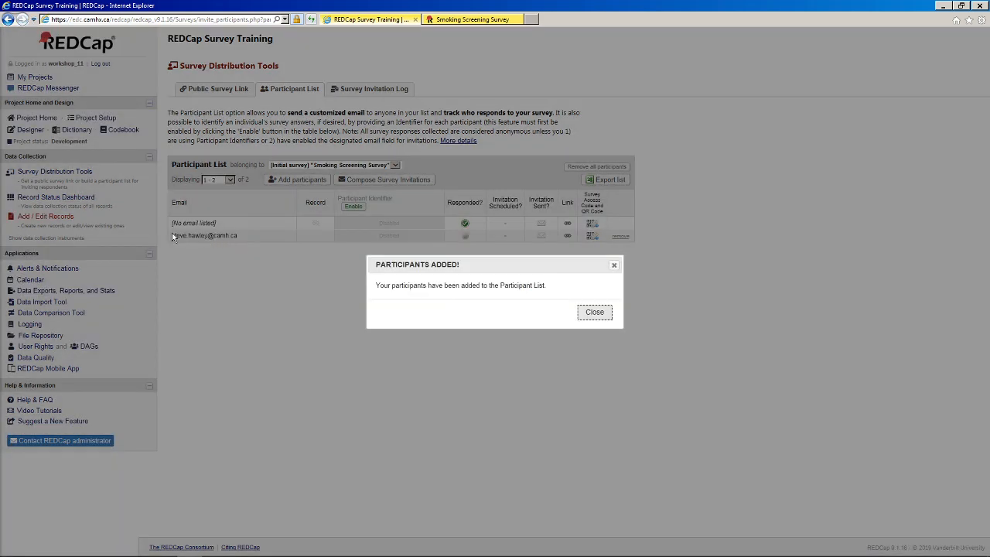
click(594, 312)
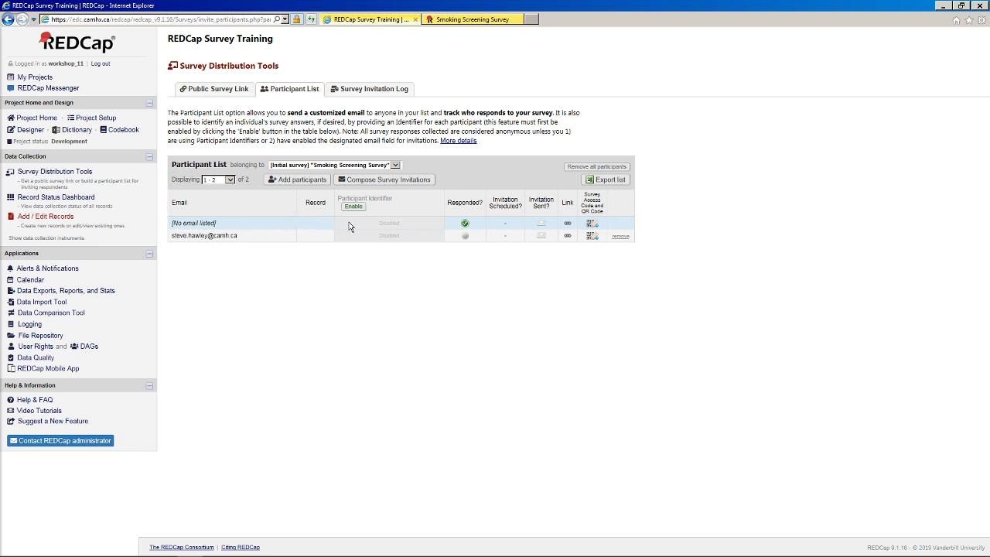
mouse_move(426, 223)
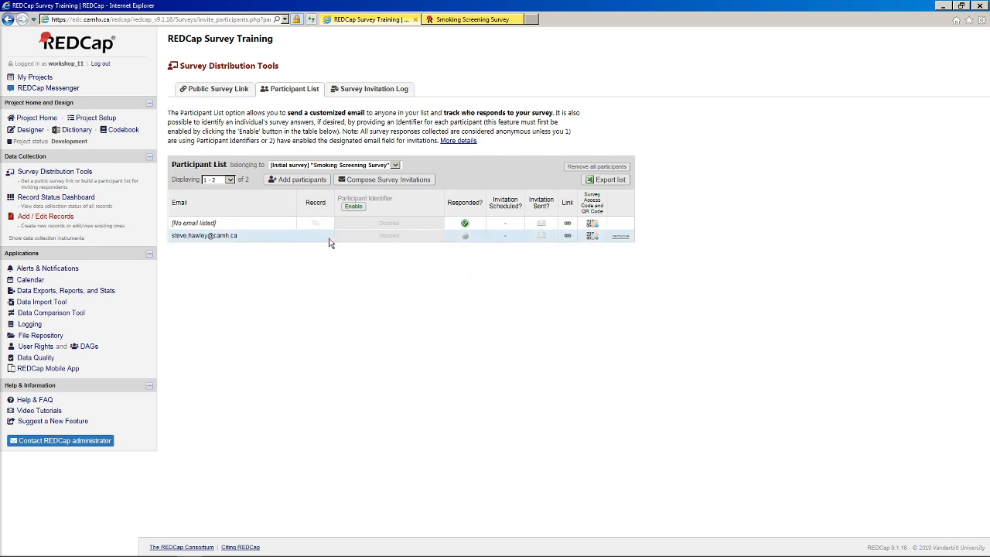
mouse_move(557, 241)
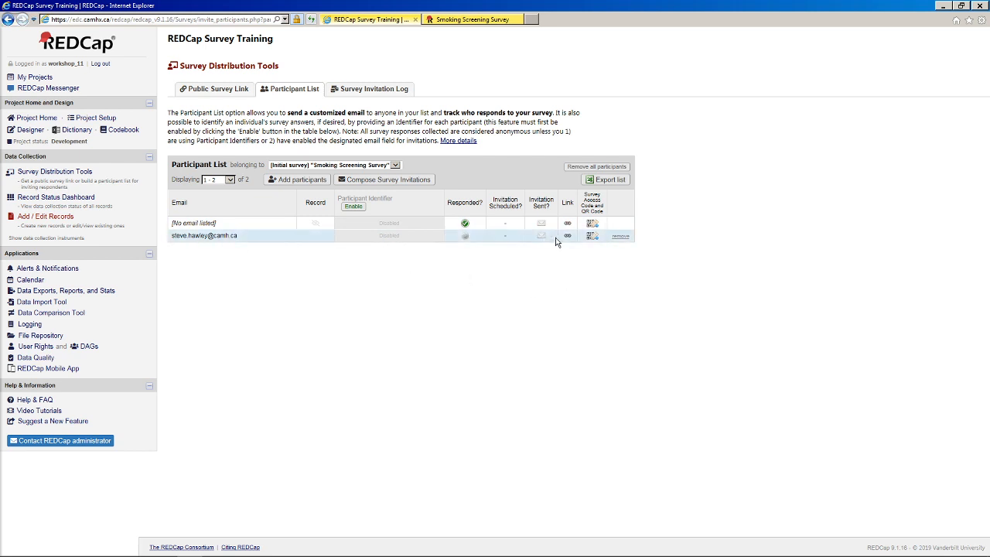
click(568, 235)
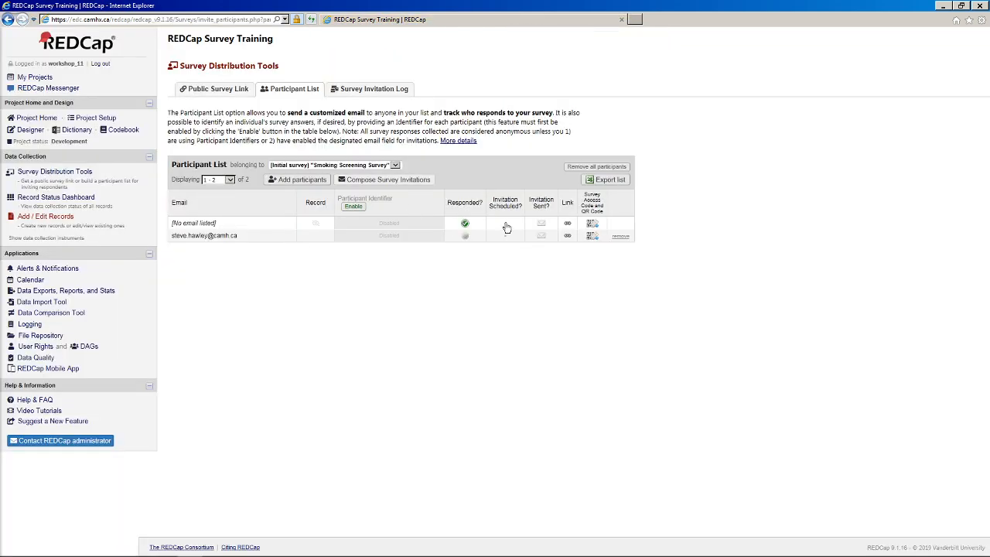
click(591, 222)
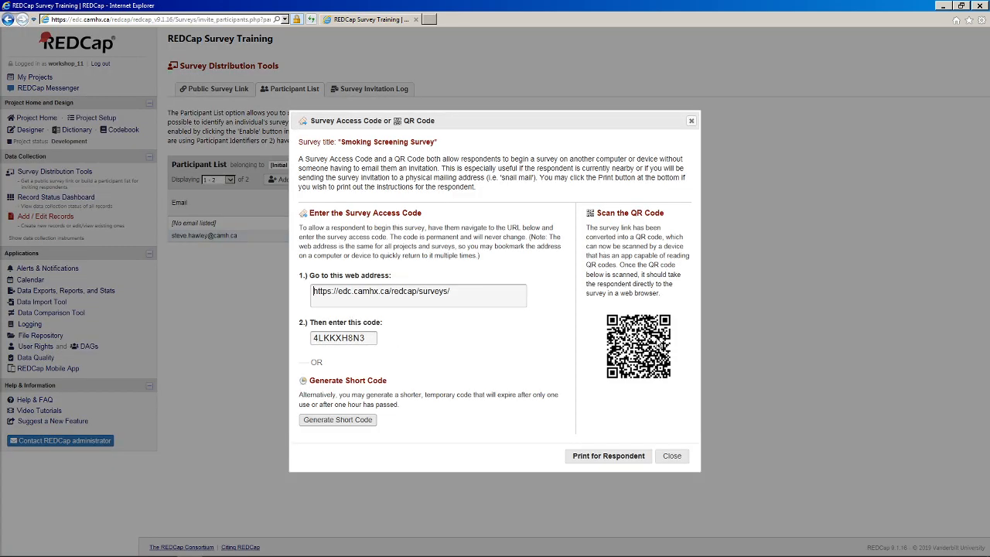
mouse_move(671, 455)
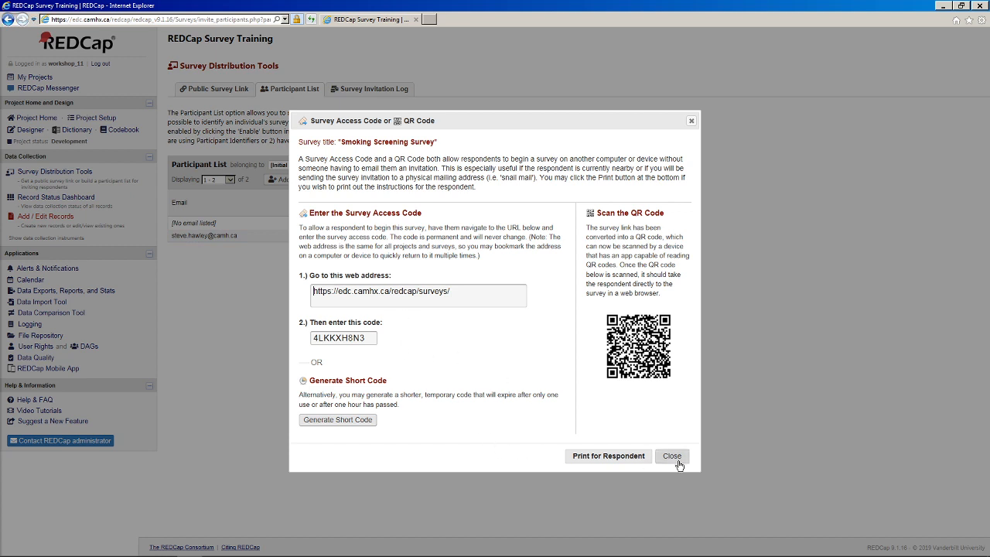
click(672, 455)
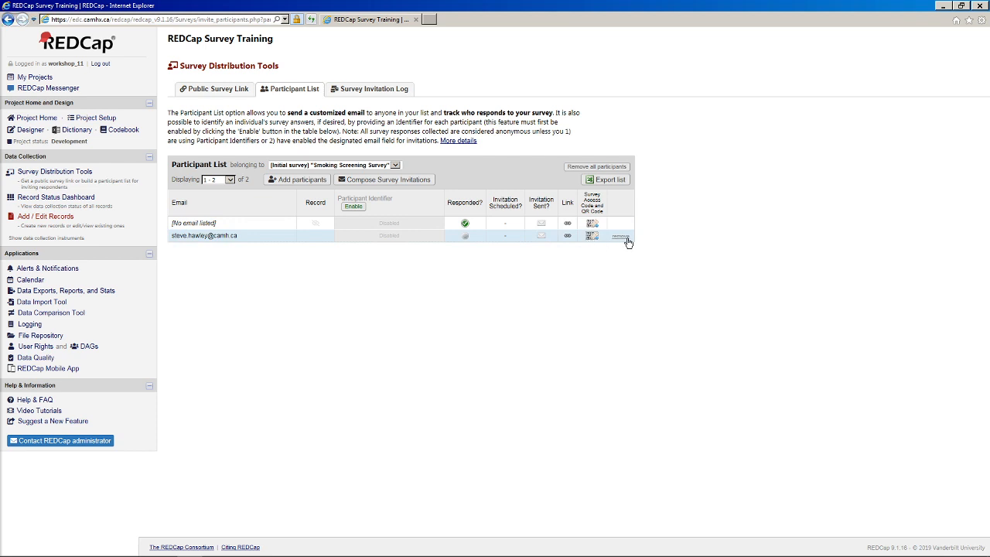
mouse_move(446, 241)
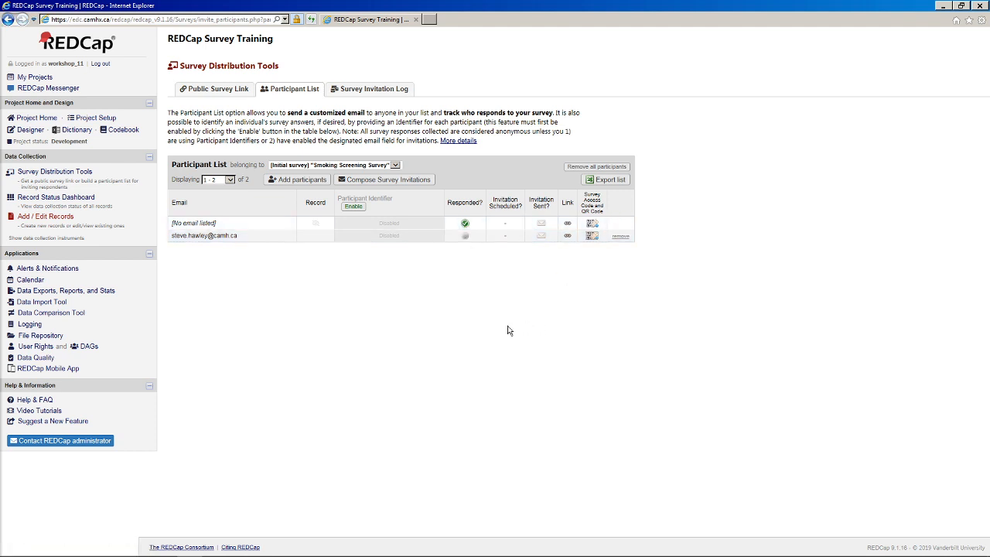
mouse_move(453, 315)
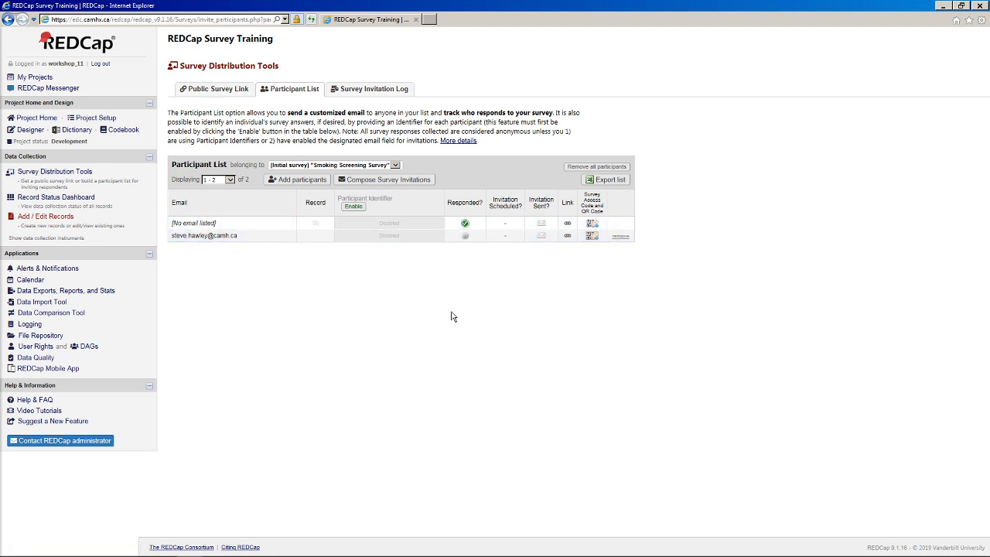
mouse_move(226, 257)
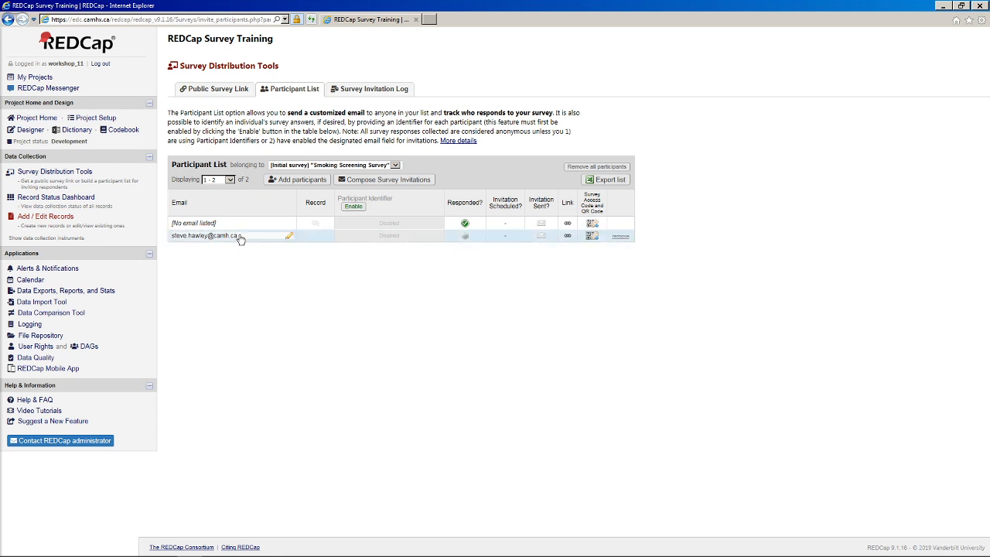
mouse_move(229, 235)
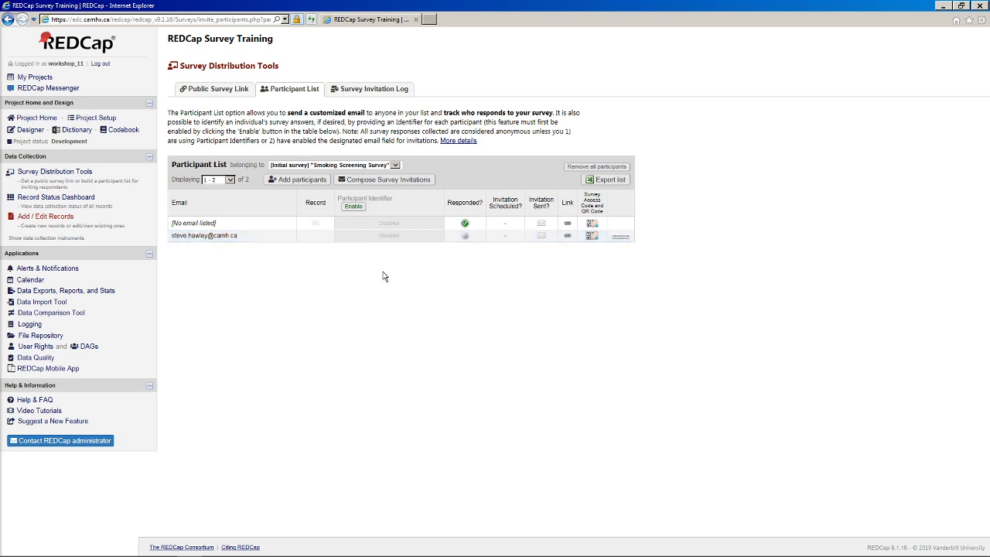
mouse_move(384, 272)
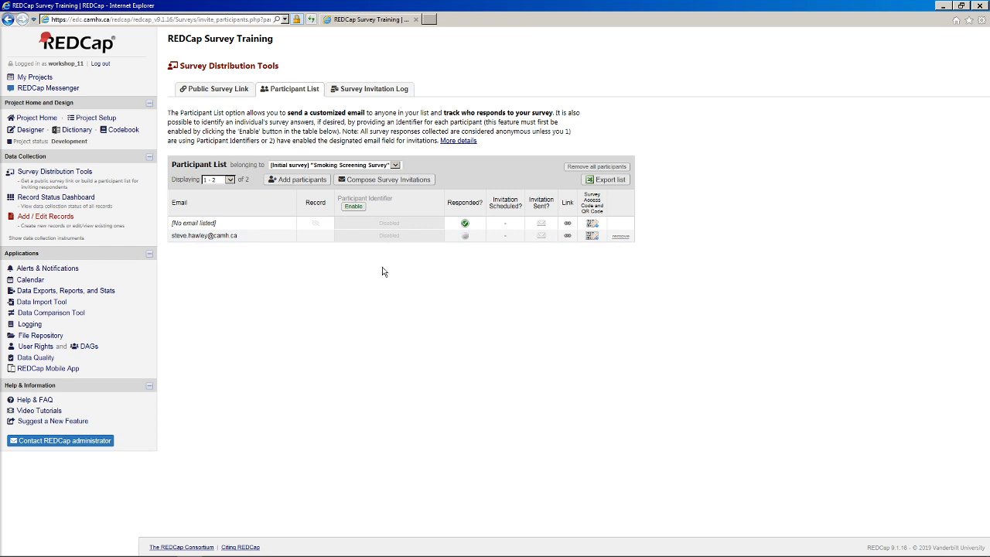
mouse_move(232, 346)
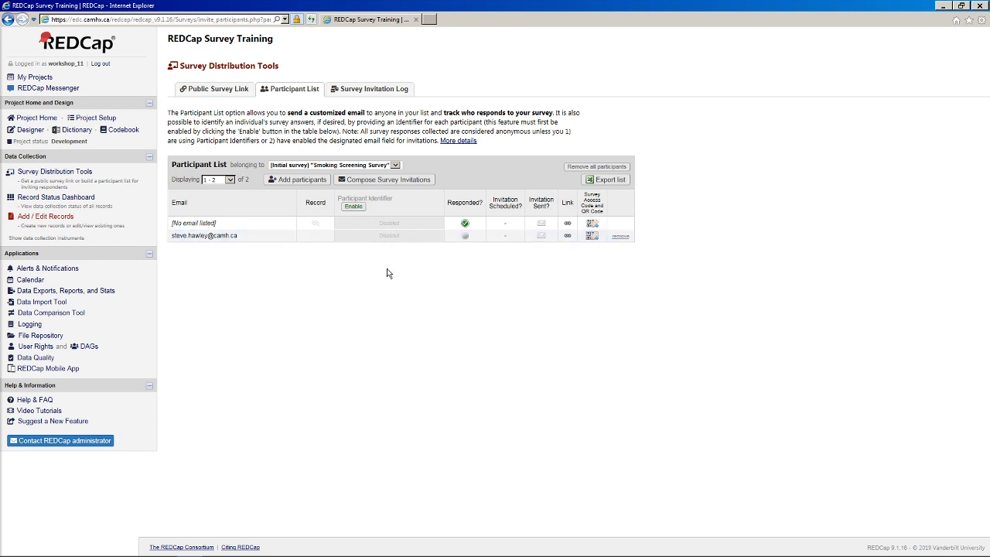
mouse_move(377, 266)
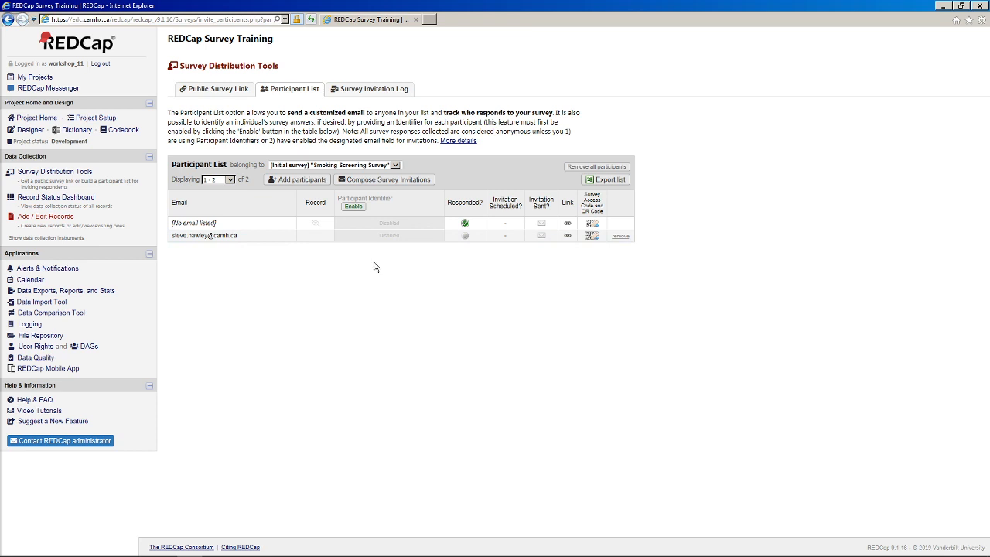
mouse_move(300, 265)
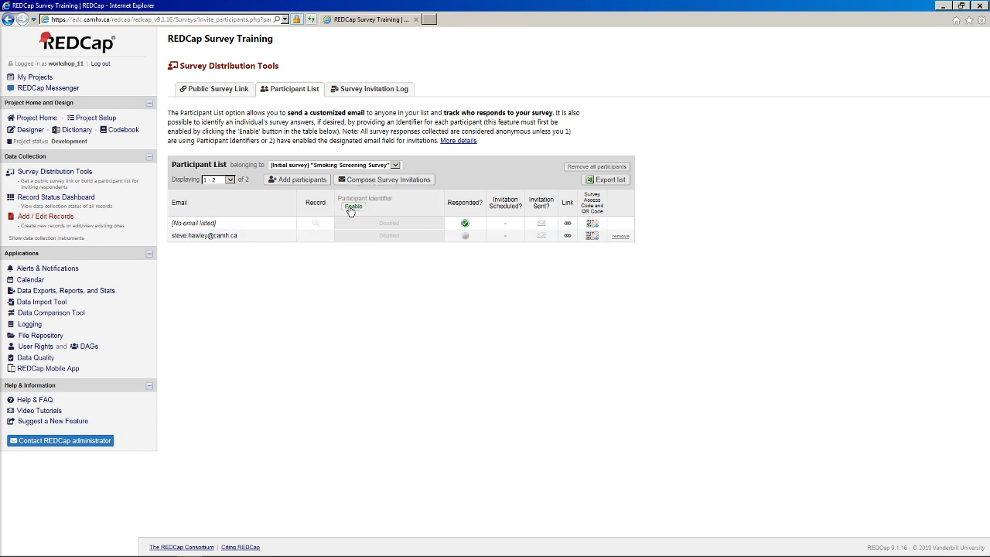
Step: Enable Participant Identifiers for the list and dismiss the success notice
click(353, 207)
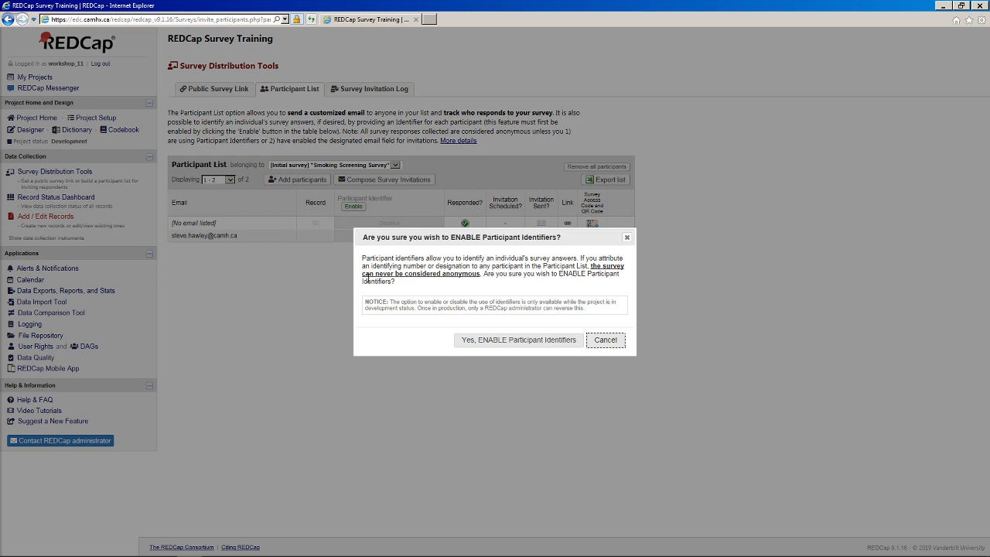
mouse_move(520, 367)
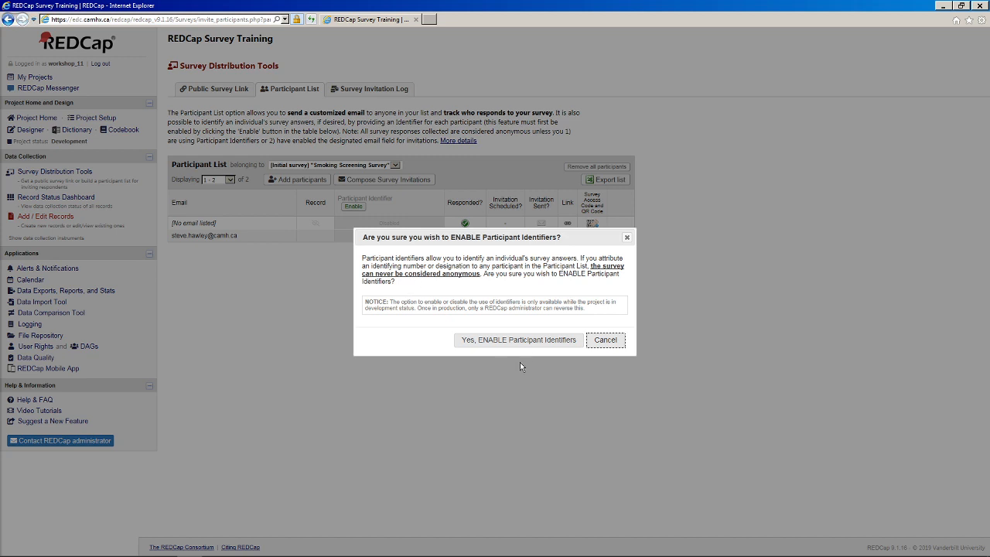
click(517, 340)
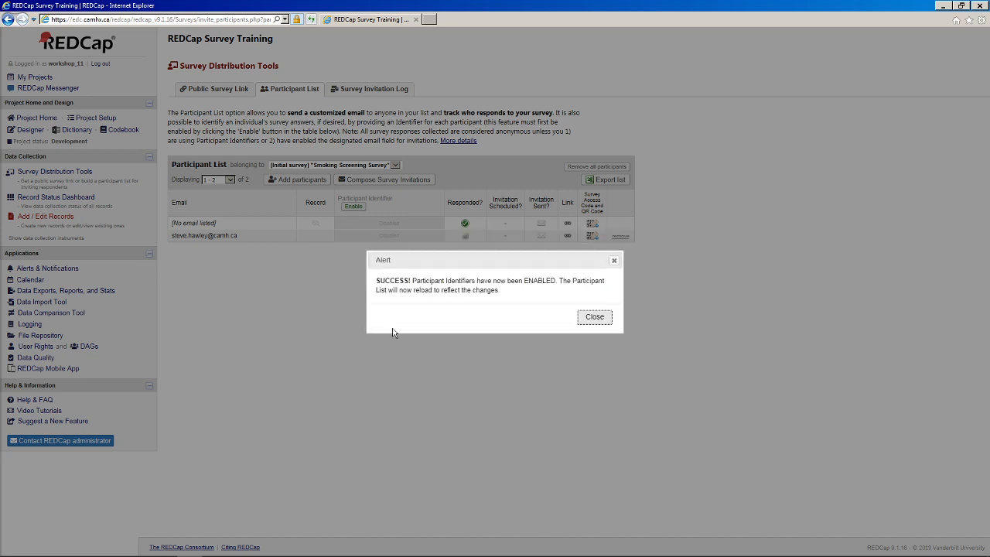
click(594, 315)
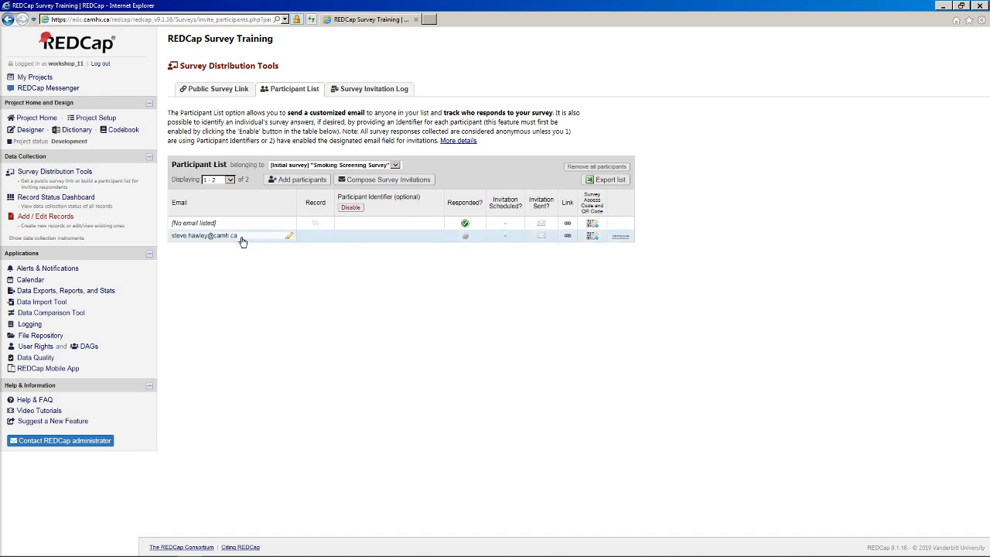
Step: Give the email participant the identifier 001 and save it
click(289, 235)
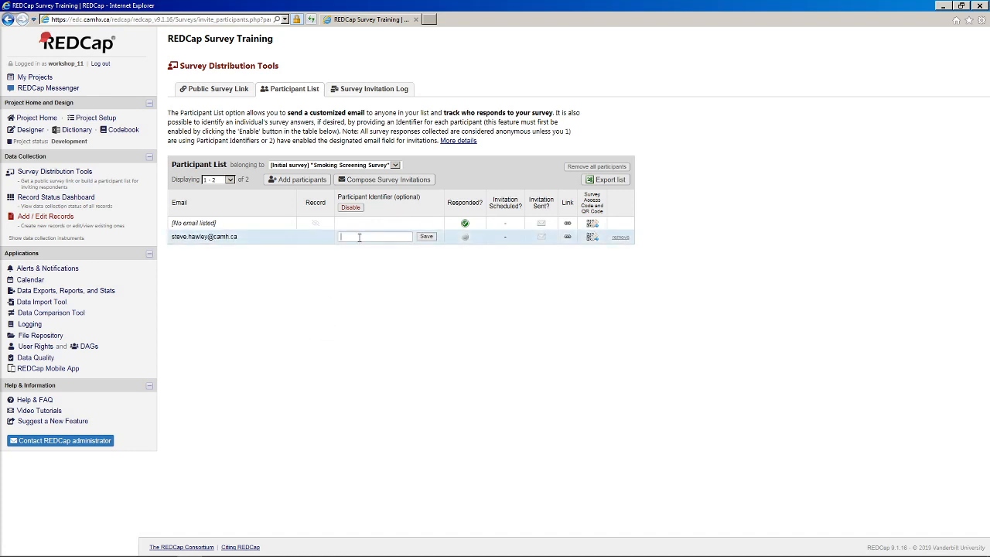
text(001)
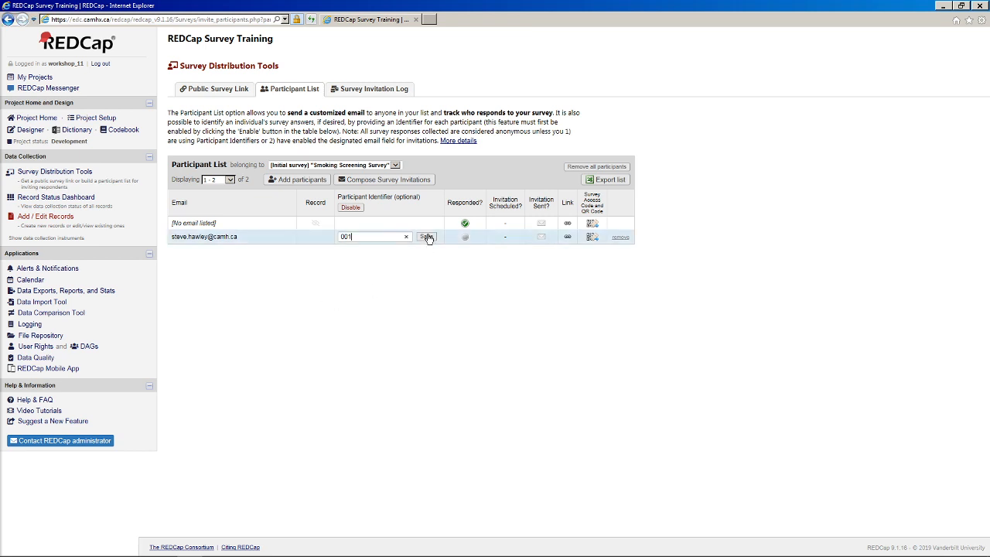
click(427, 237)
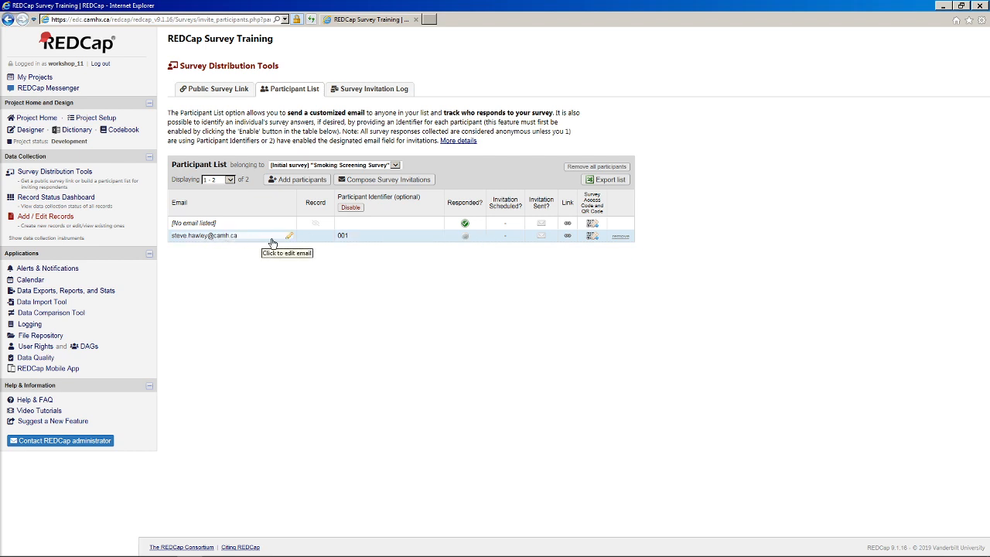
mouse_move(468, 238)
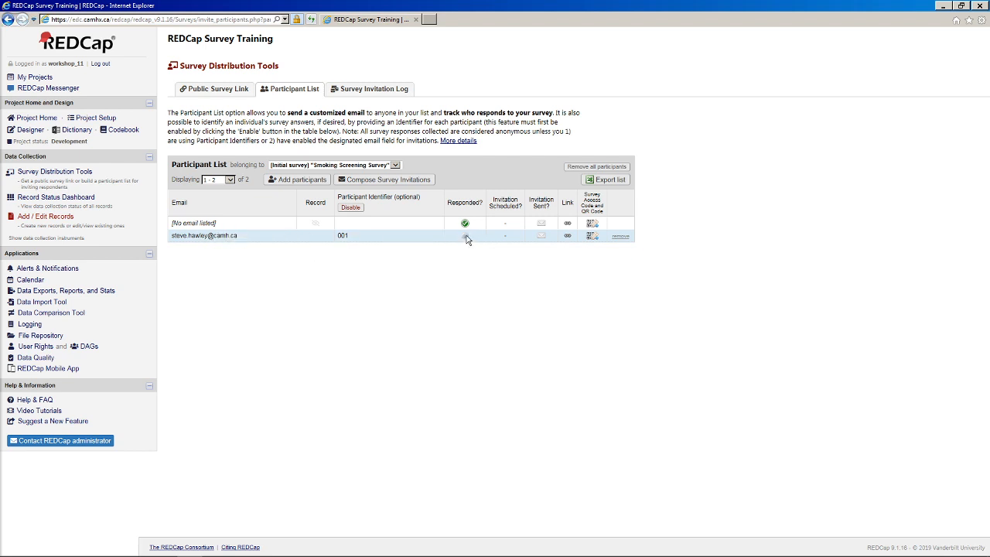
mouse_move(461, 246)
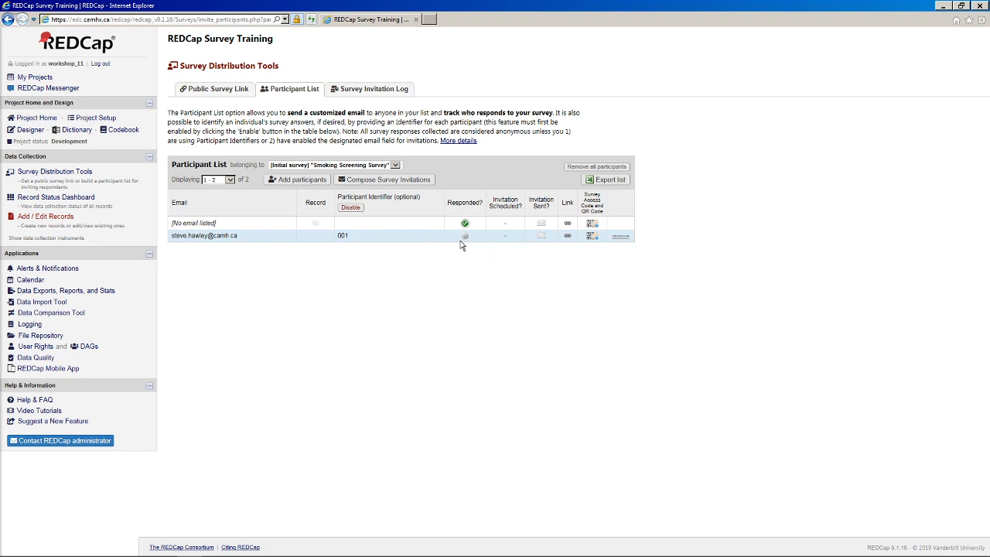
mouse_move(456, 241)
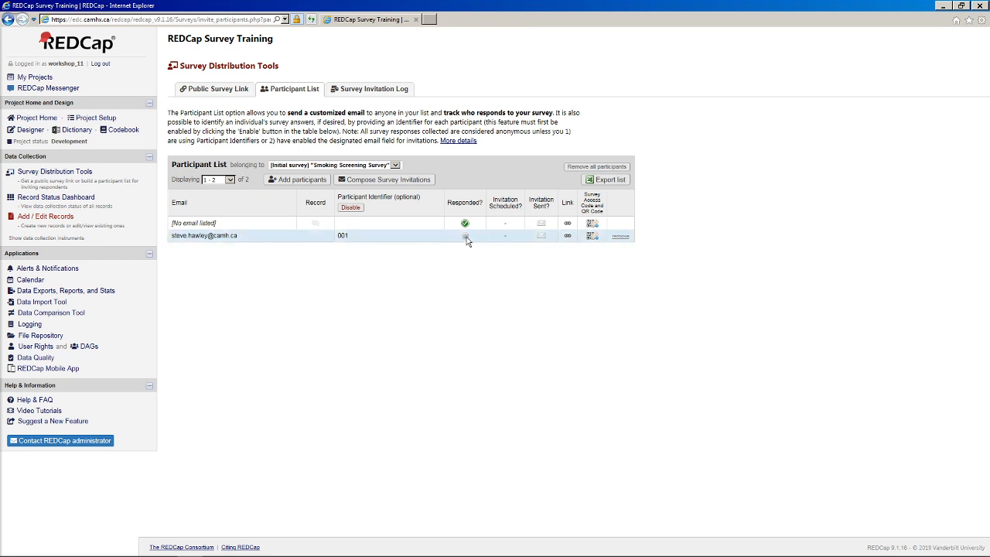
mouse_move(489, 246)
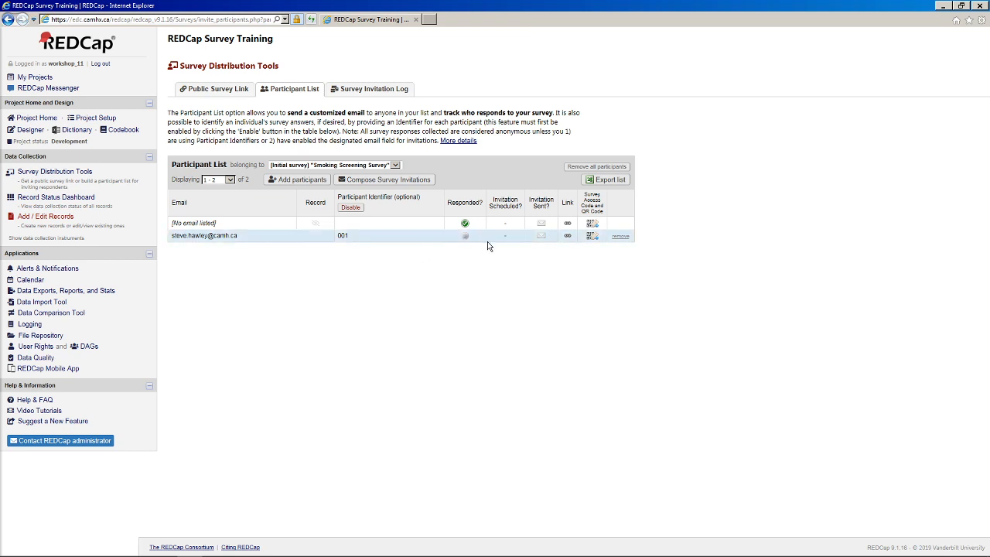
mouse_move(251, 245)
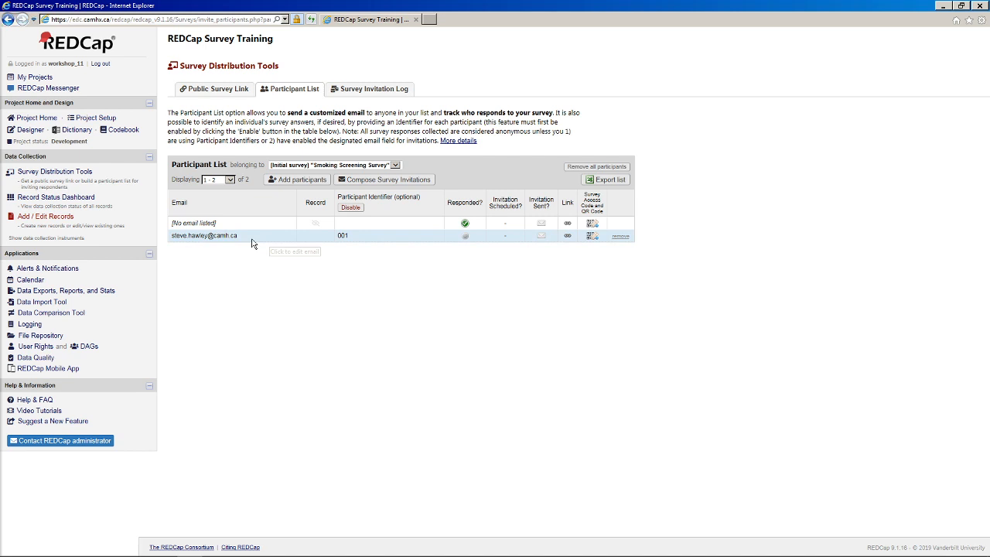
mouse_move(412, 252)
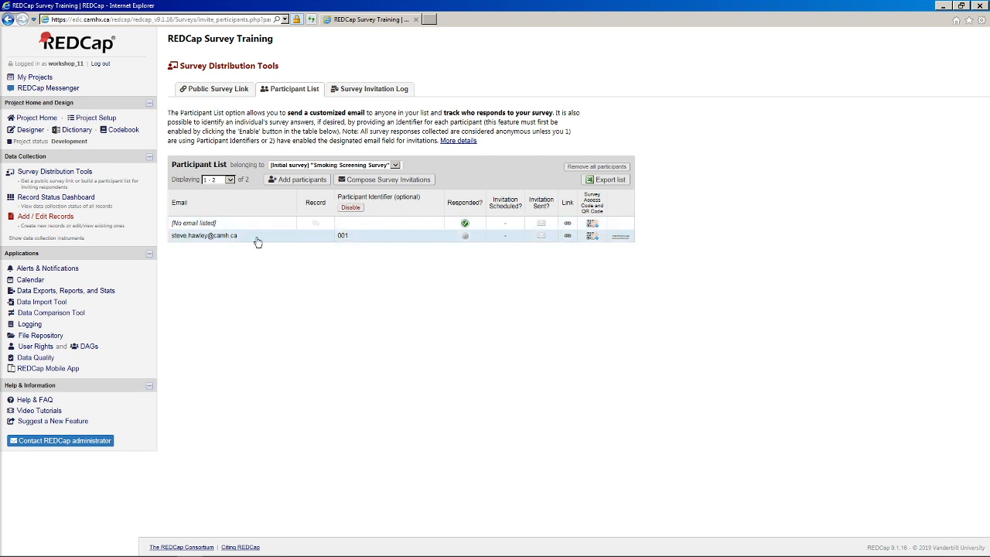
double_click(344, 235)
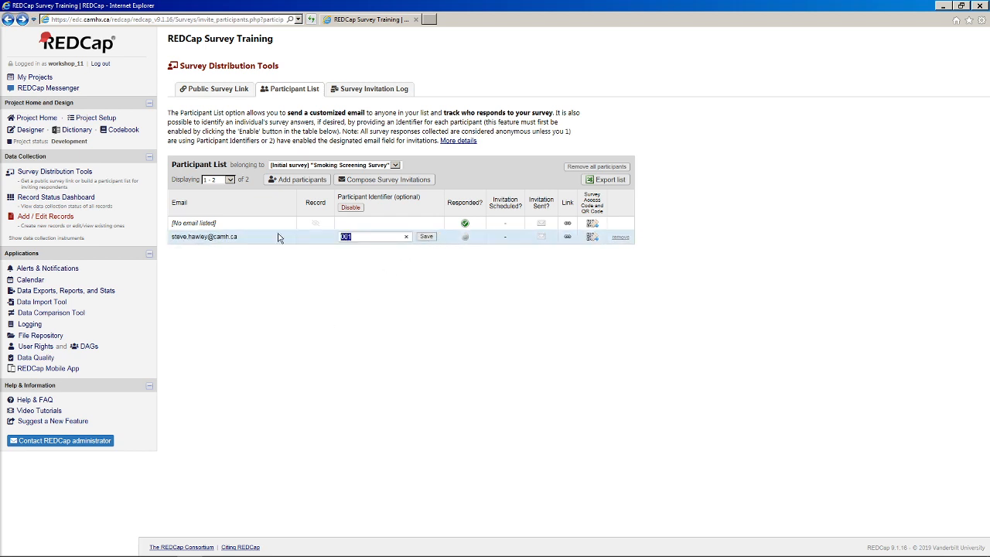
click(426, 235)
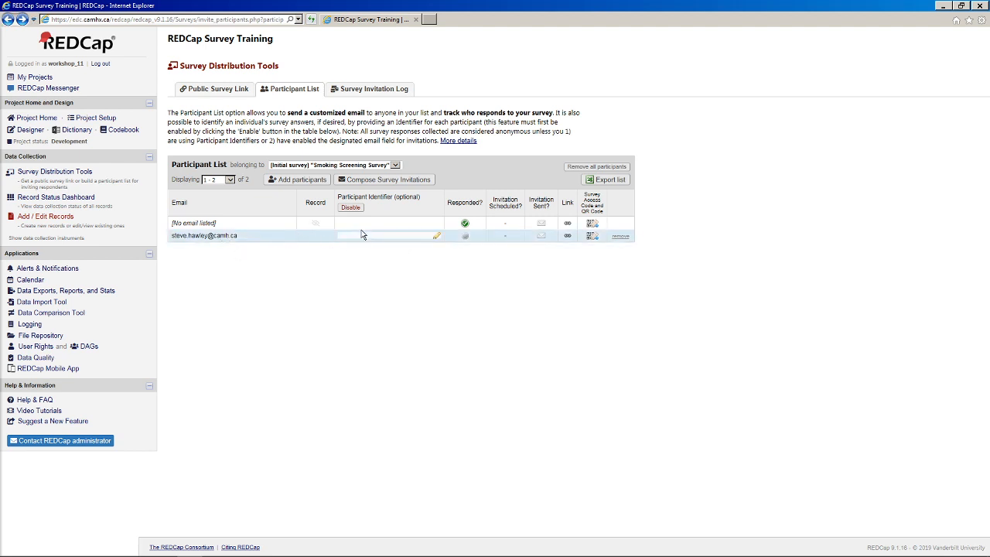
mouse_move(383, 241)
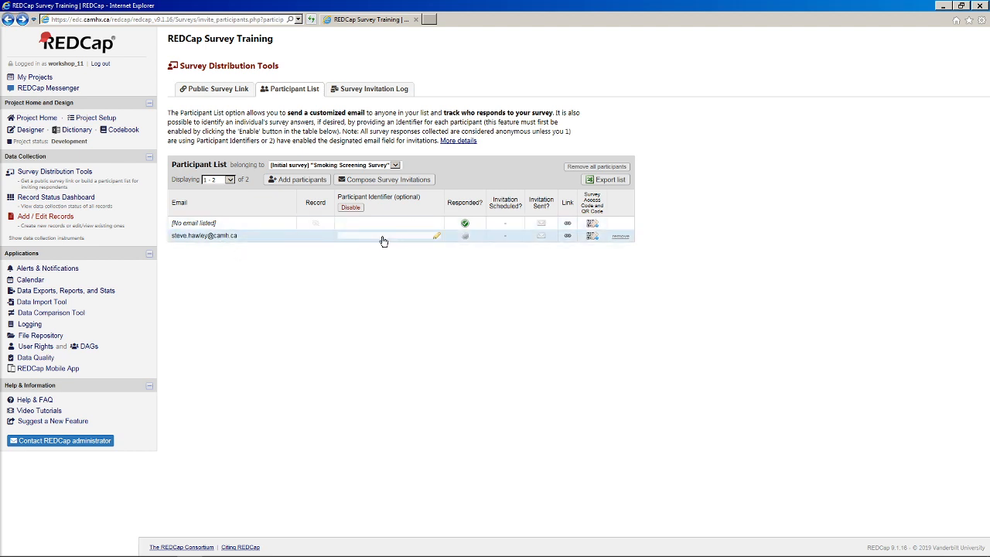
mouse_move(387, 235)
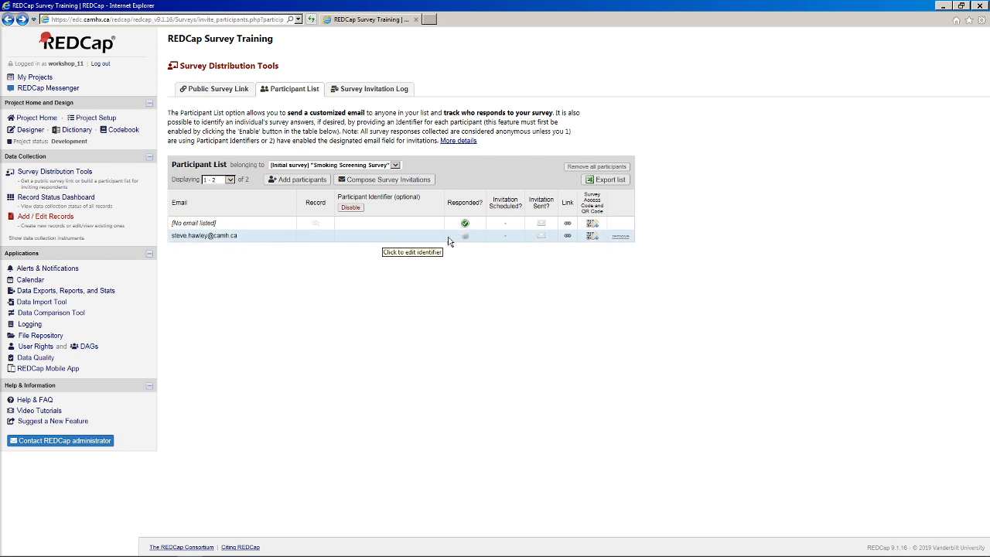
click(387, 235)
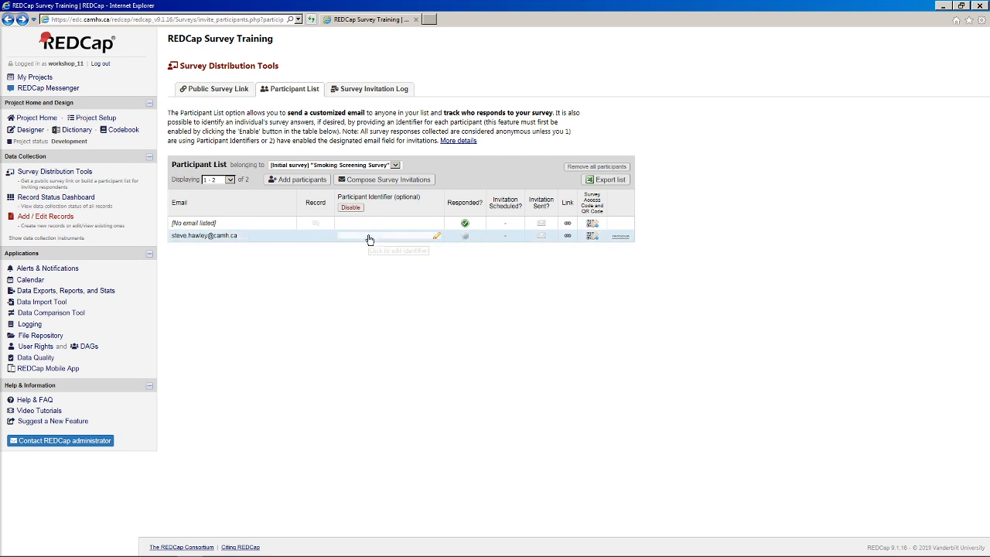
mouse_move(456, 245)
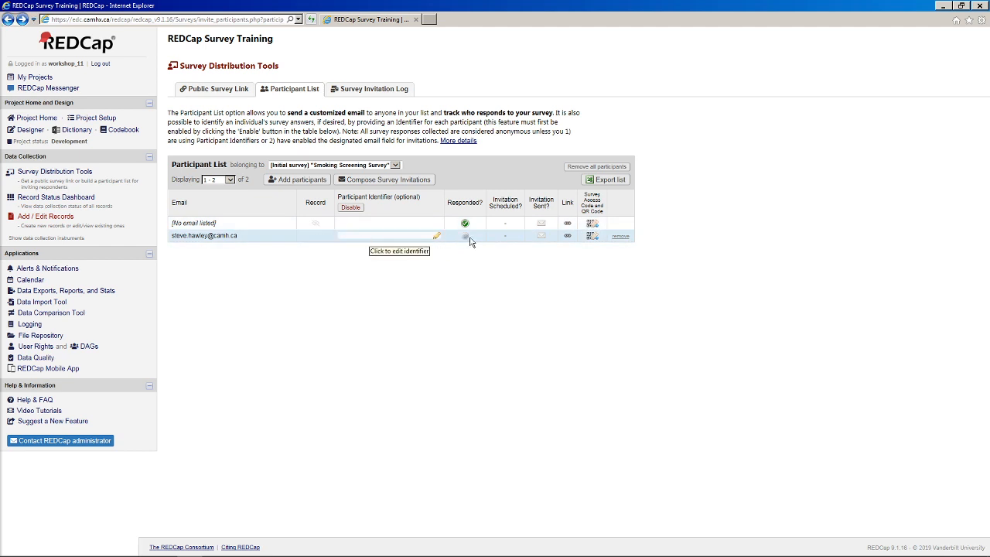
mouse_move(406, 238)
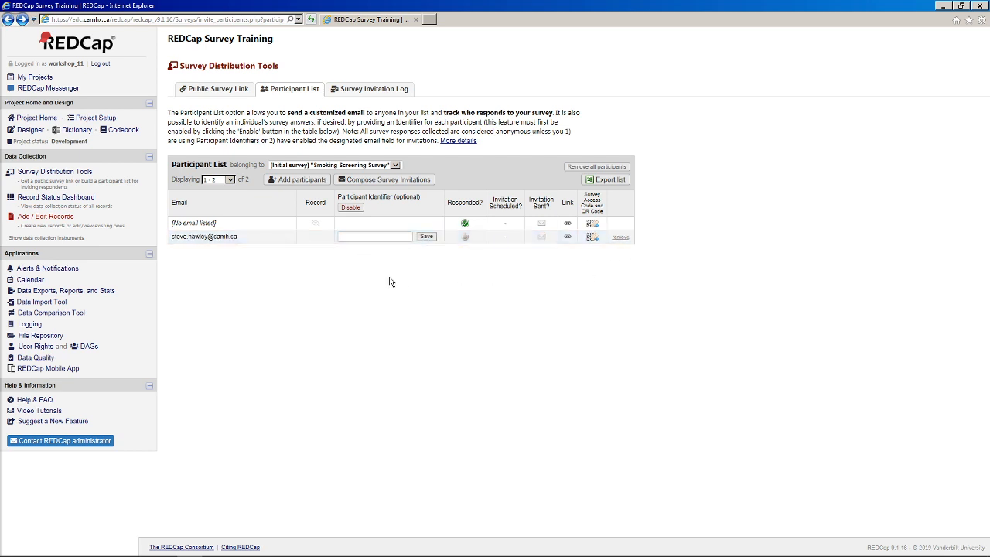
text(0)
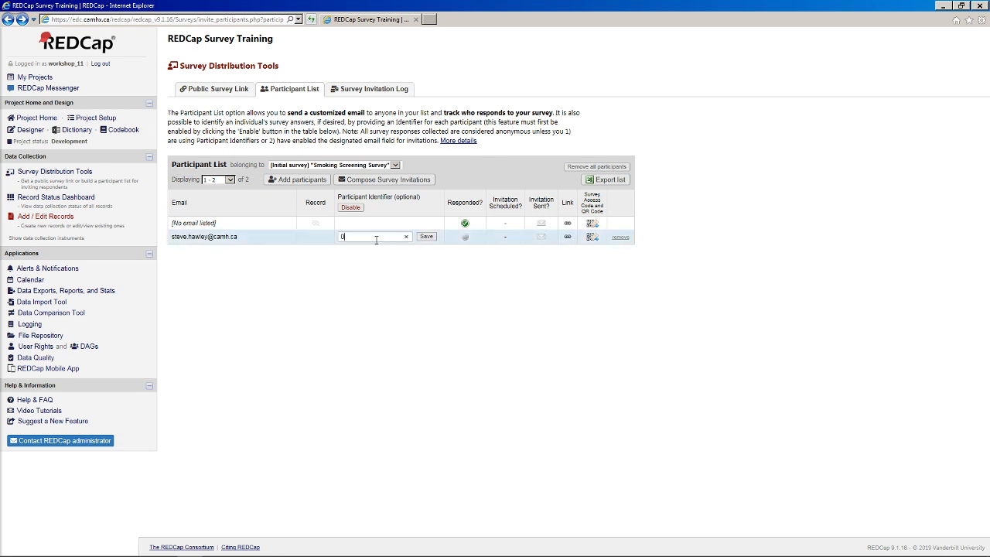
text(01)
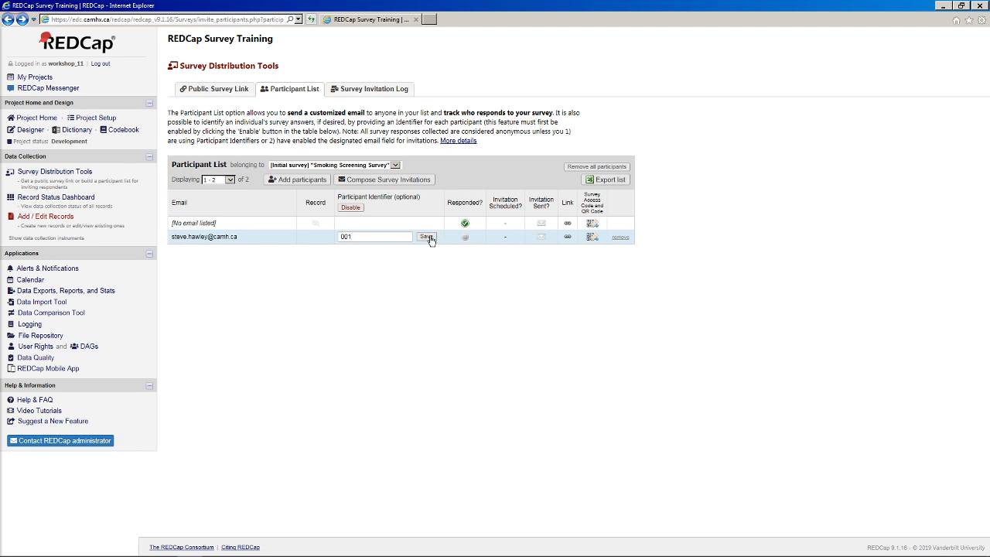
click(427, 236)
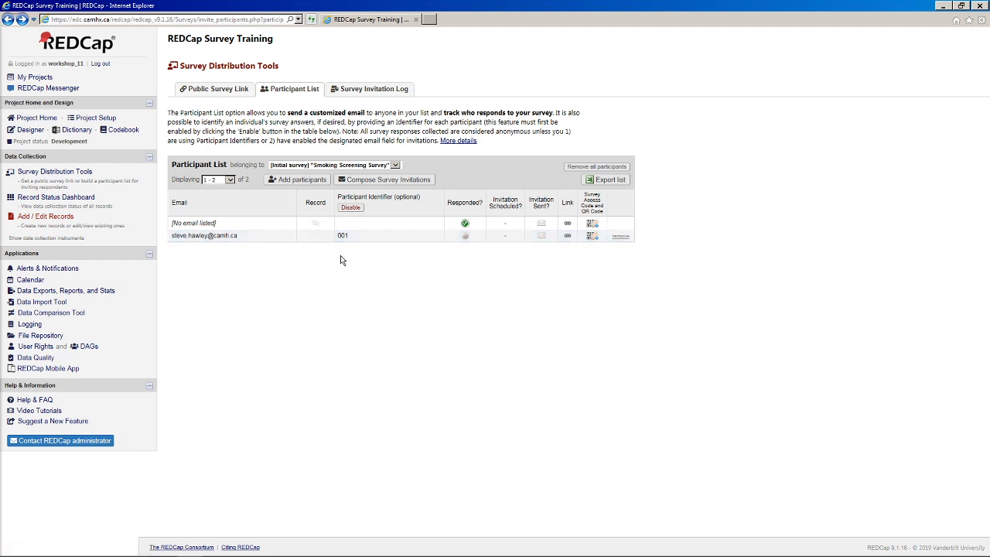
mouse_move(262, 223)
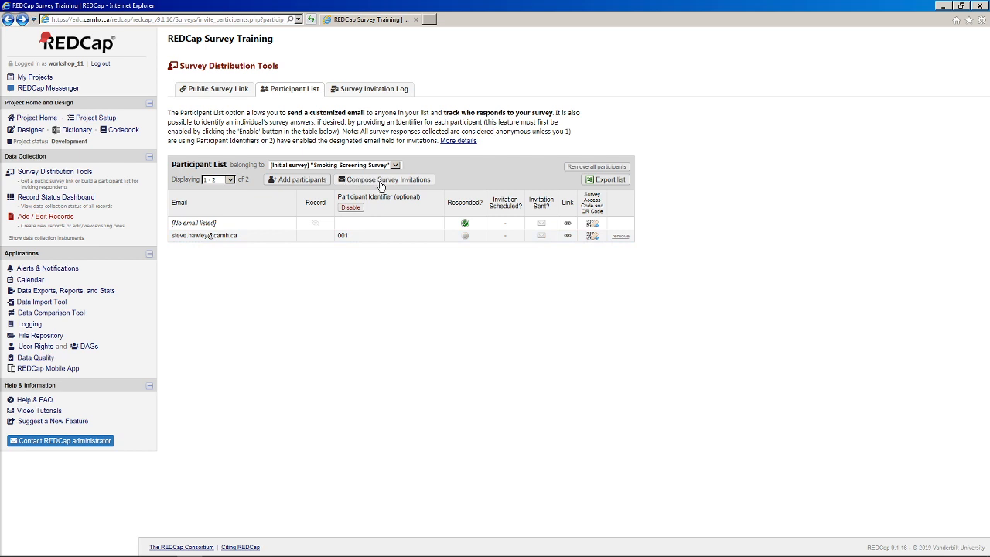
Step: Compose survey invitations set to send immediately, with reminders for non-responders enabled
click(384, 179)
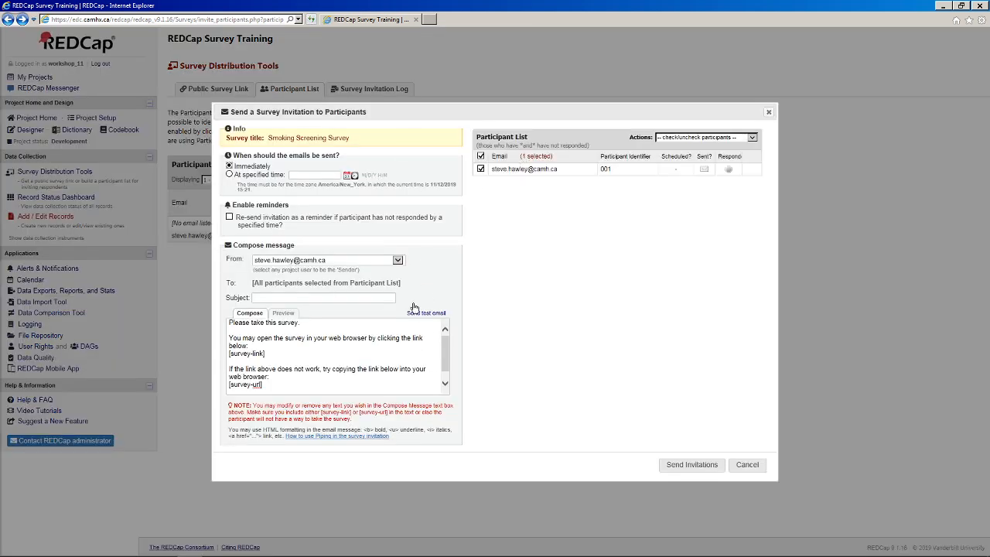
mouse_move(565, 293)
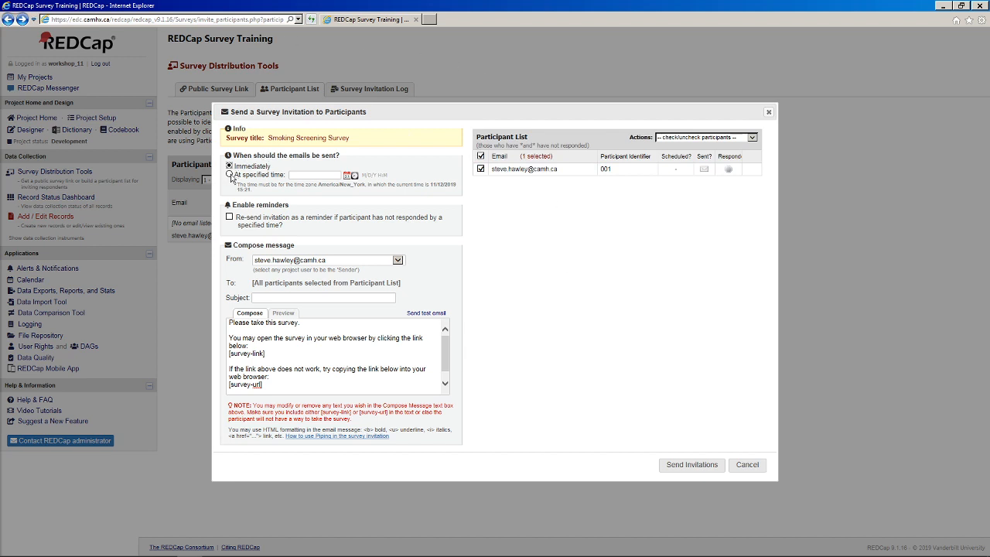
click(229, 174)
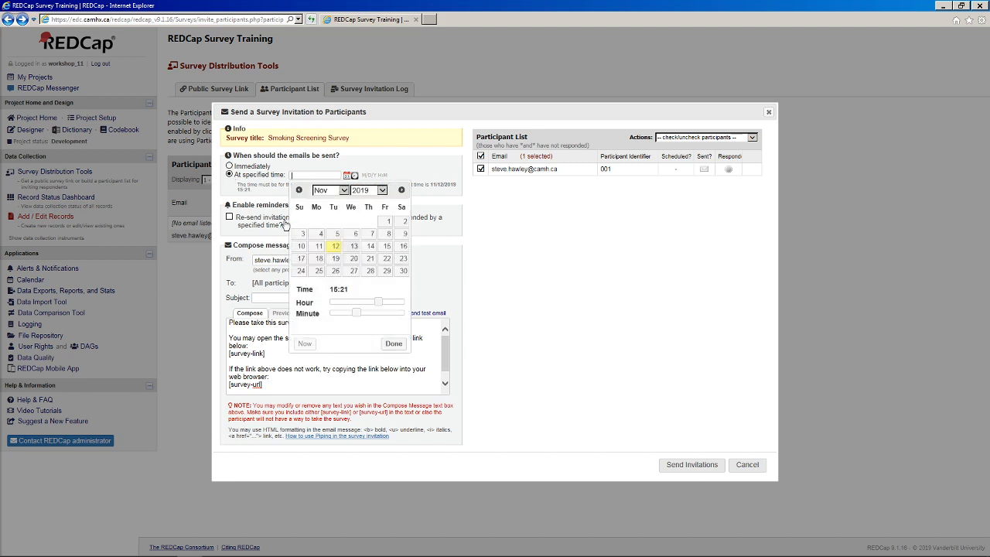
click(229, 166)
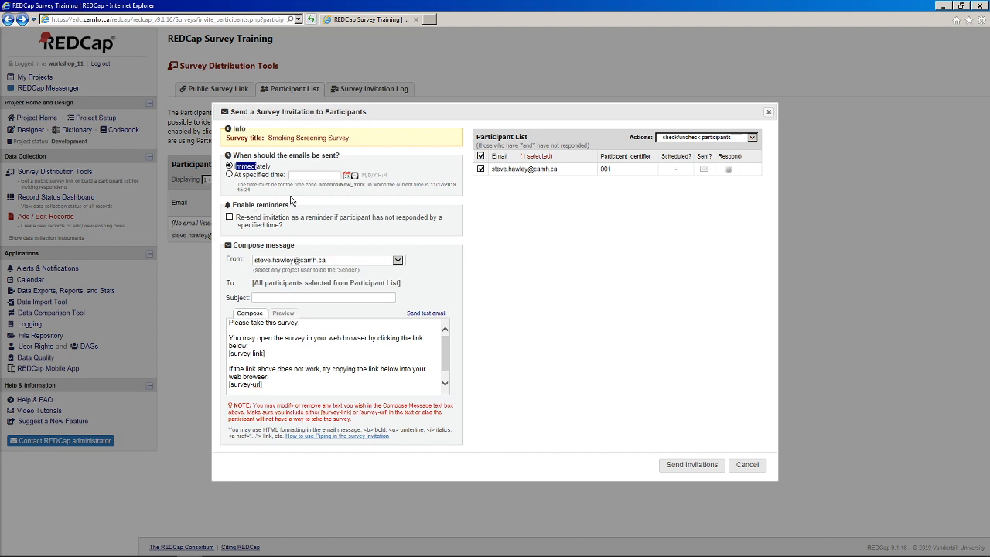
click(229, 191)
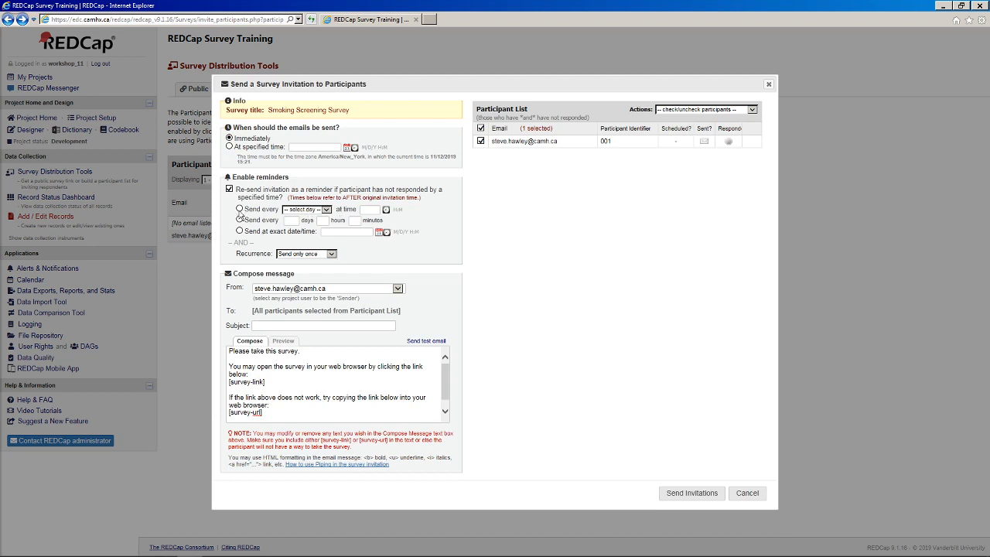
Step: Leave the weekday choice unset and set reminder recurrence to send up to 5 times
click(306, 209)
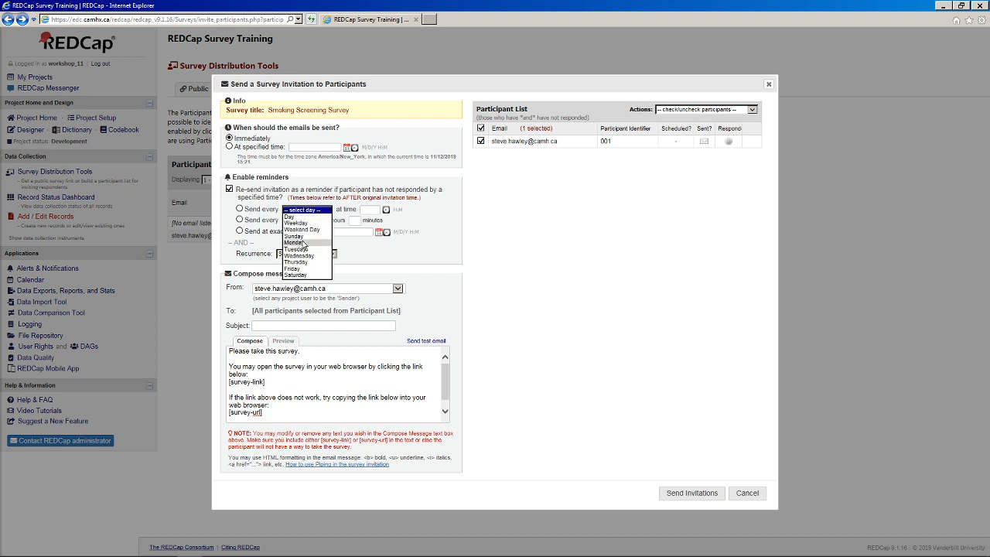
click(306, 210)
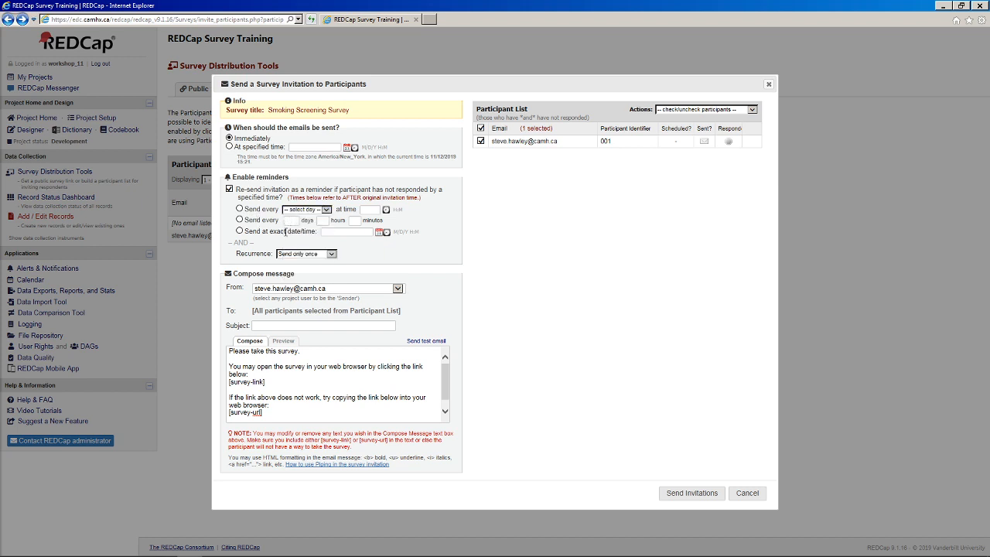
click(349, 230)
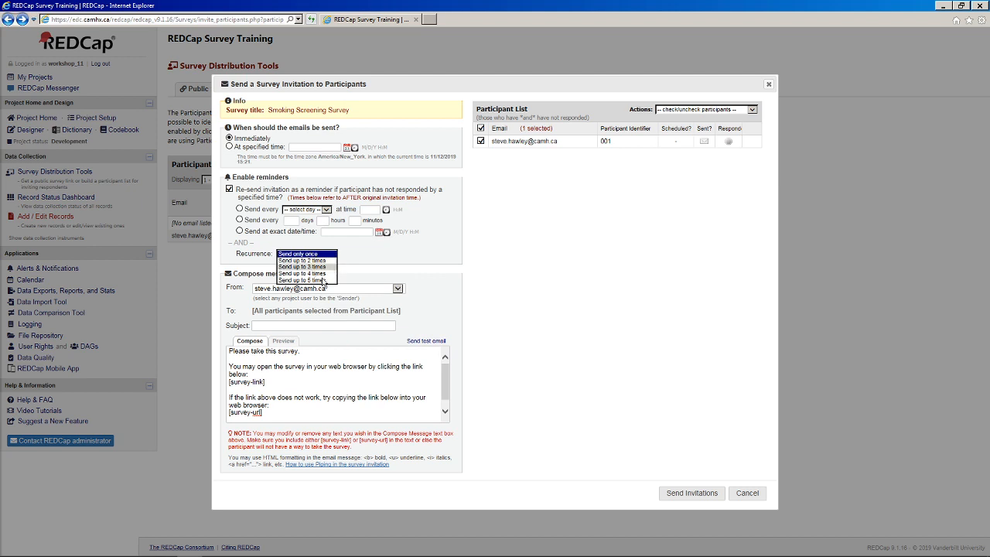
click(304, 279)
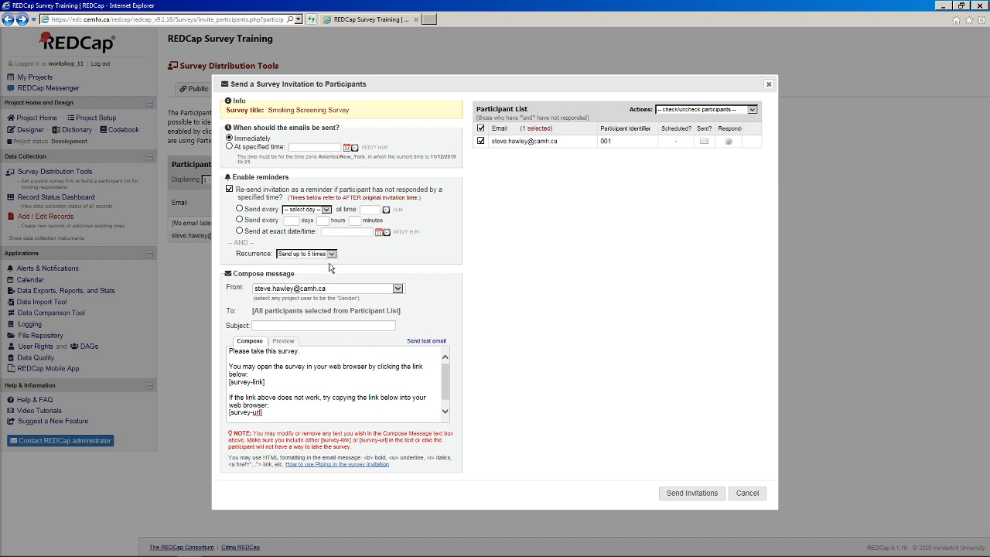
click(306, 254)
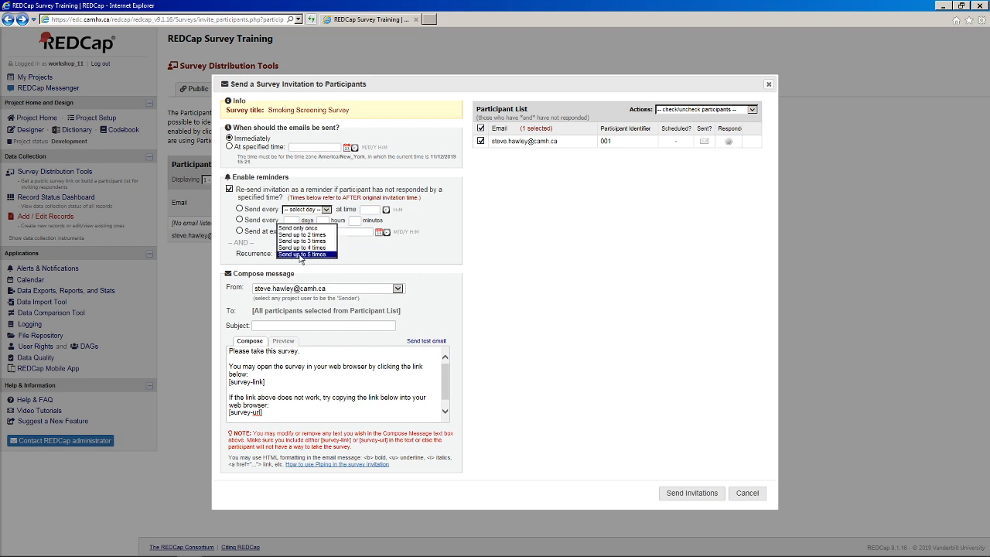
click(304, 254)
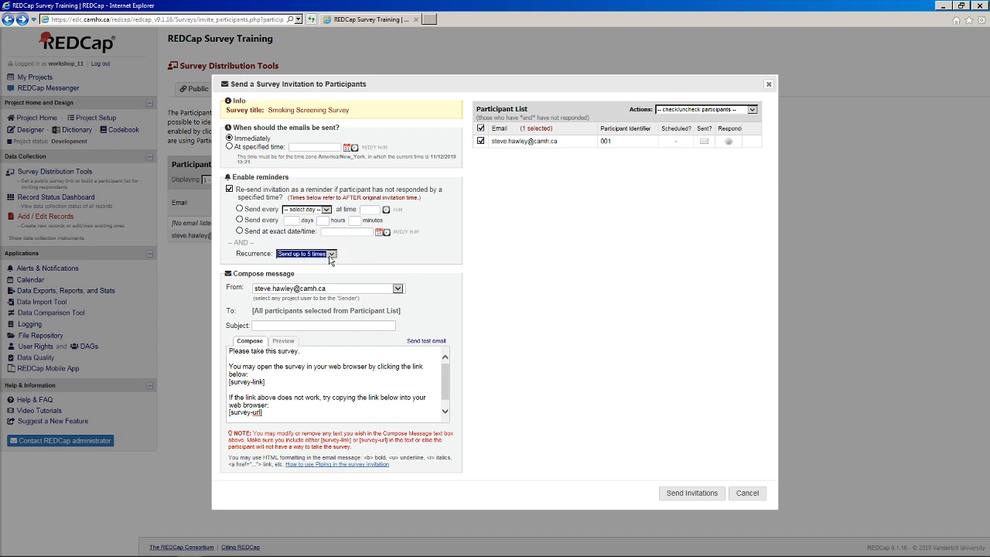
mouse_move(332, 260)
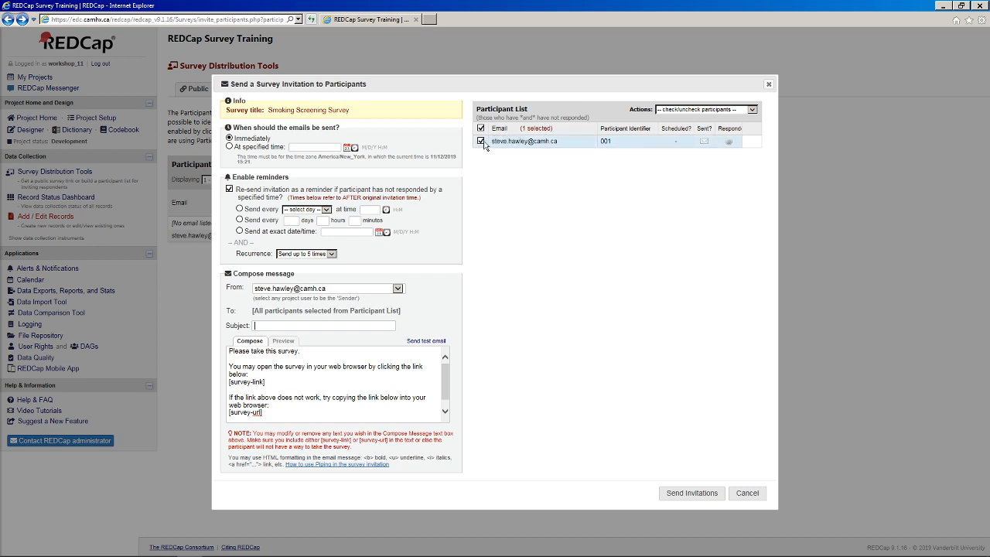
Step: Write 'Please take this survey.' and remove the [survey-link] and [survey-url] placeholders from the message
click(481, 142)
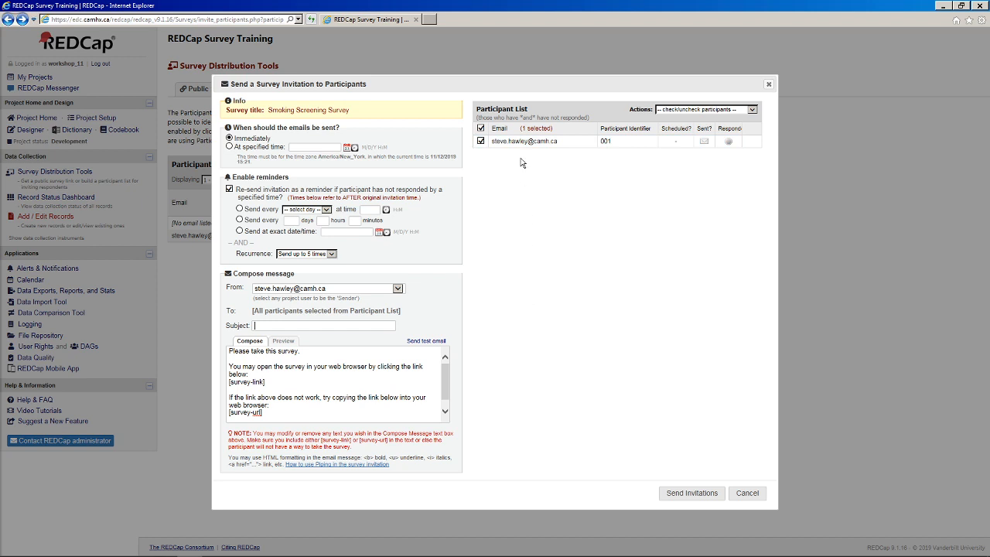
mouse_move(529, 166)
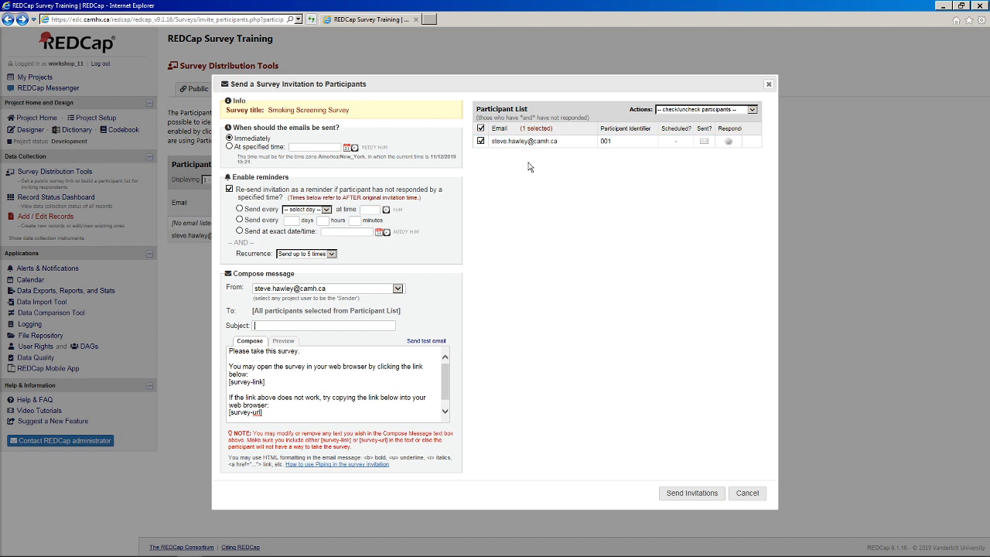
mouse_move(532, 176)
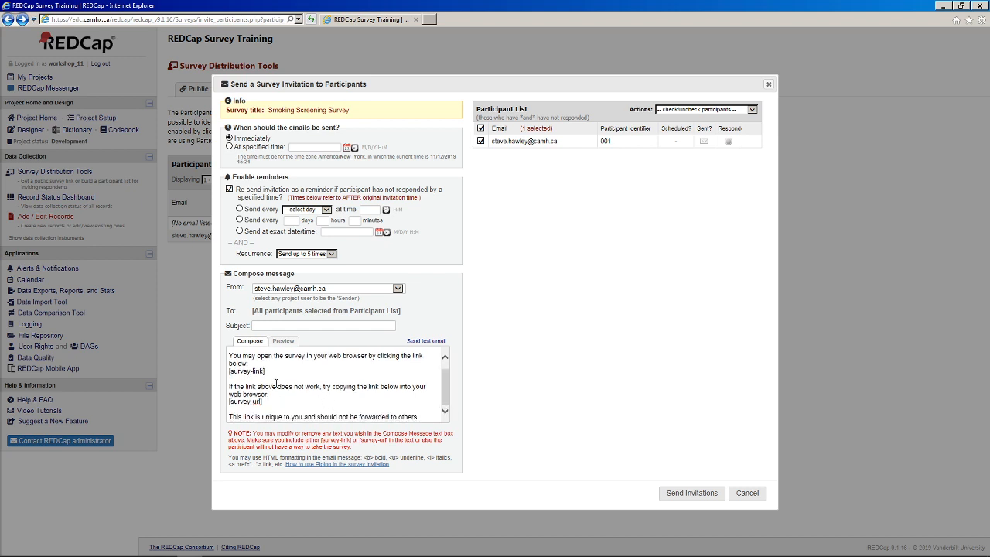
text(Please take this survey.)
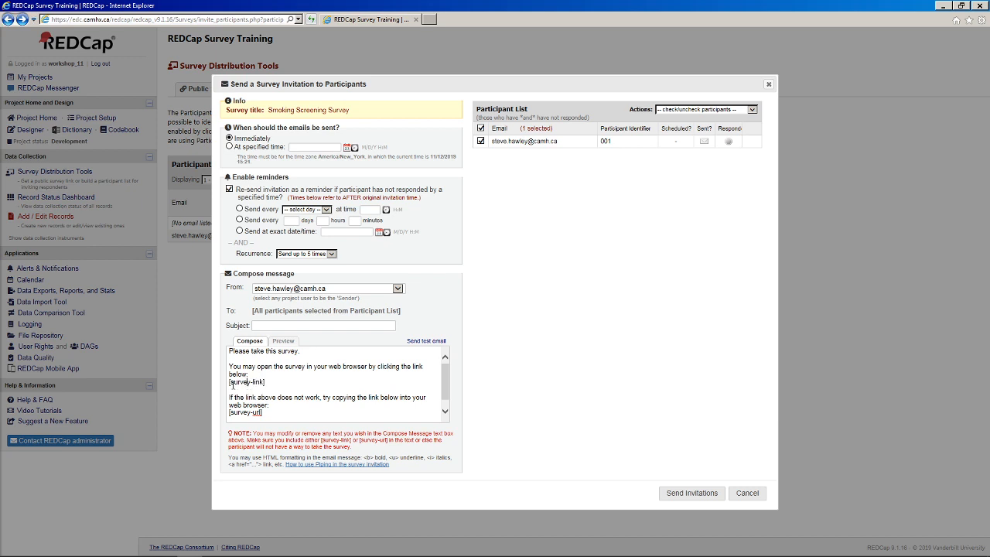
double_click(246, 382)
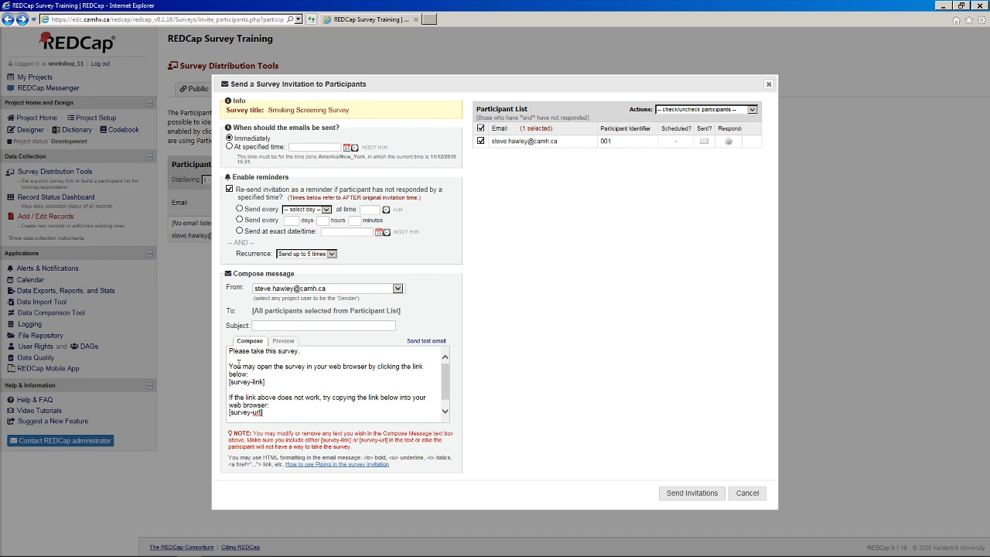
drag(232, 362, 273, 411)
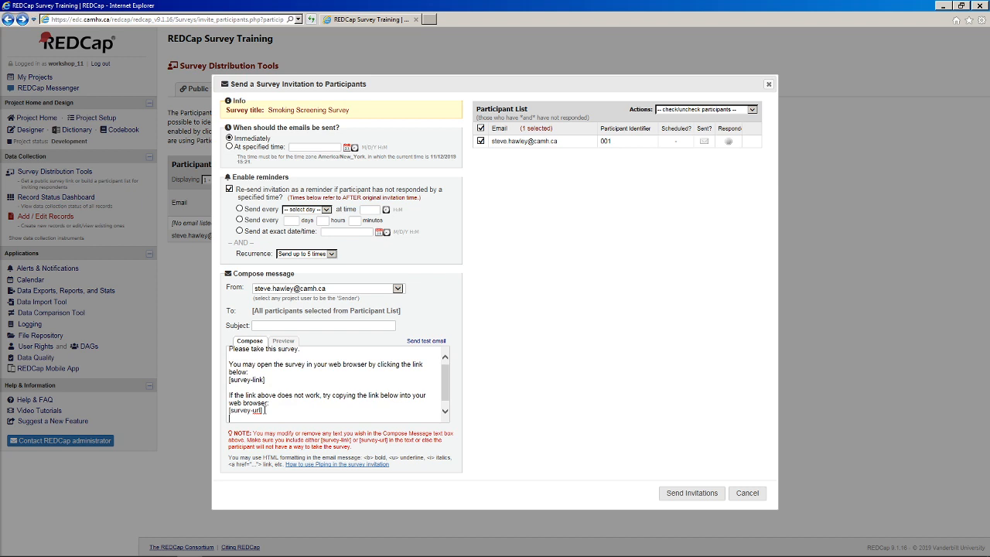
double_click(247, 381)
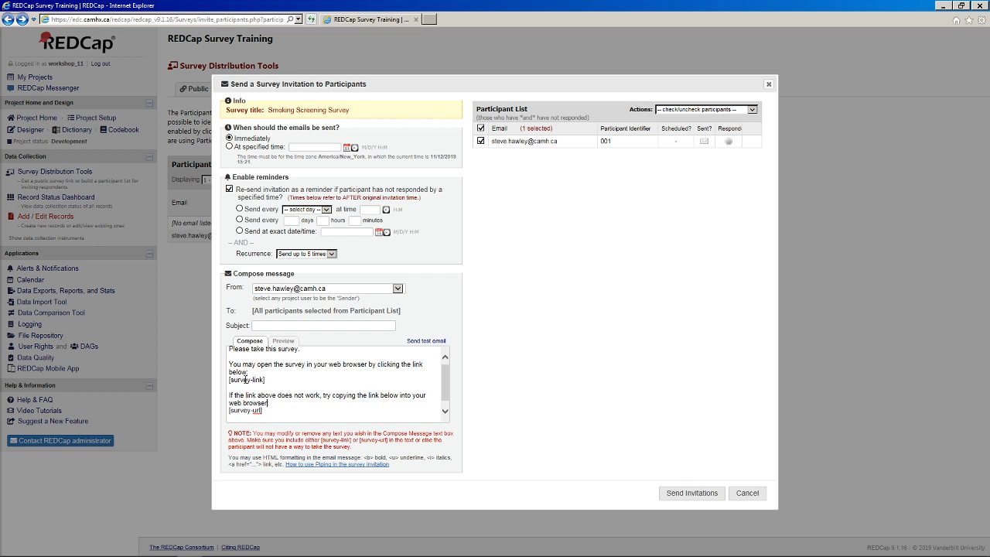
mouse_move(277, 380)
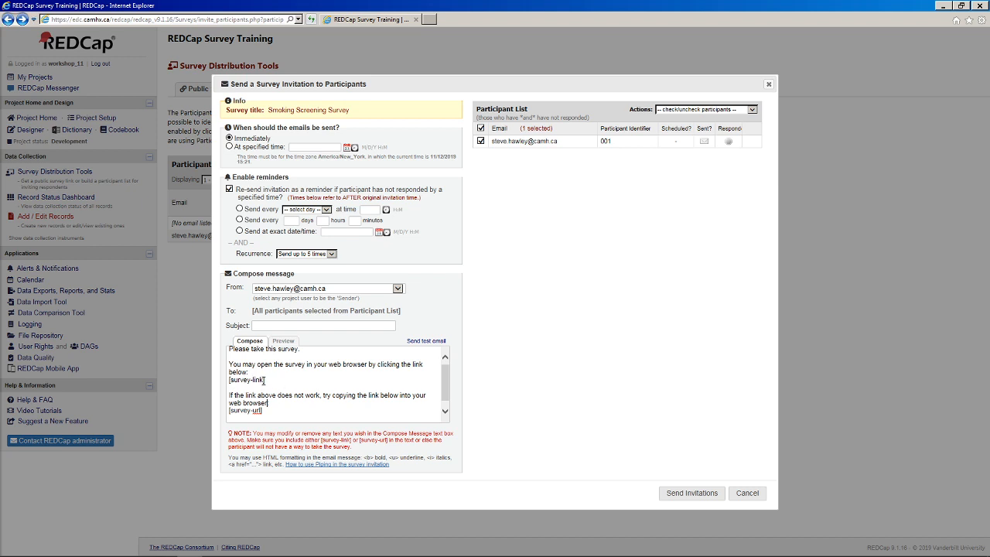
drag(229, 380, 271, 411)
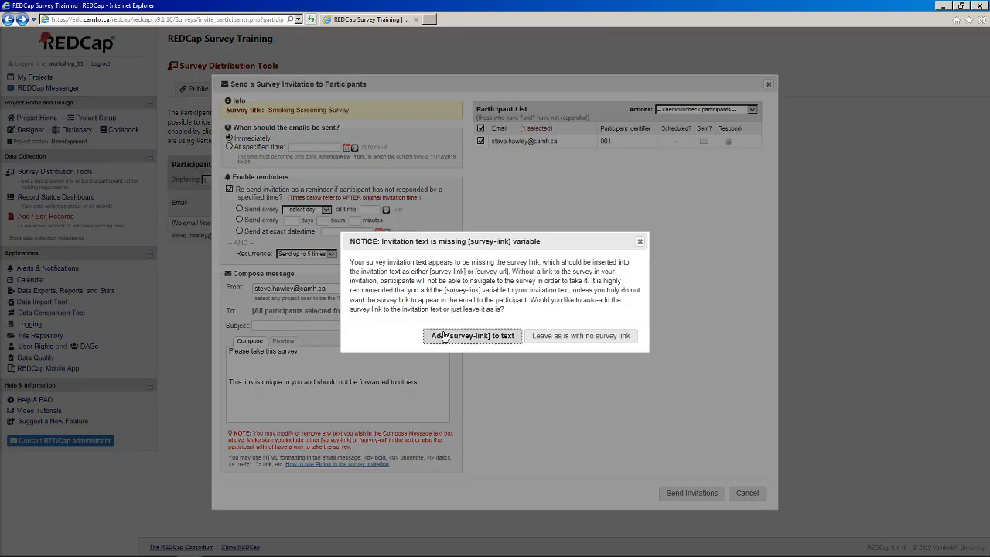
Step: Restore the [survey-link] paragraphs via the notice and review the message text
click(472, 336)
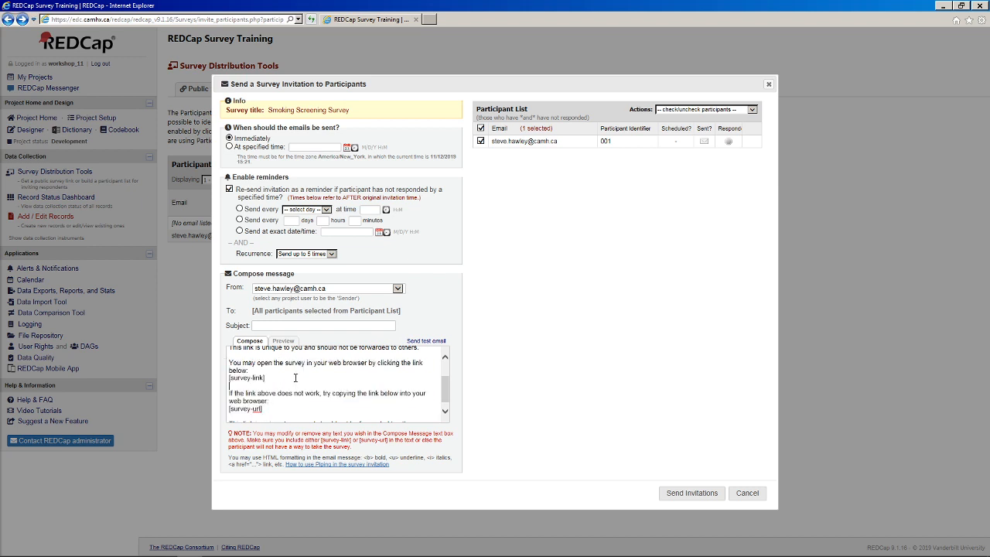
scroll(down, 3)
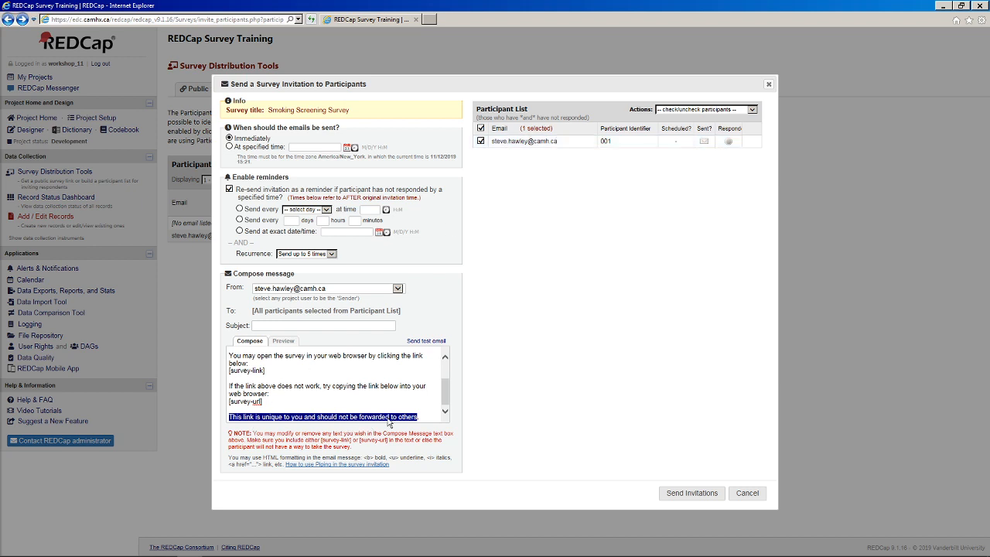
mouse_move(553, 275)
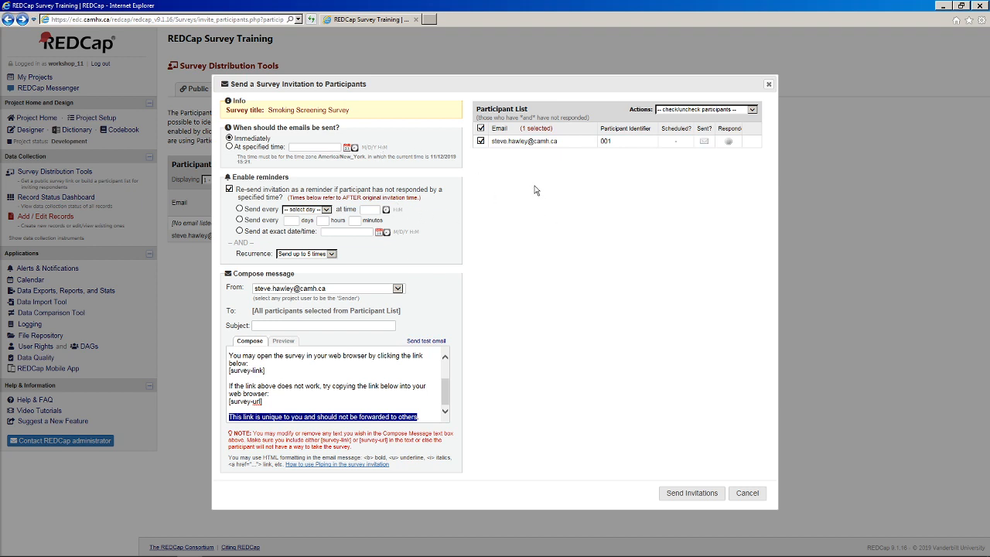
click(690, 492)
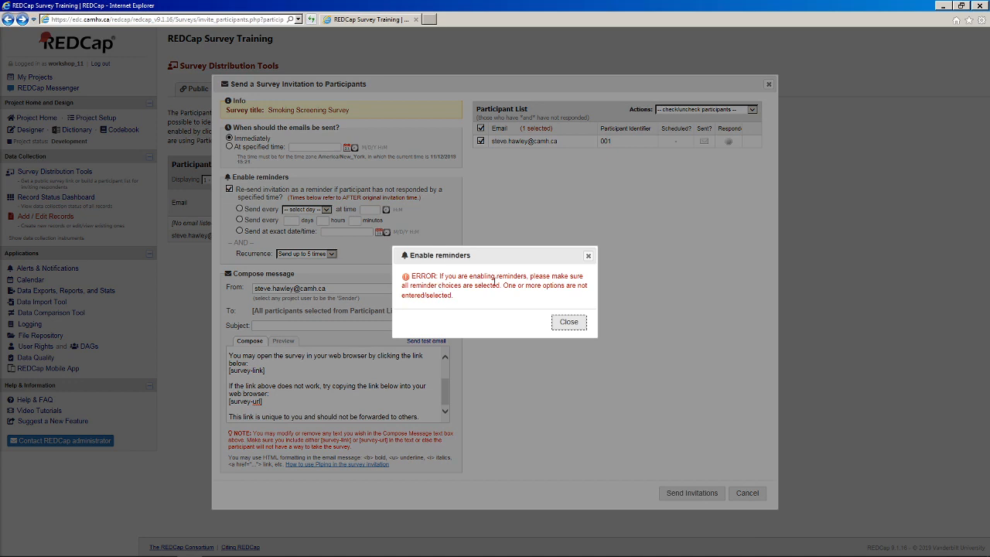
mouse_move(554, 338)
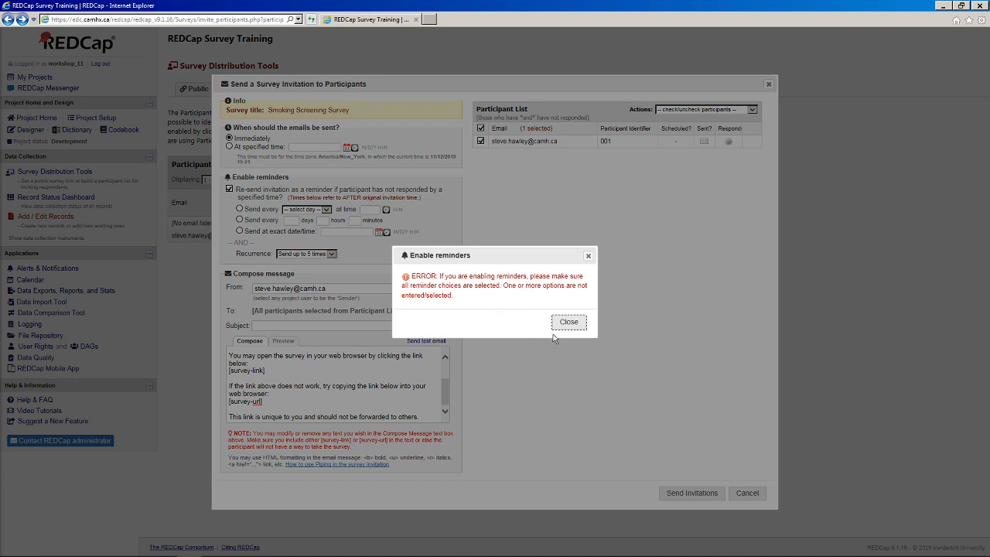
click(570, 322)
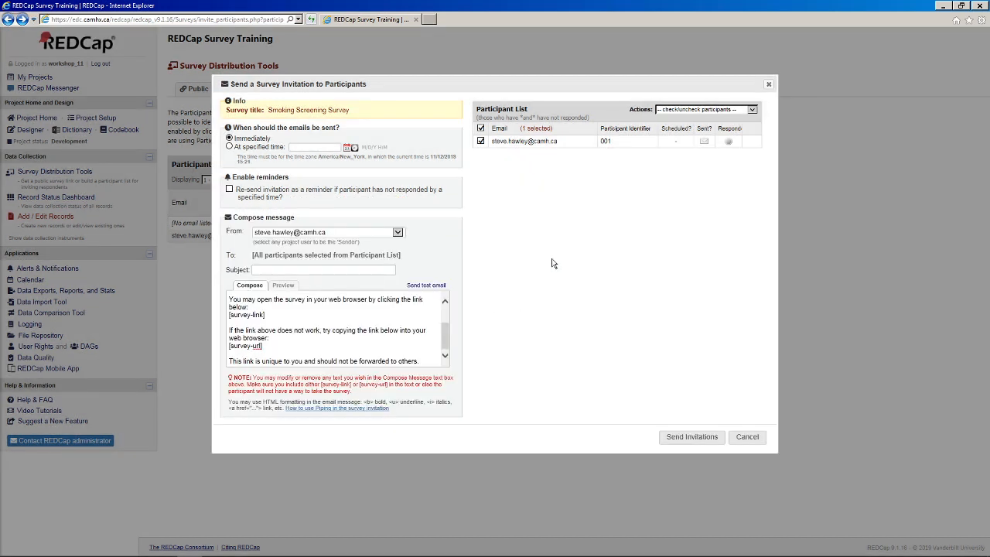
click(690, 436)
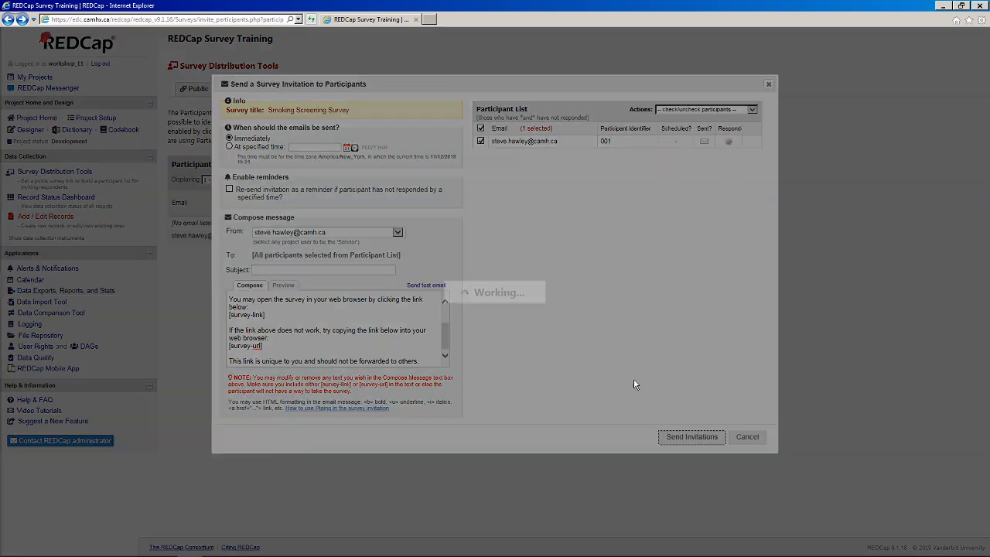
click(690, 436)
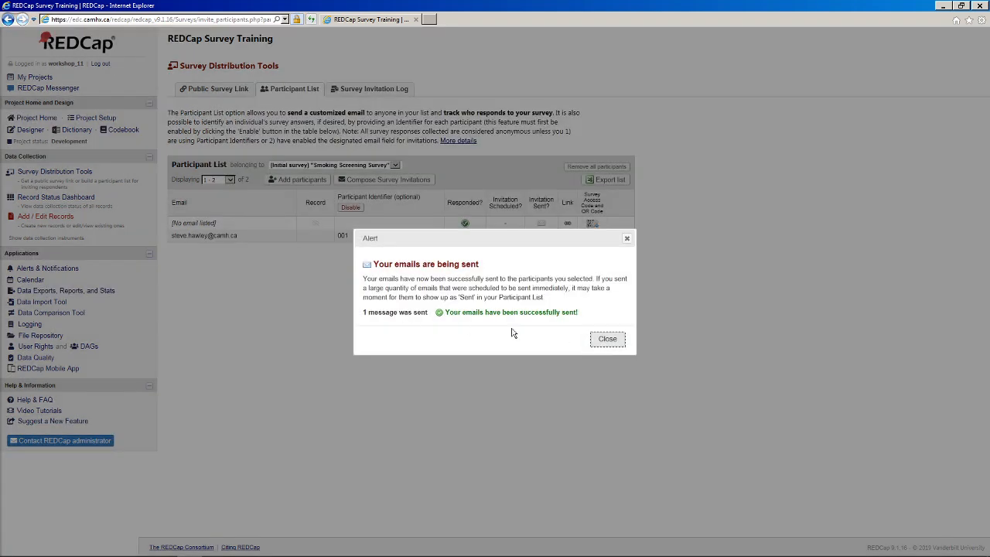
click(607, 339)
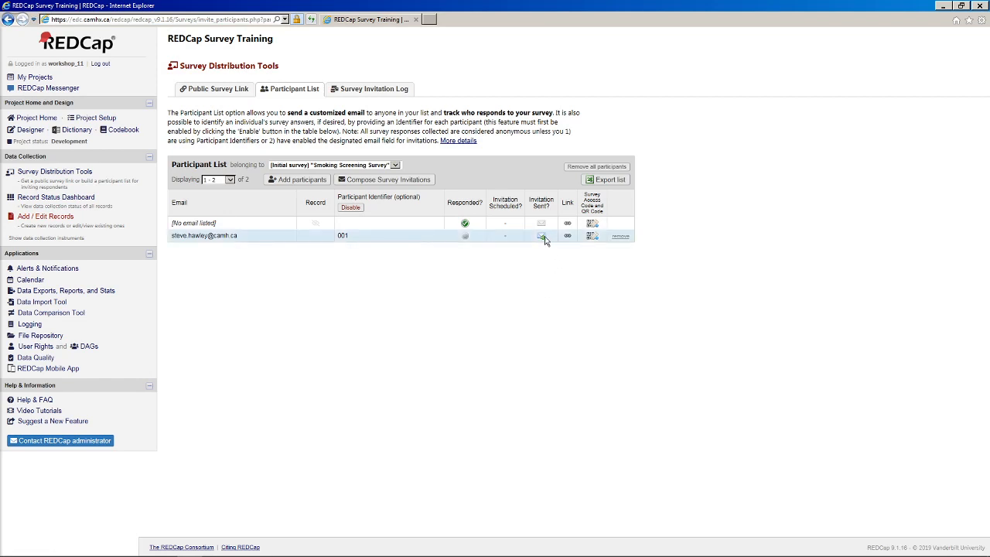
click(543, 235)
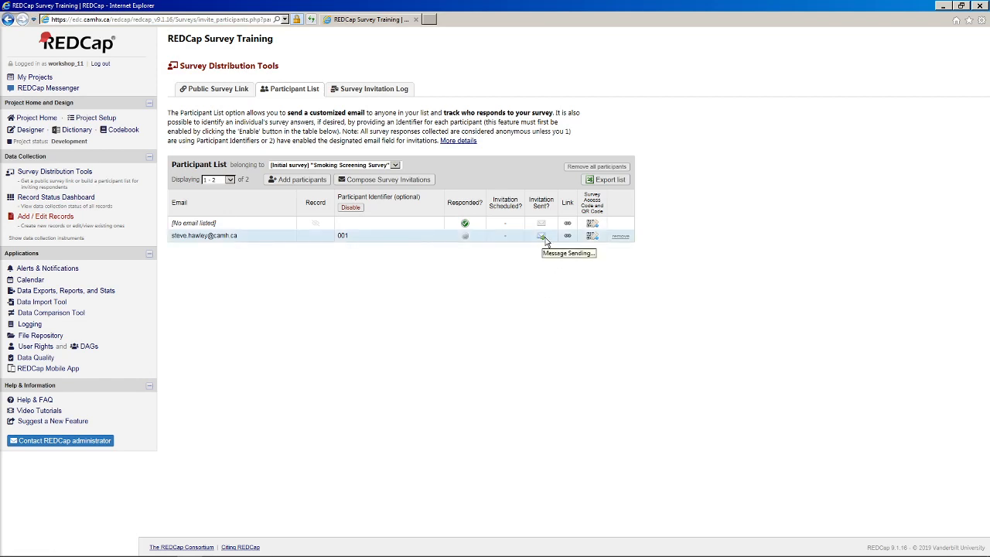
click(542, 235)
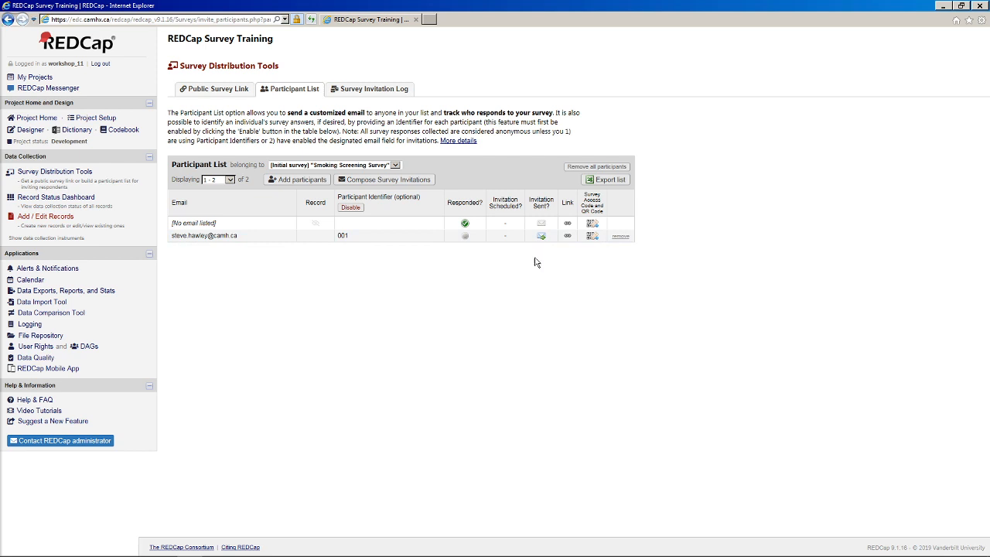
mouse_move(509, 317)
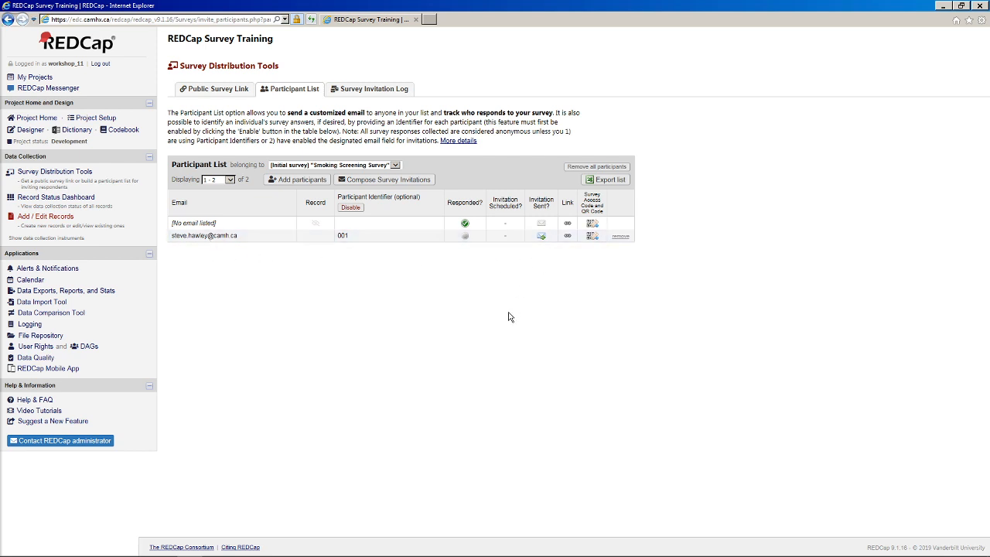
mouse_move(381, 82)
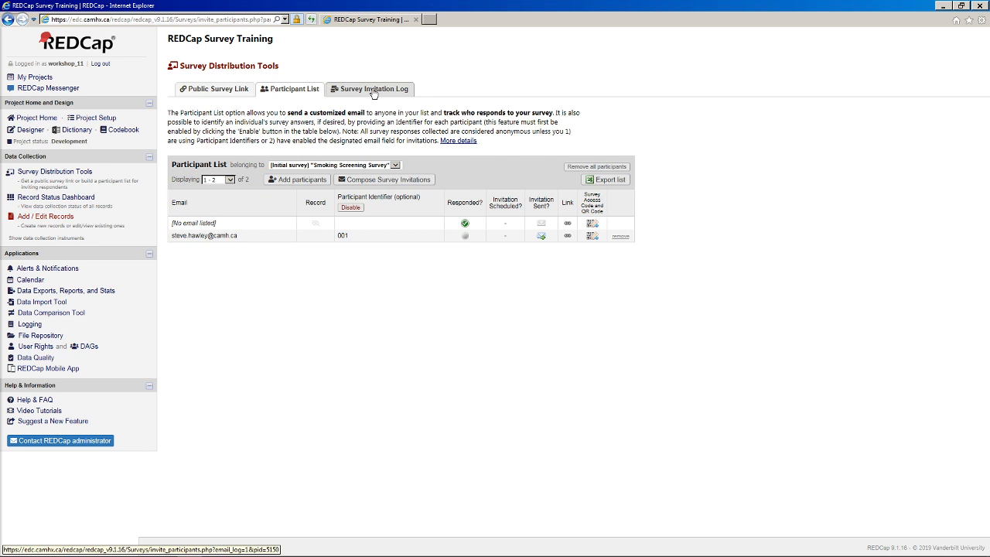
Step: Show the Survey Invitation Log for the project
click(375, 88)
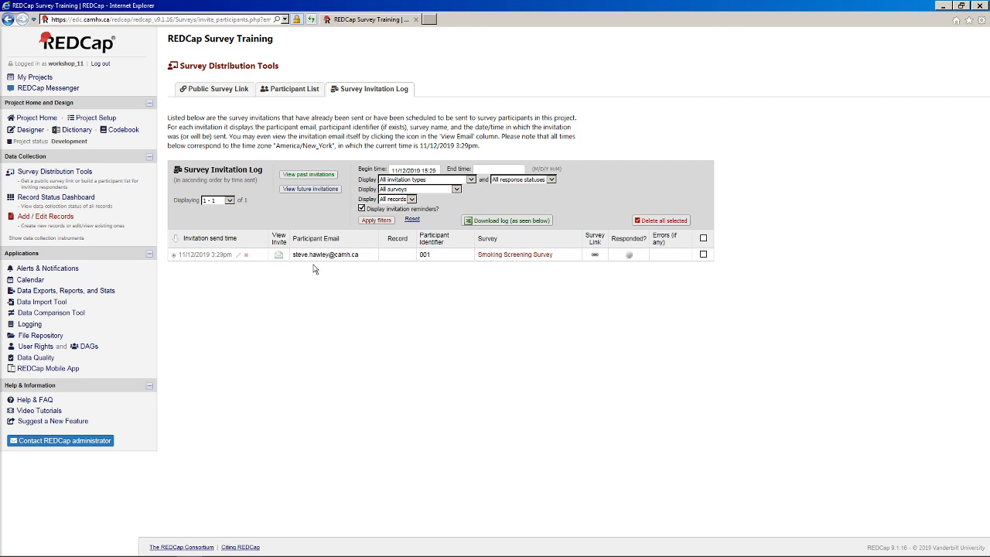
mouse_move(415, 142)
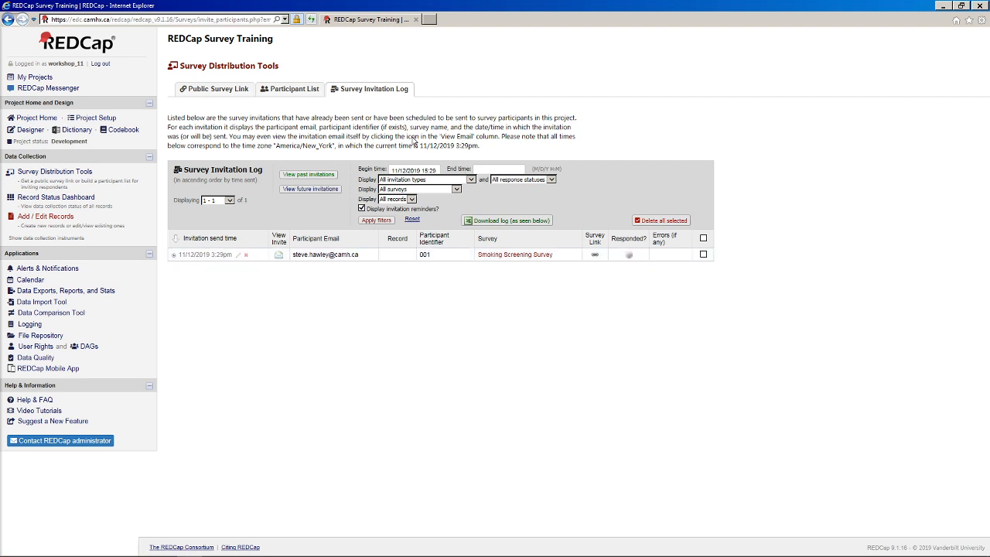
mouse_move(409, 279)
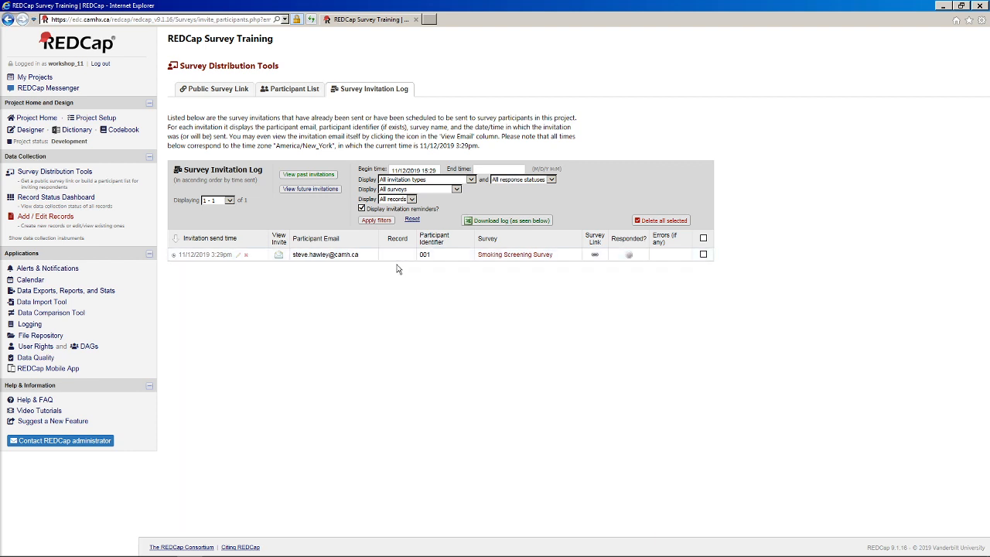
mouse_move(387, 303)
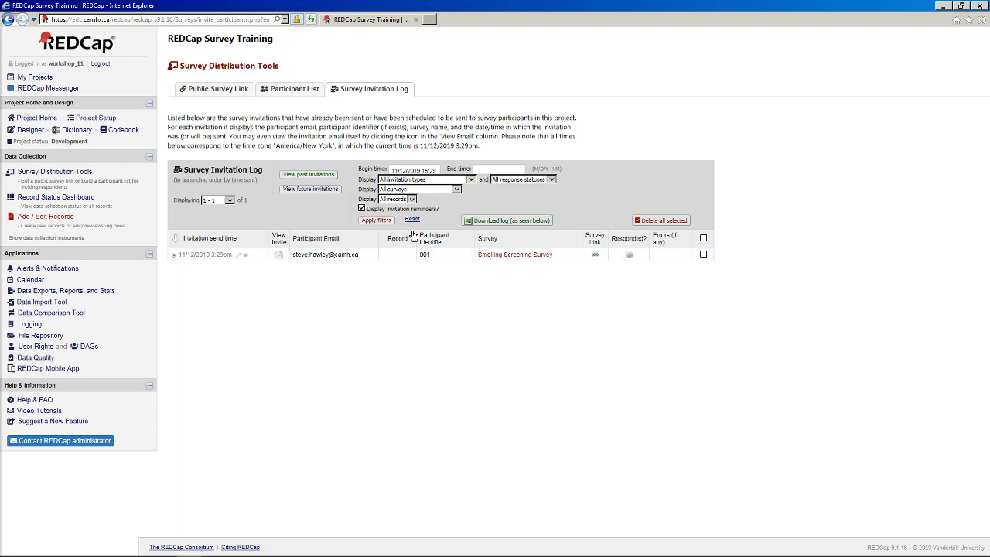
mouse_move(412, 285)
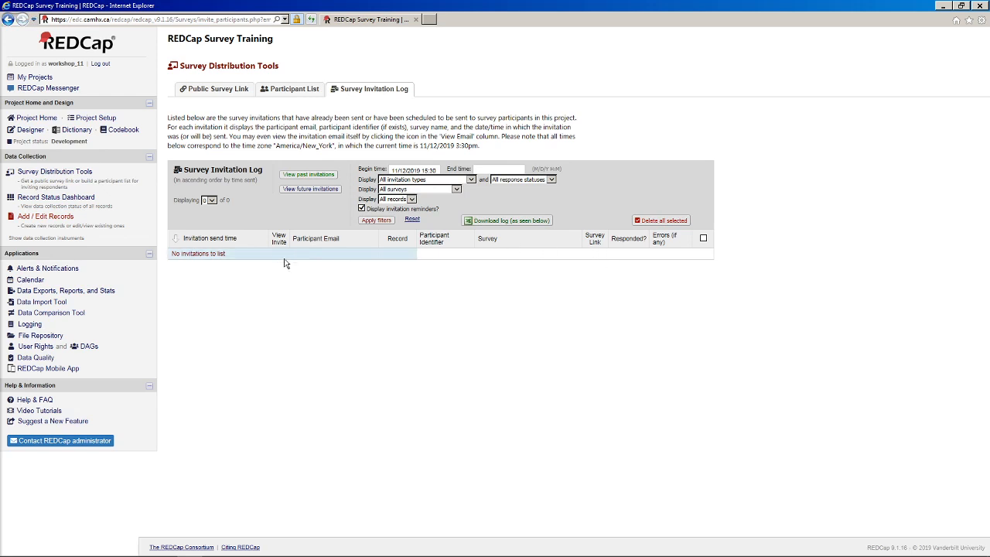
mouse_move(347, 277)
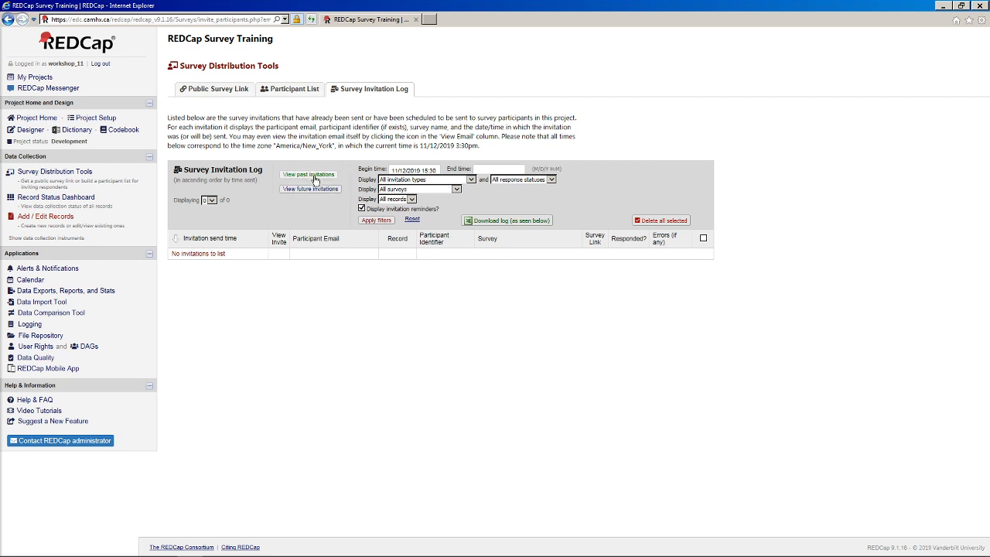
Step: View past invitations, showing the Smoking Screening Survey invitation sent to 001, then head back toward the participant list
click(308, 173)
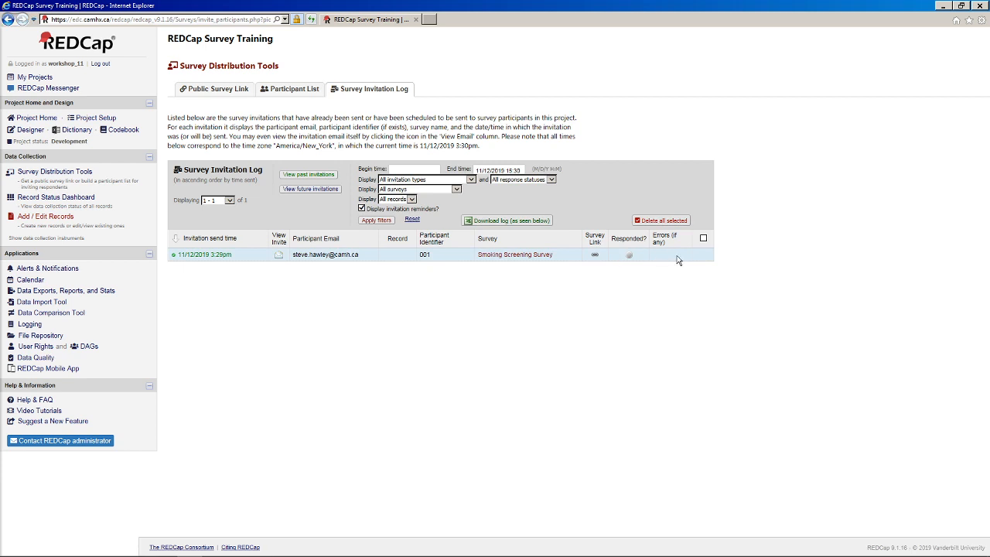
mouse_move(669, 263)
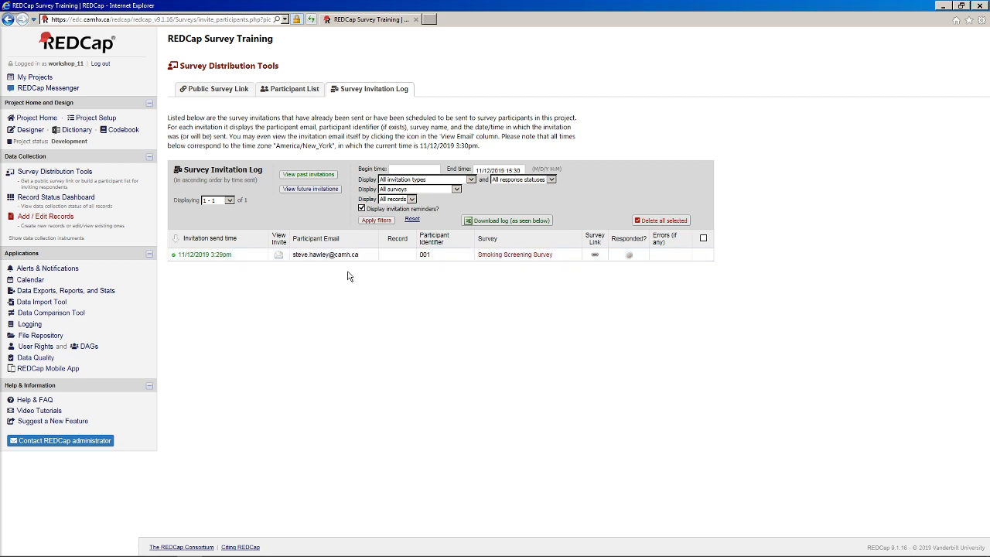
mouse_move(667, 257)
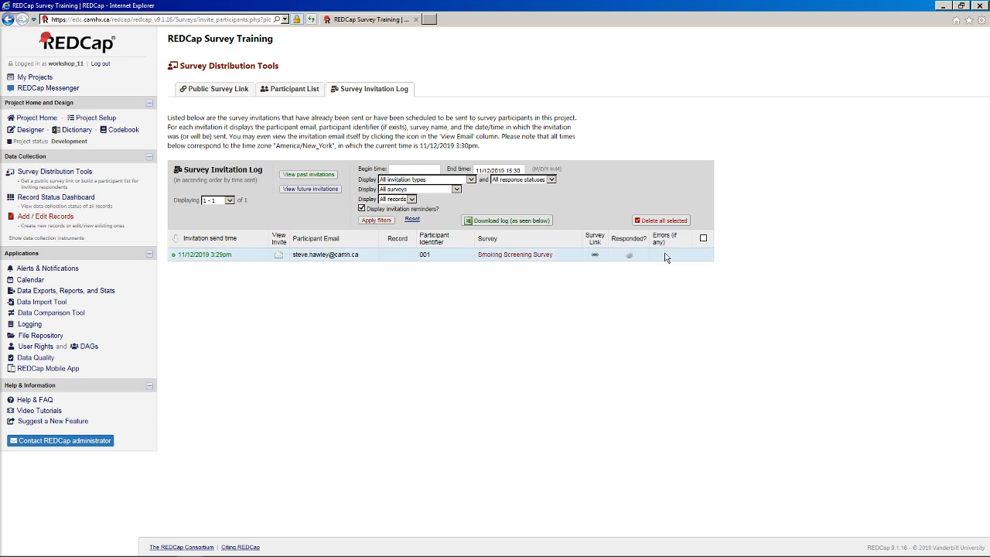
mouse_move(684, 260)
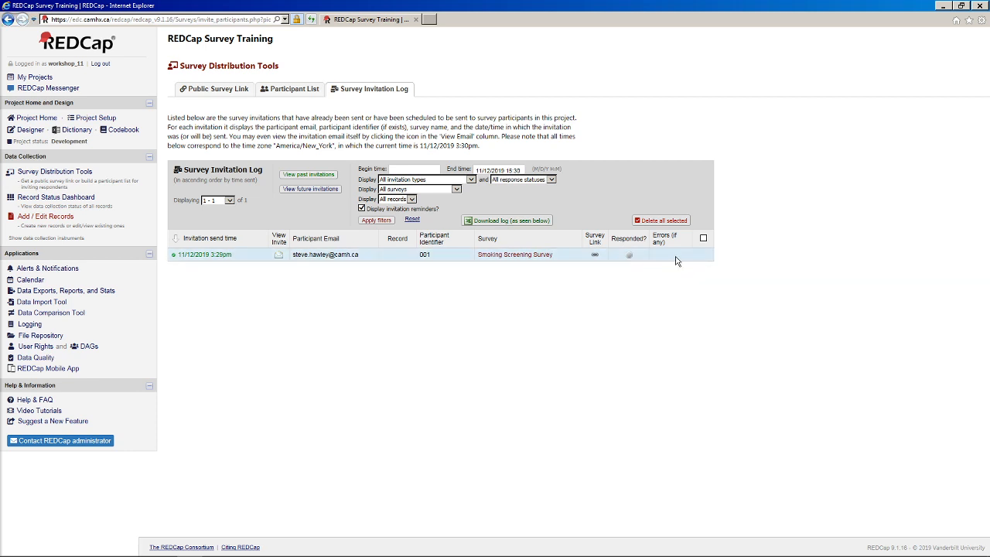
mouse_move(408, 254)
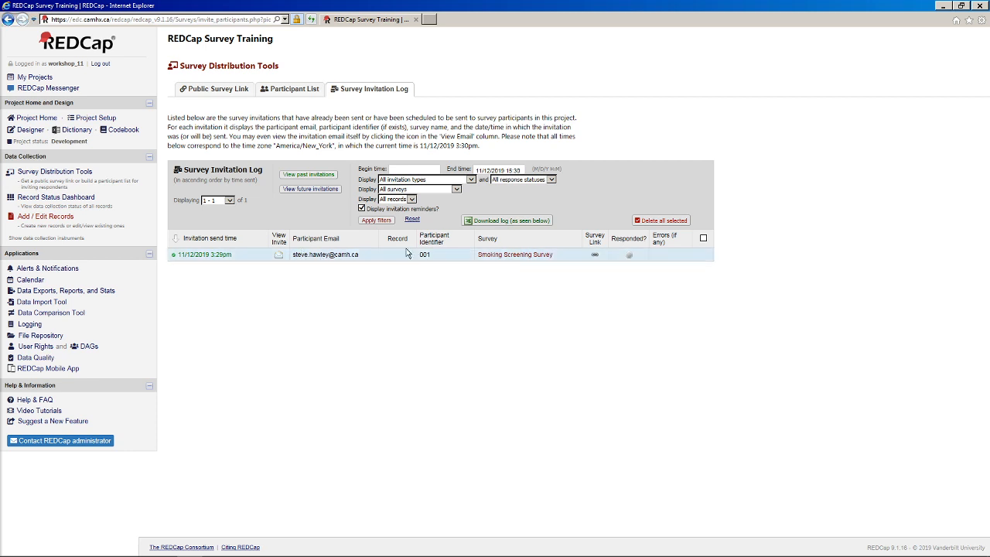
mouse_move(344, 257)
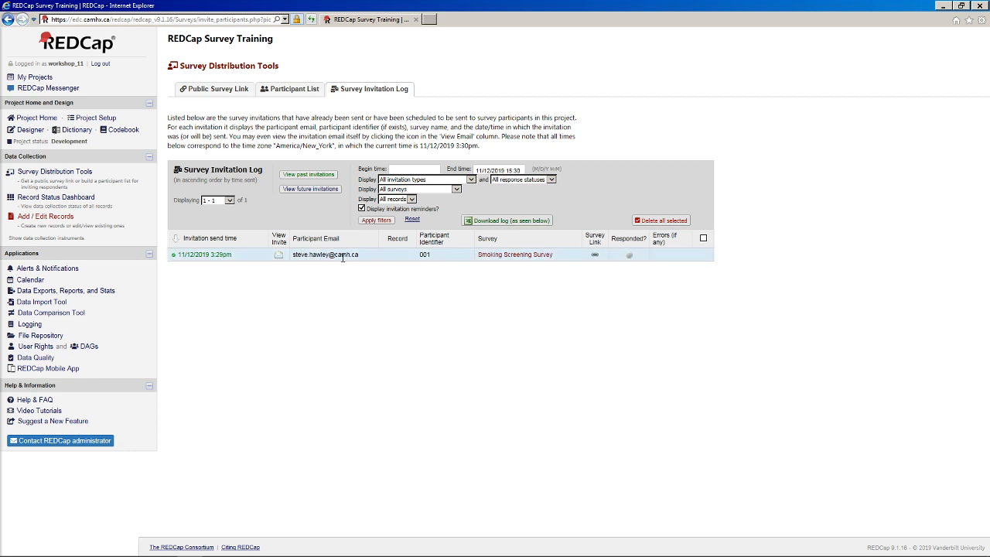
mouse_move(383, 256)
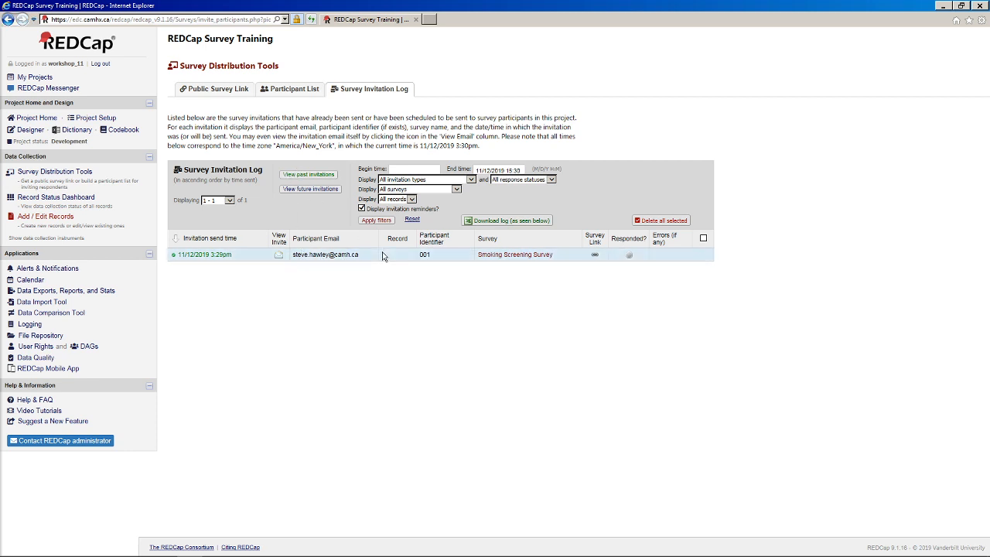
click(294, 88)
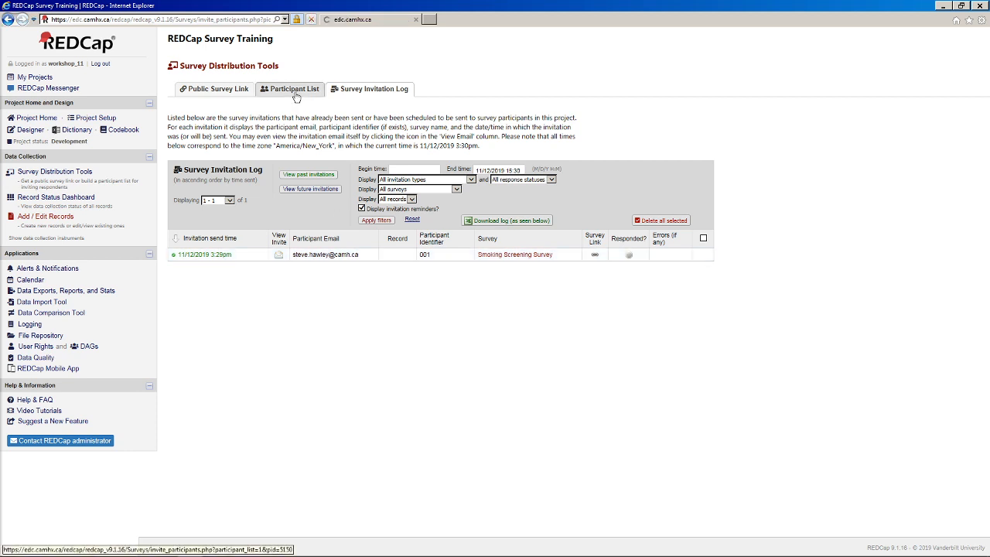
Step: Return to the Participant List, glancing at the Public Survey Link page on the way
click(290, 89)
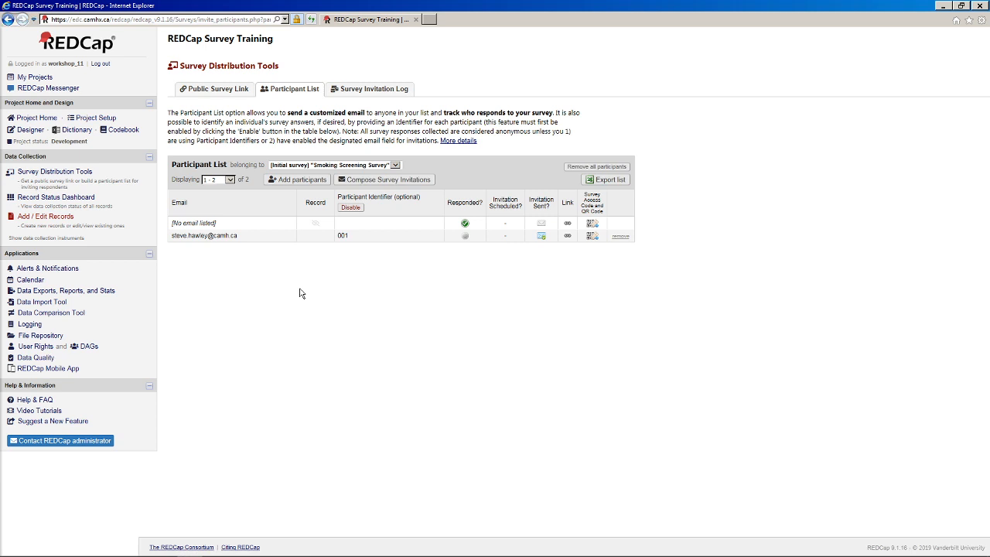
mouse_move(245, 215)
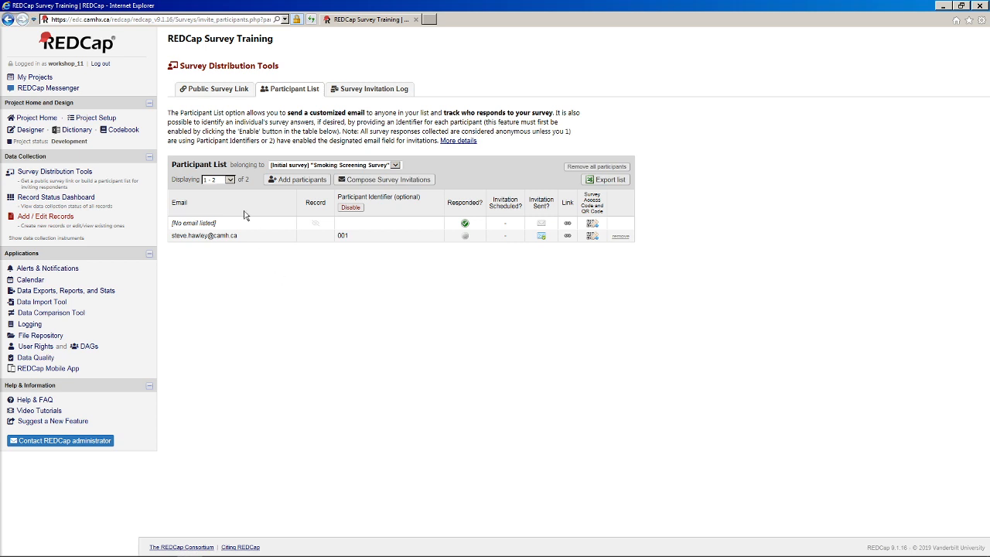
mouse_move(200, 200)
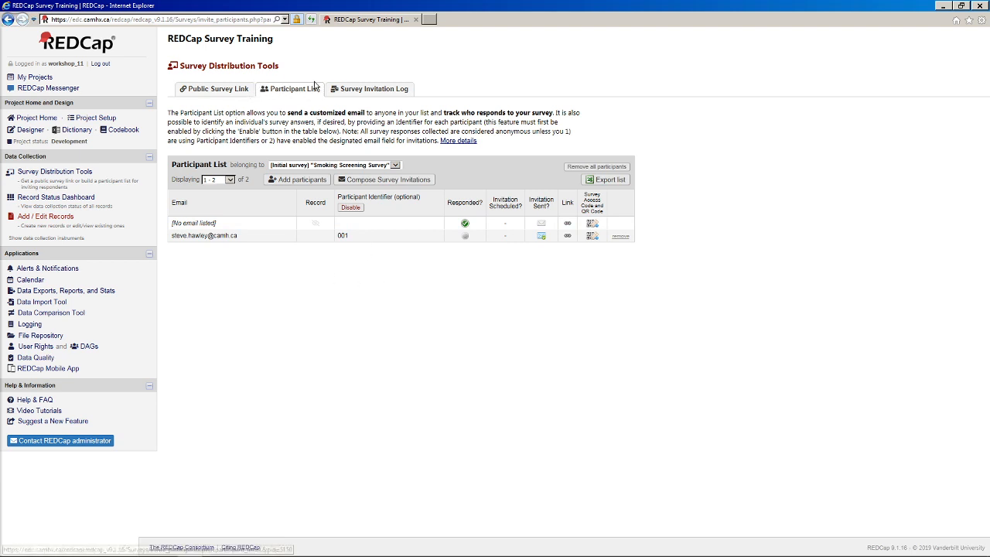
mouse_move(189, 284)
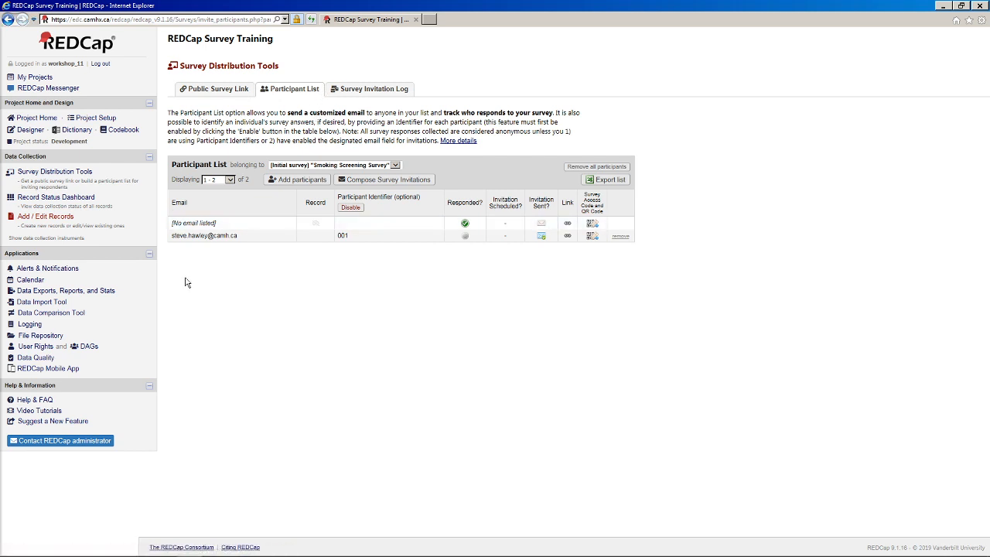
mouse_move(373, 152)
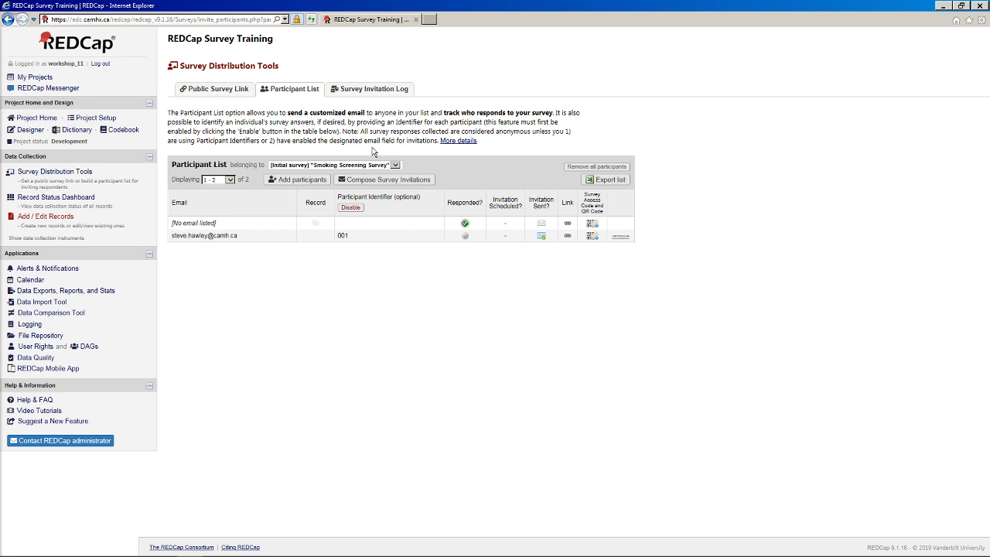
click(213, 88)
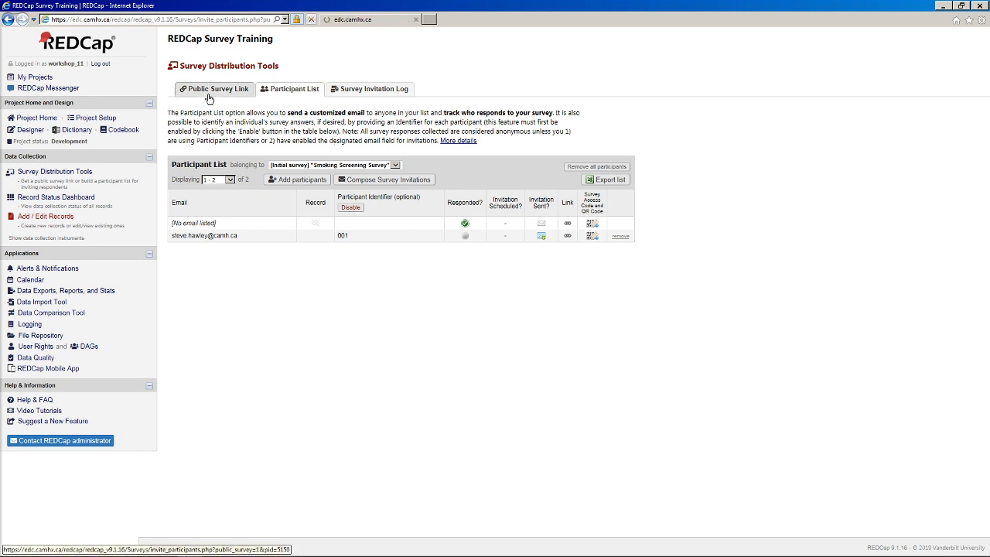
click(214, 88)
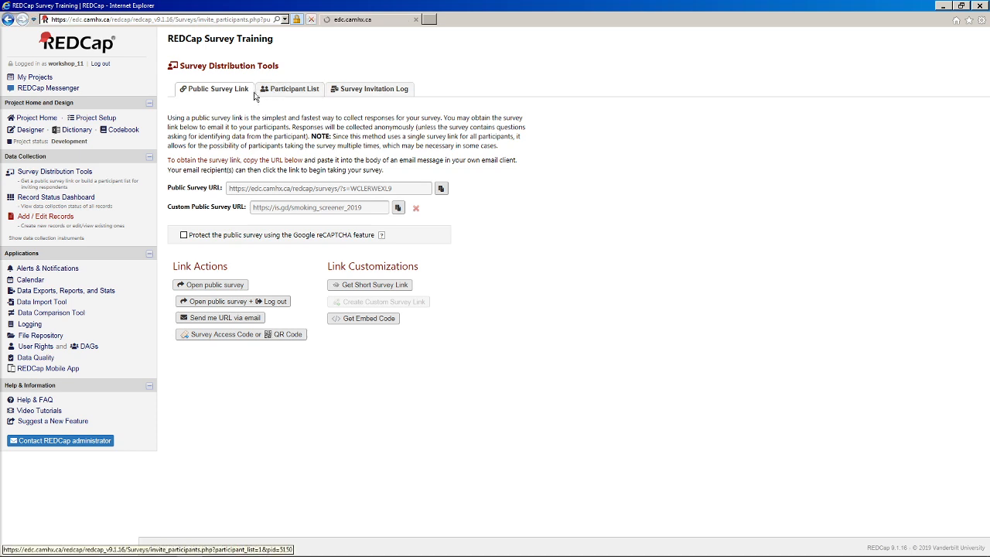
click(290, 88)
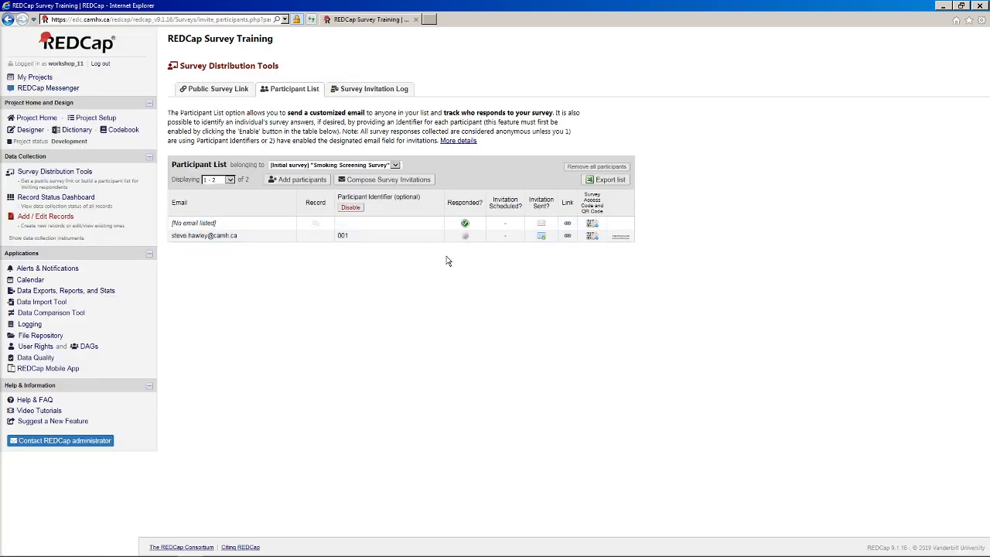
mouse_move(222, 259)
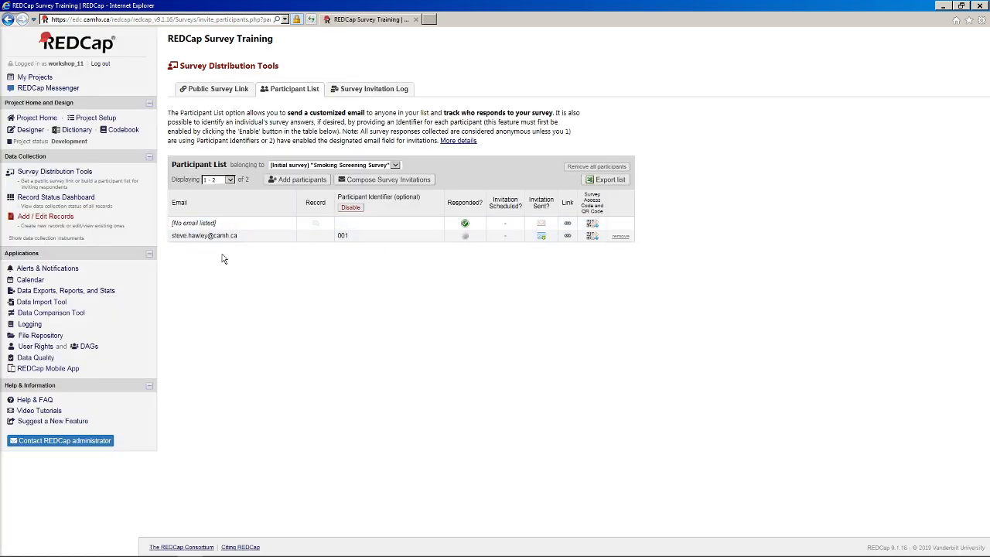
mouse_move(204, 347)
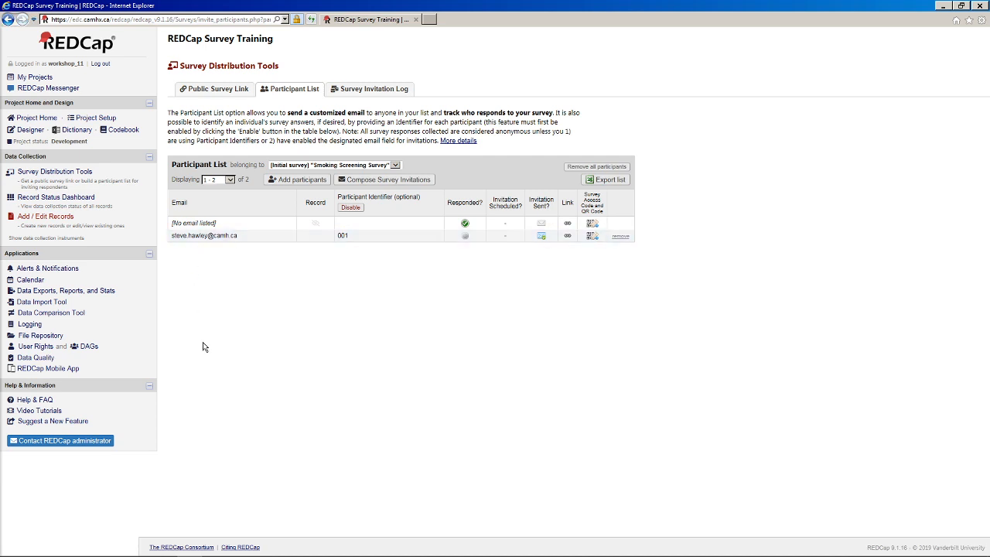
mouse_move(224, 269)
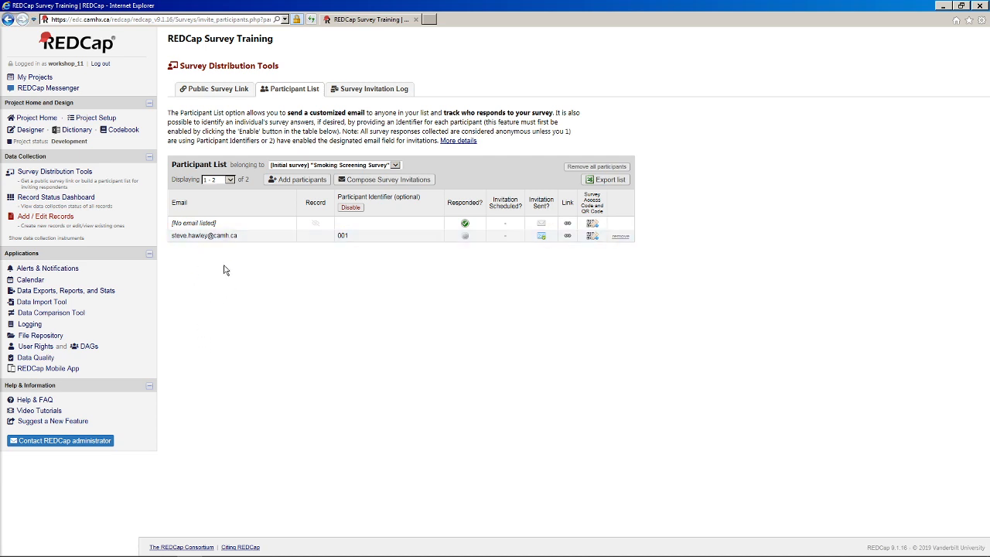